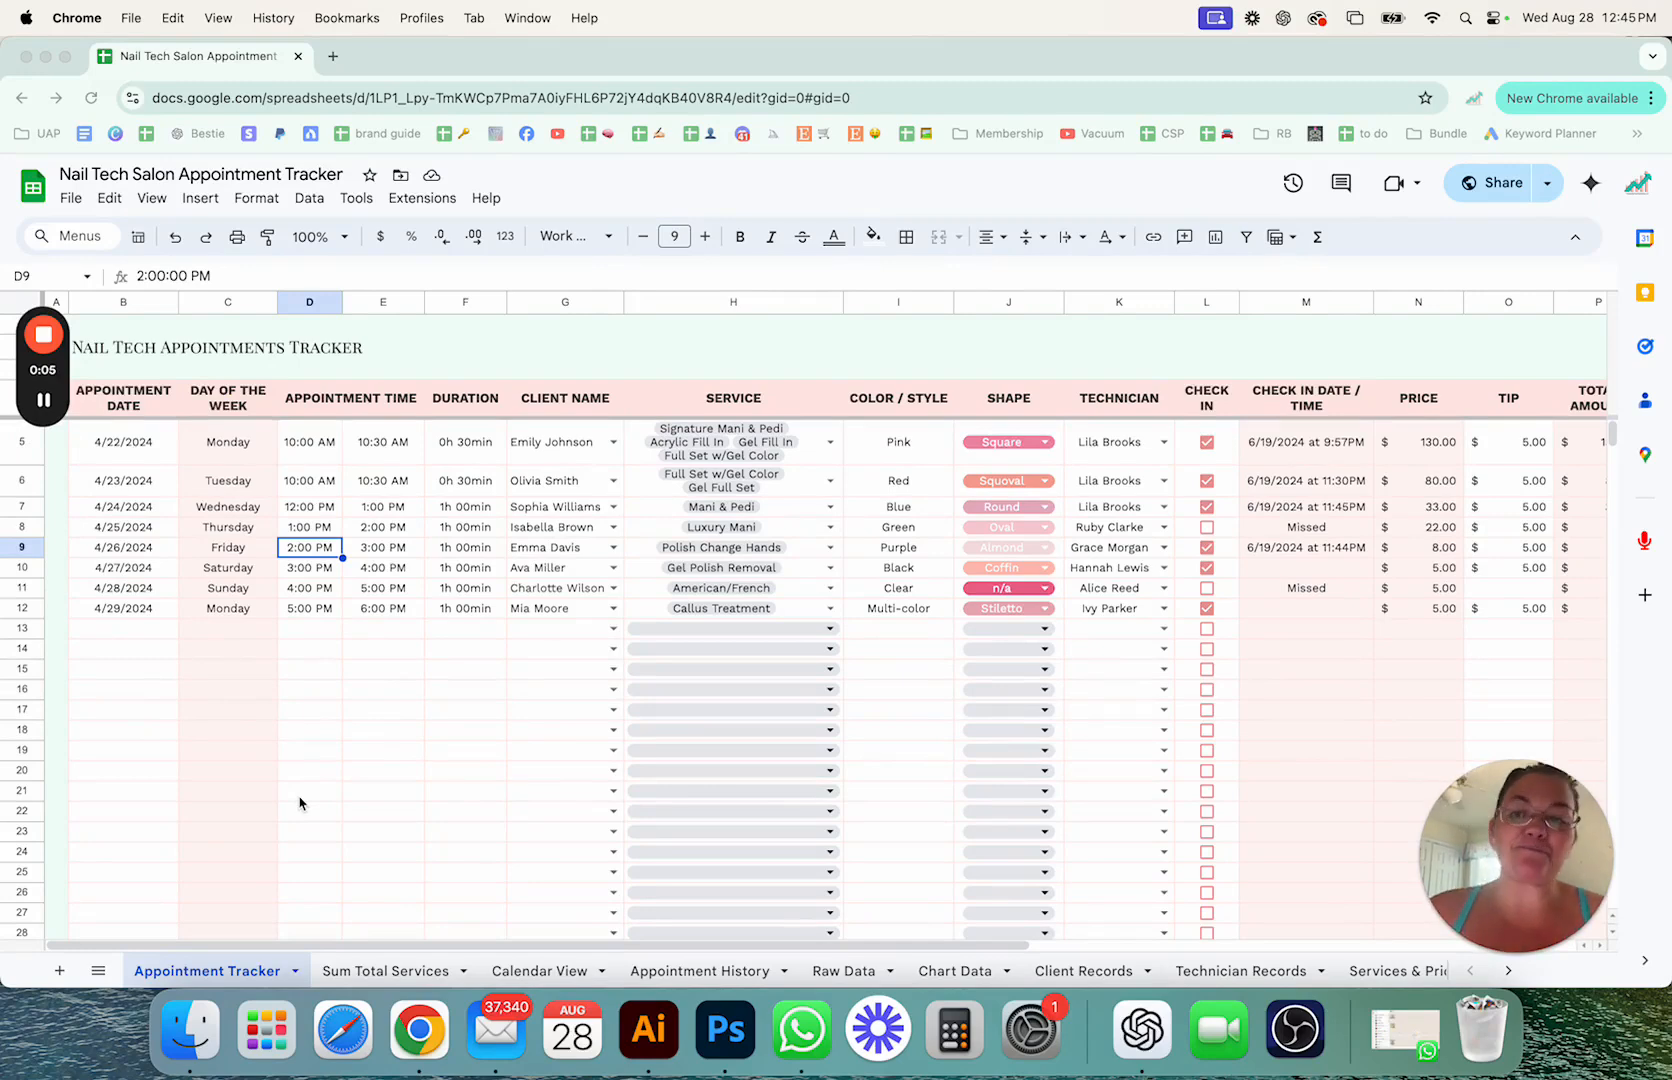
mouse_move(832, 456)
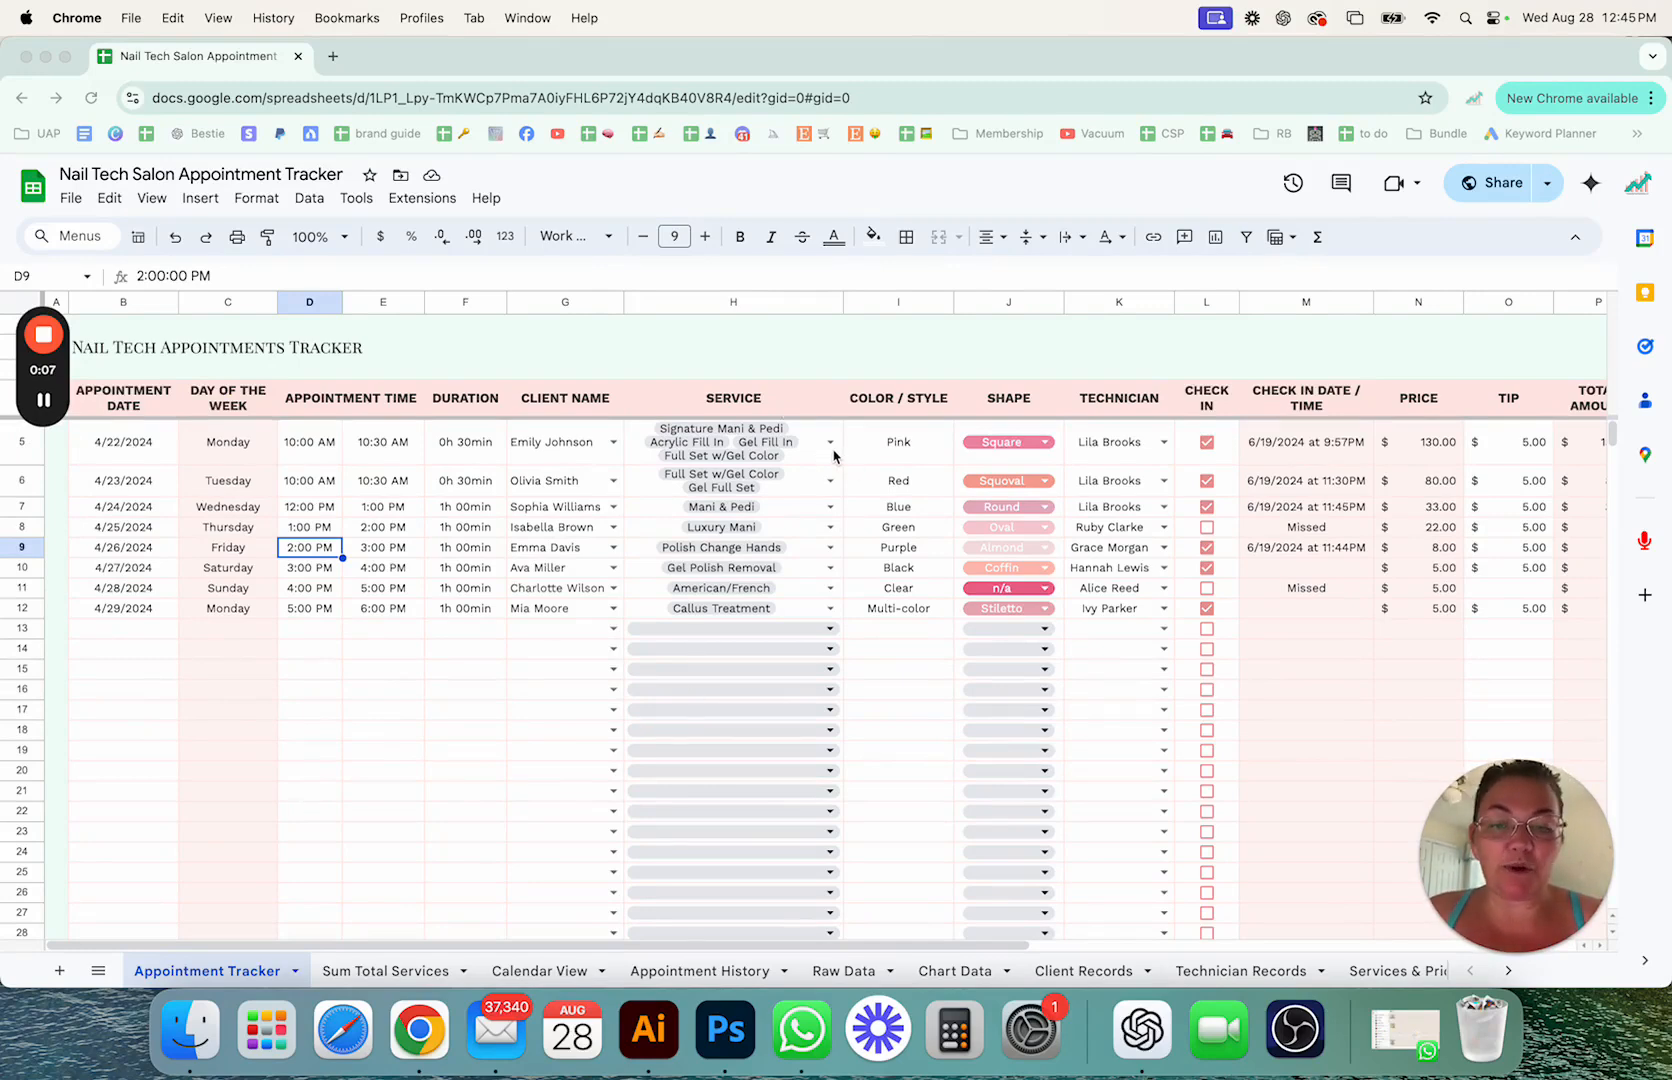
Step: Review the multi-select service dropdowns for the first and 4/27/2024 appointments
left_click(830, 442)
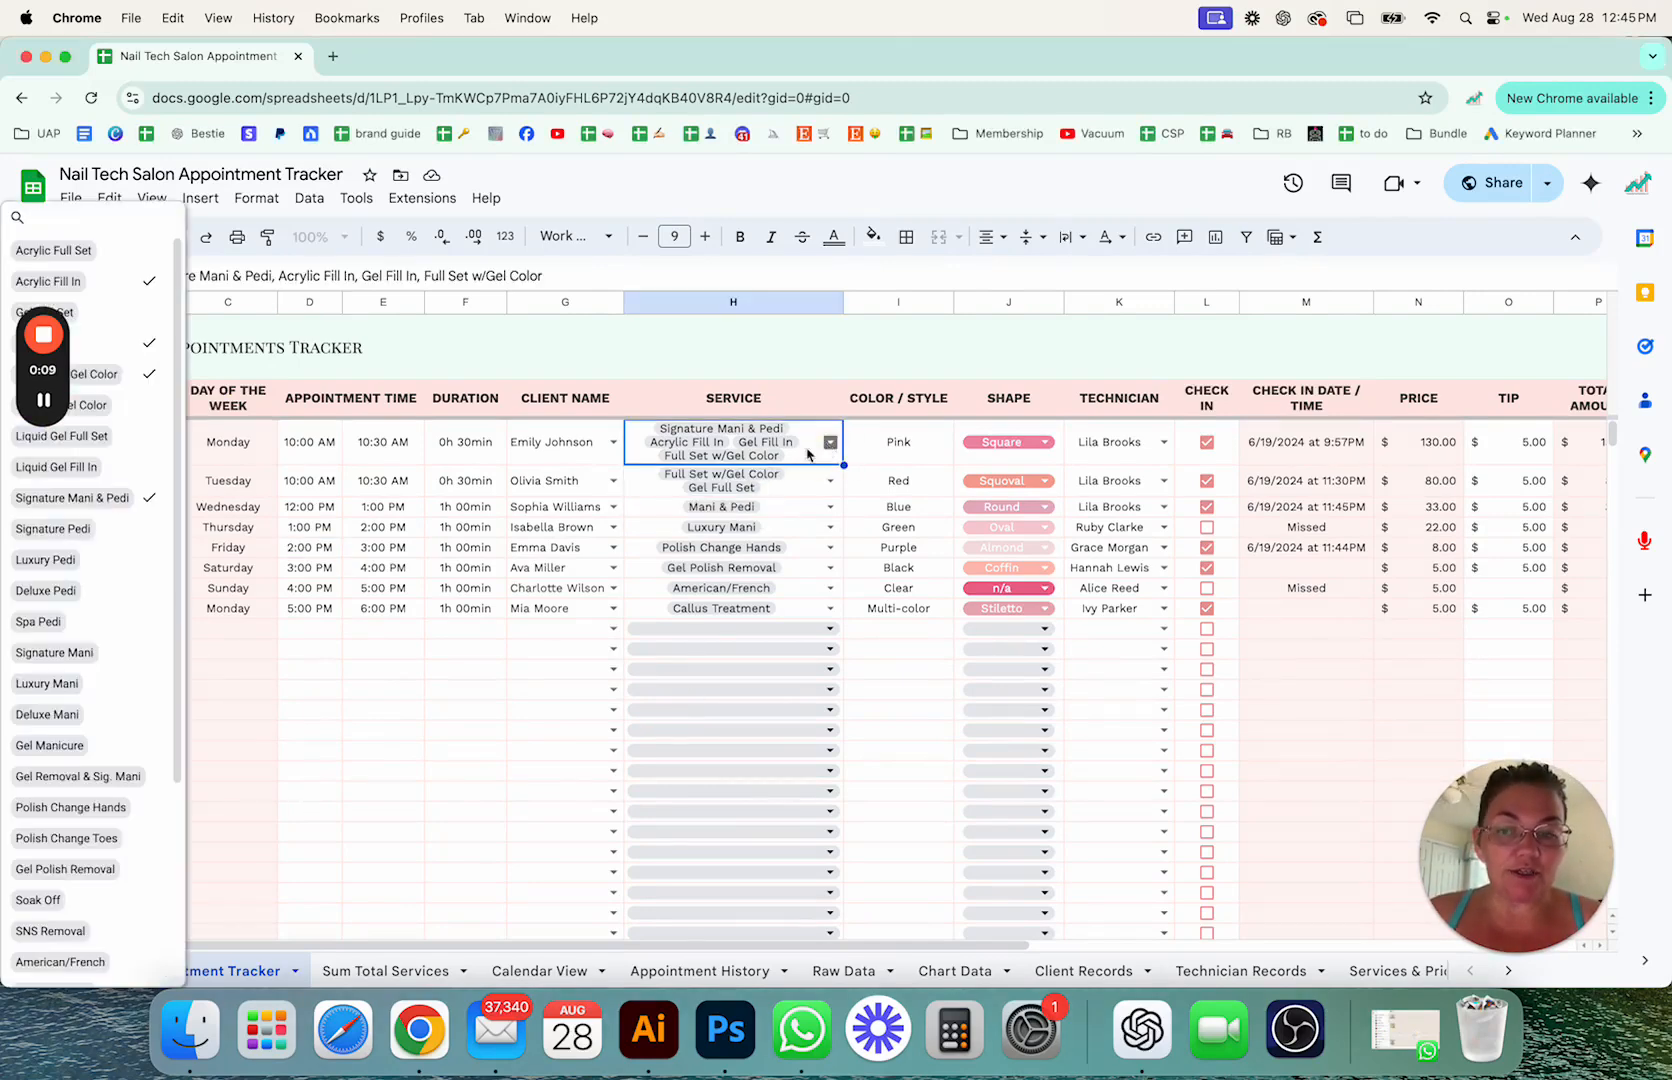
left_click(830, 442)
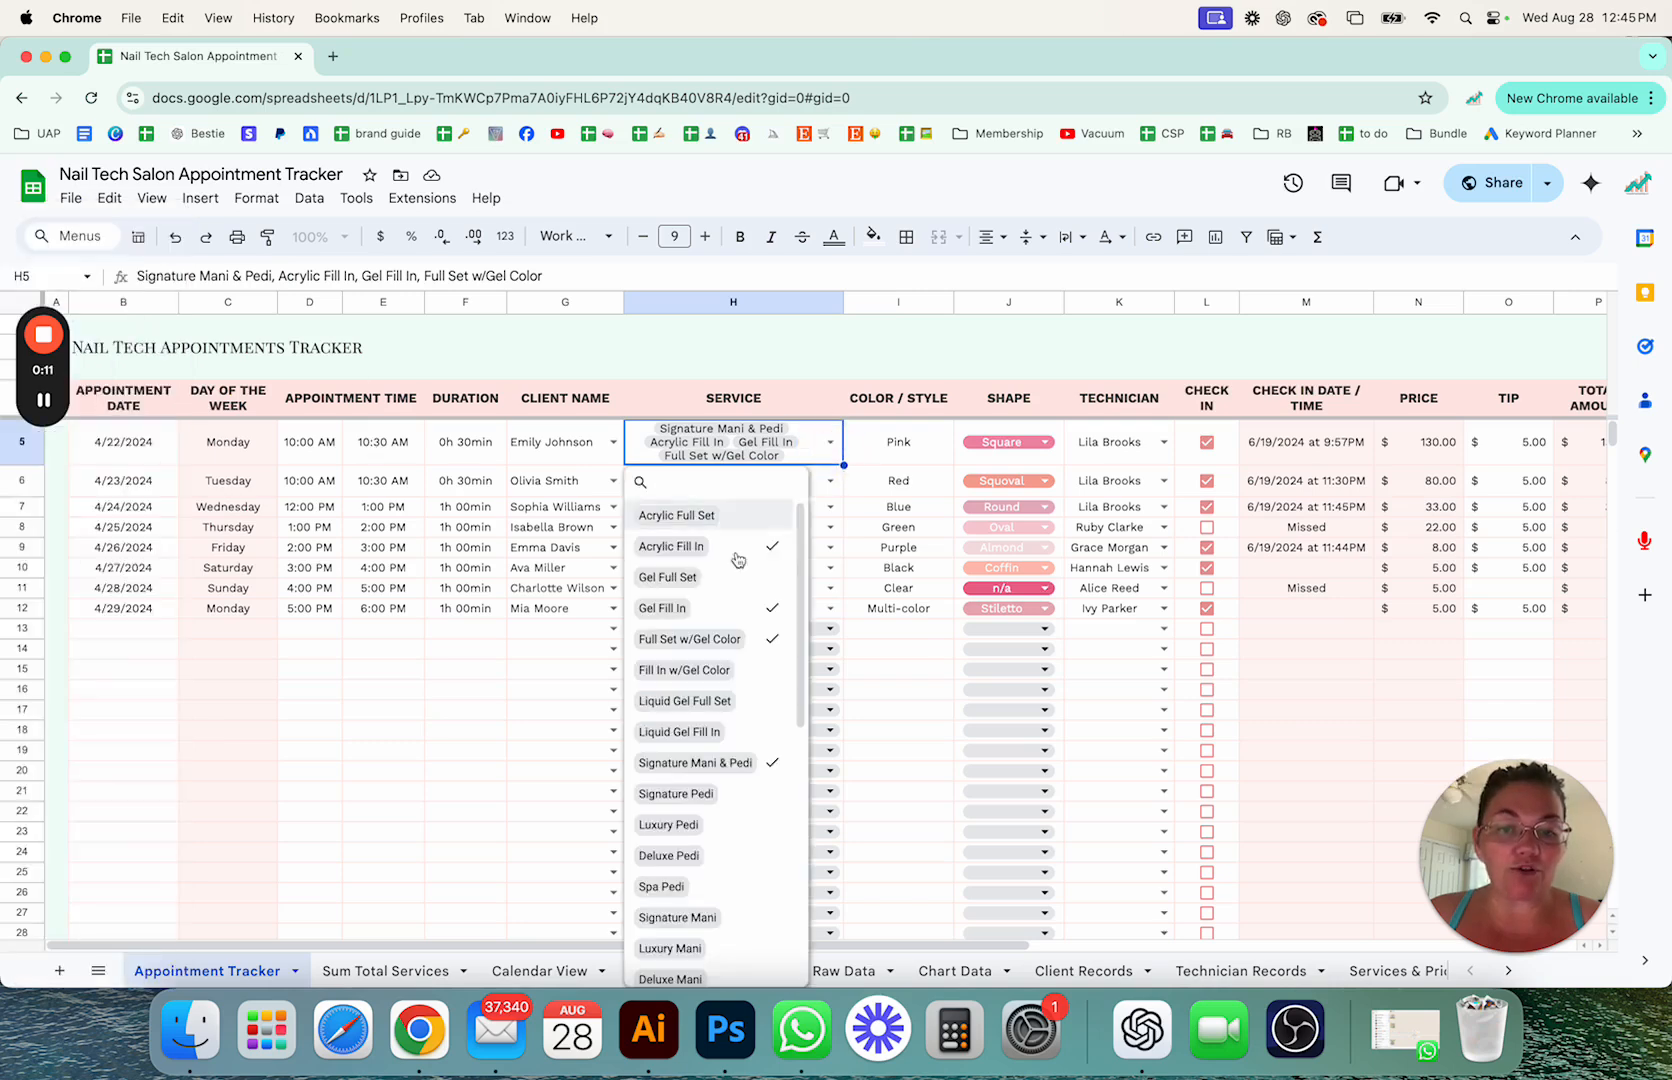
mouse_move(744, 698)
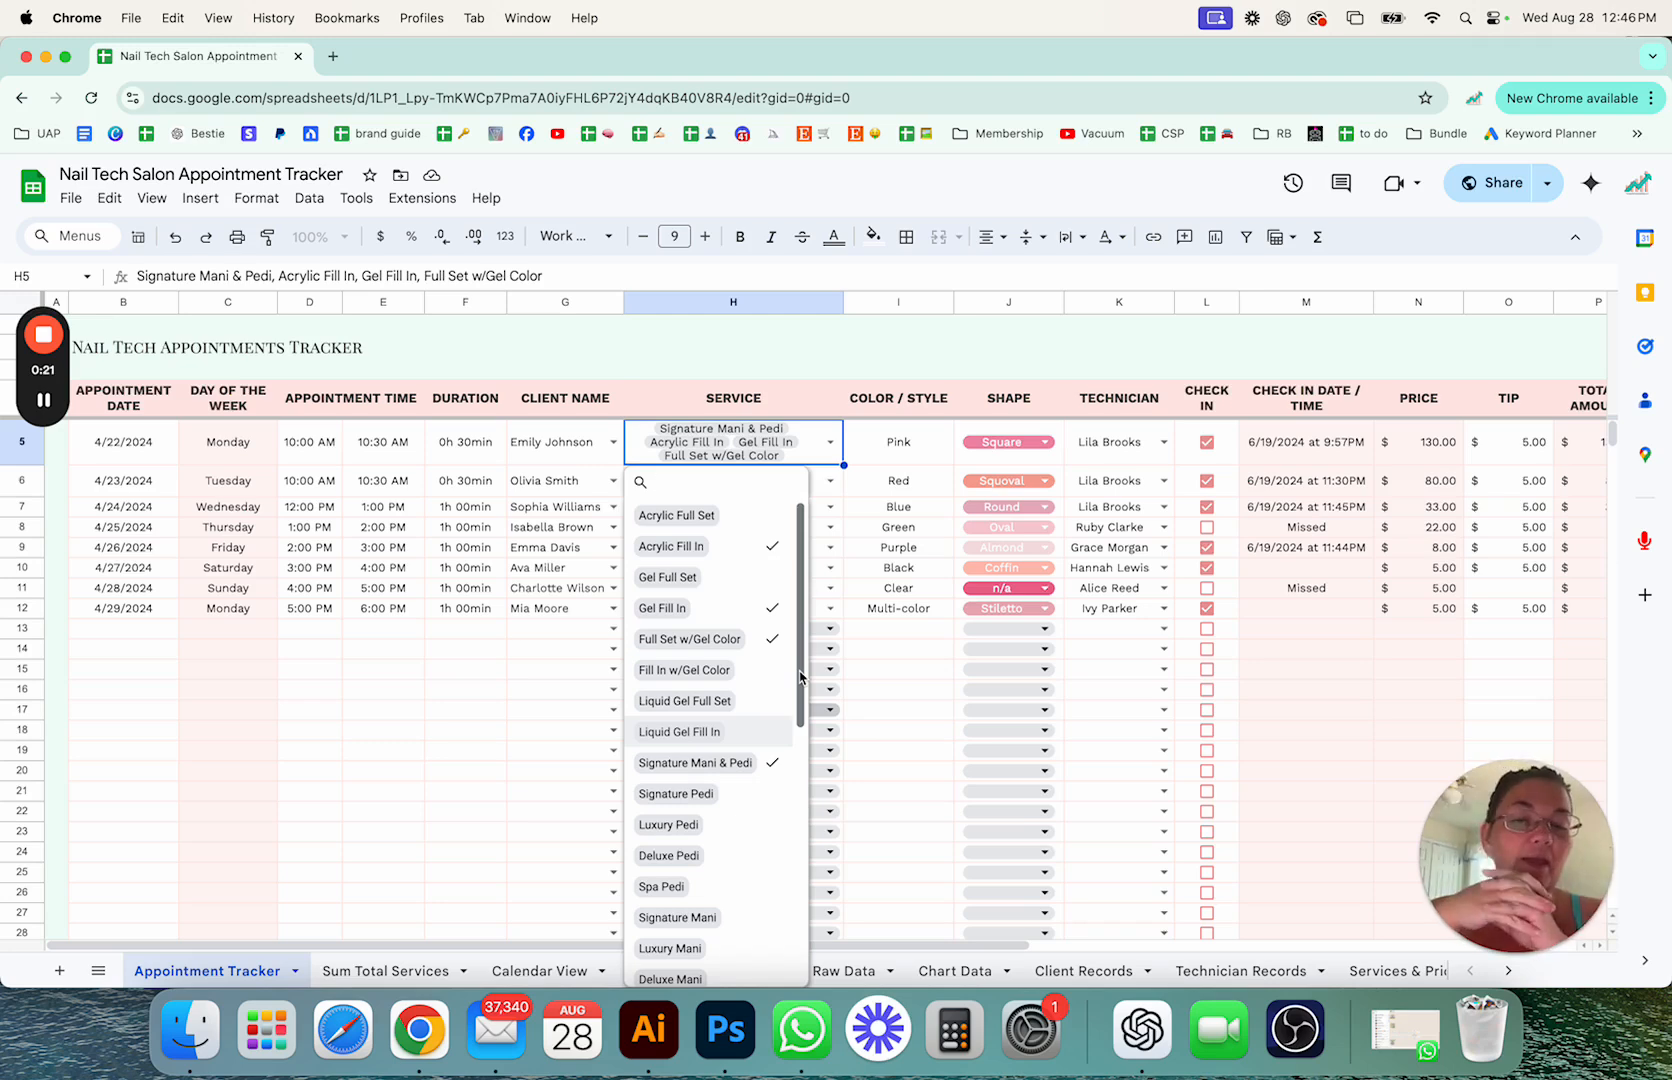
left_click(896, 398)
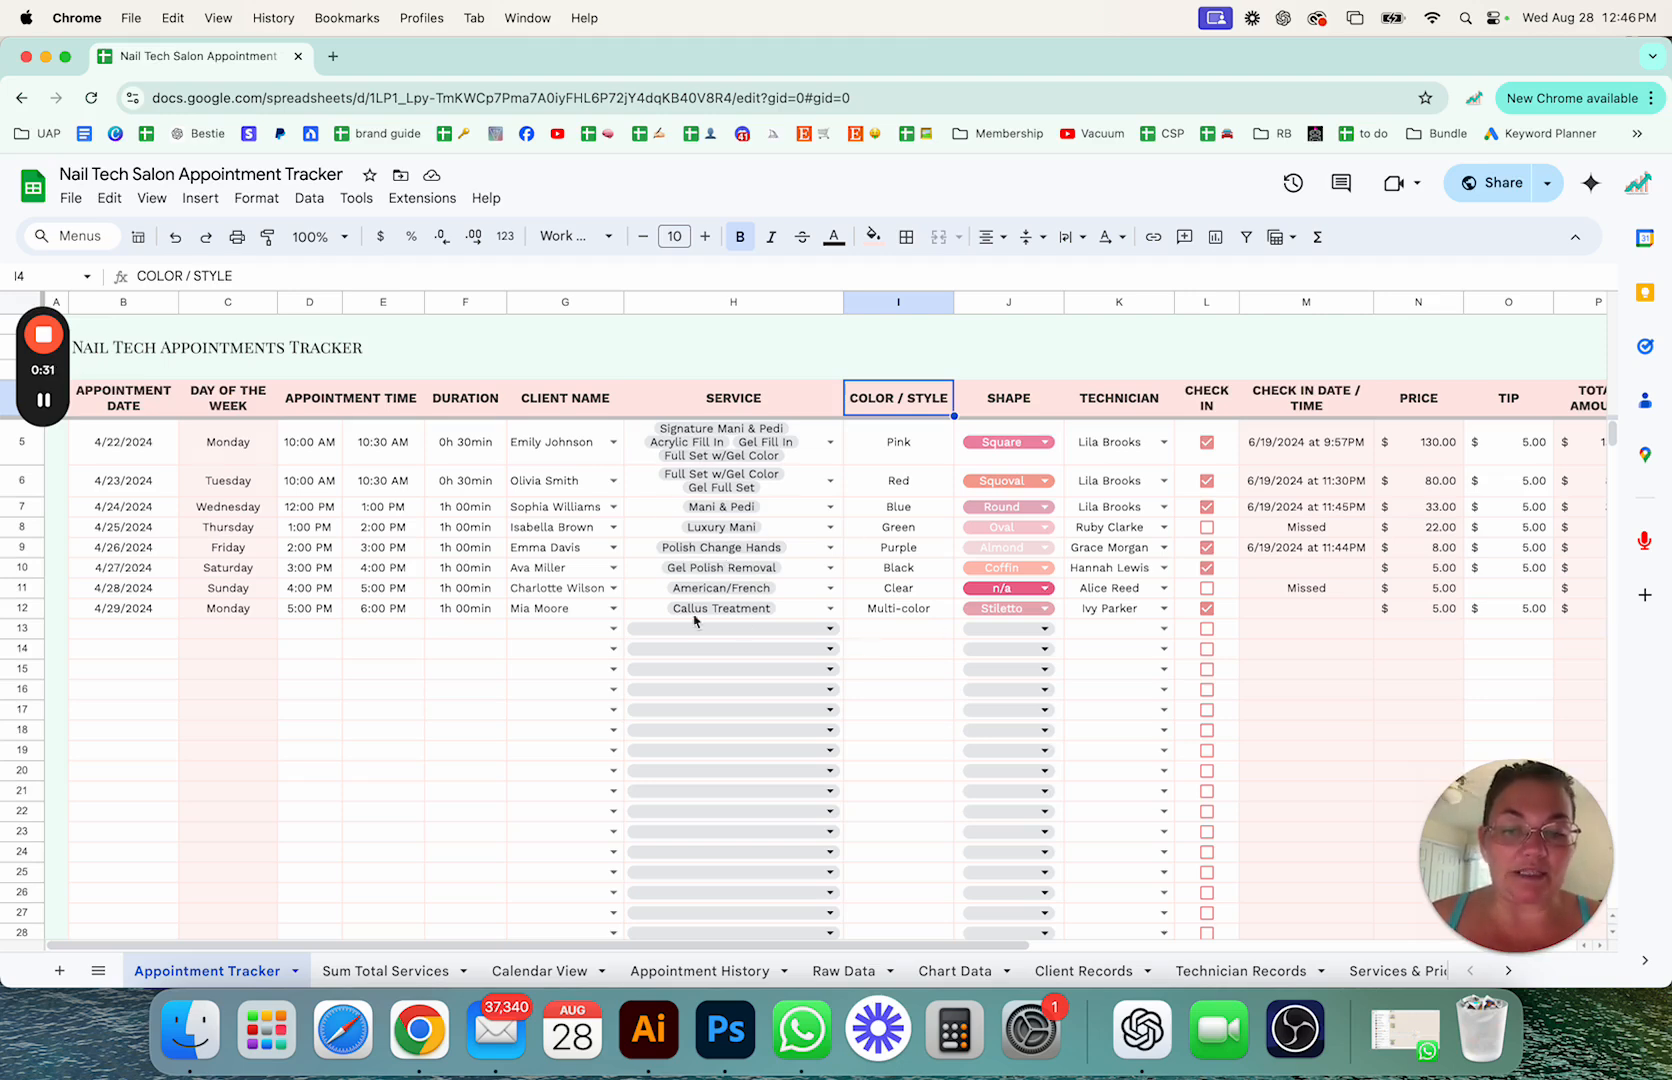
left_click(830, 568)
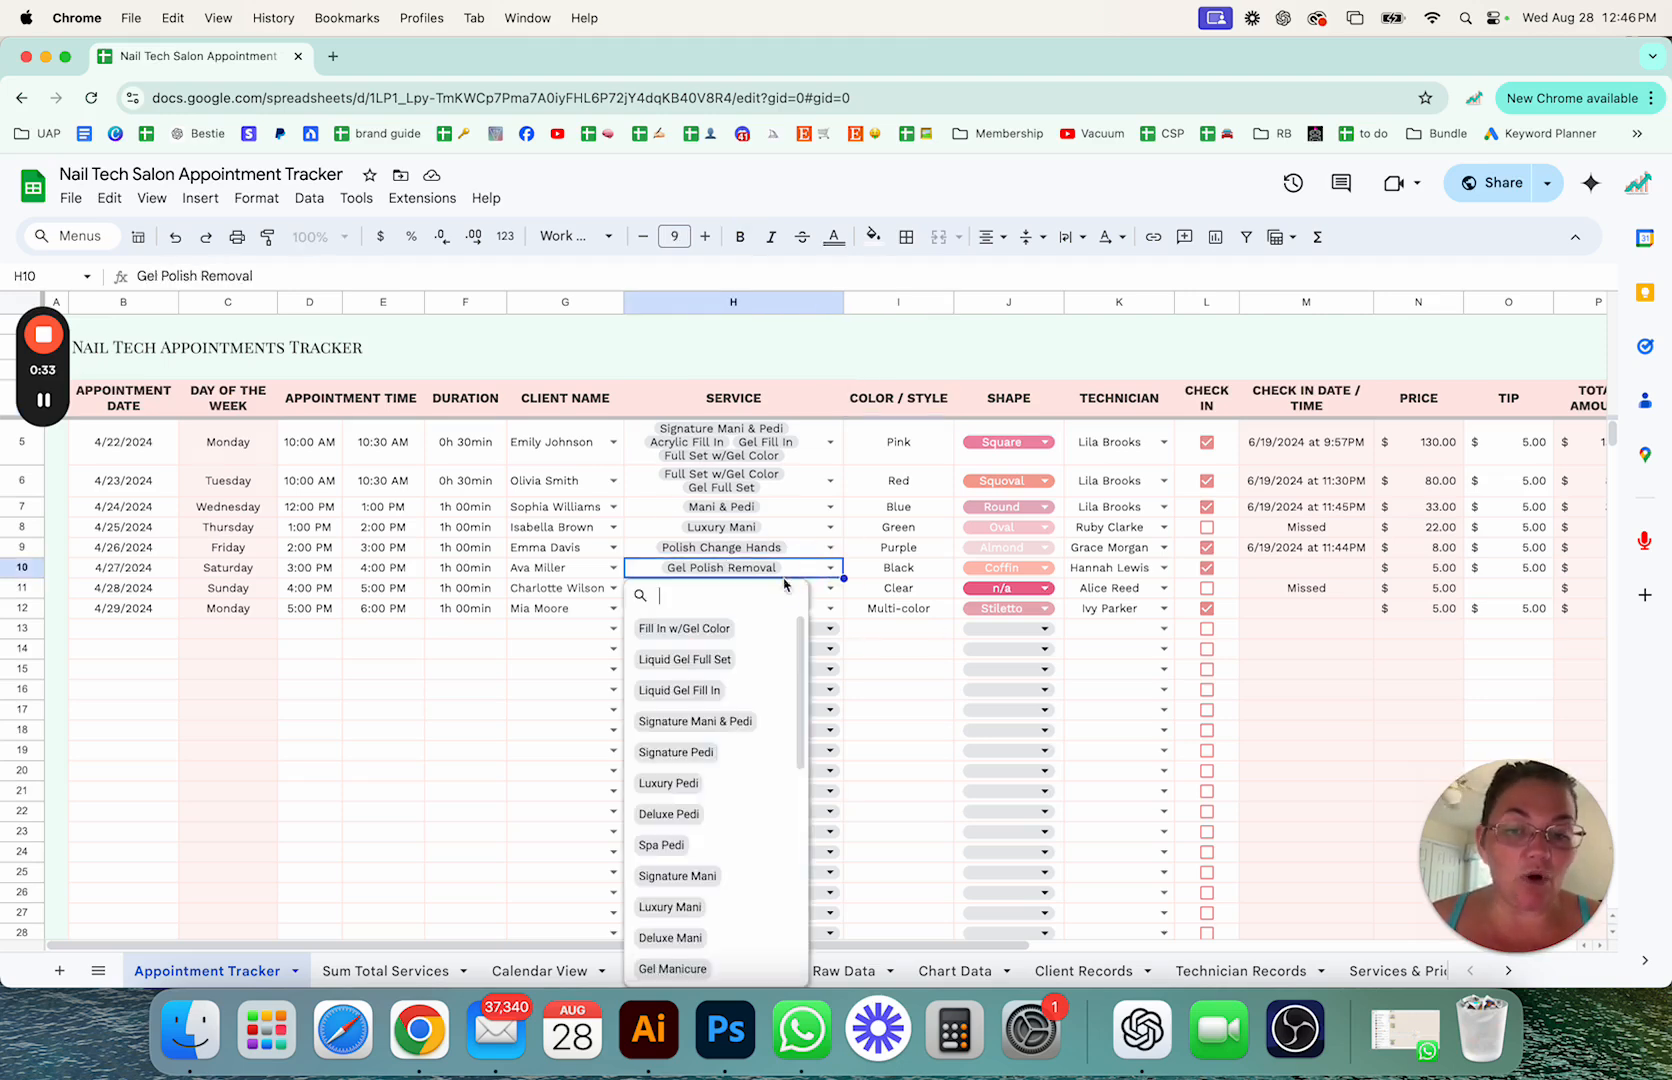
mouse_move(718, 628)
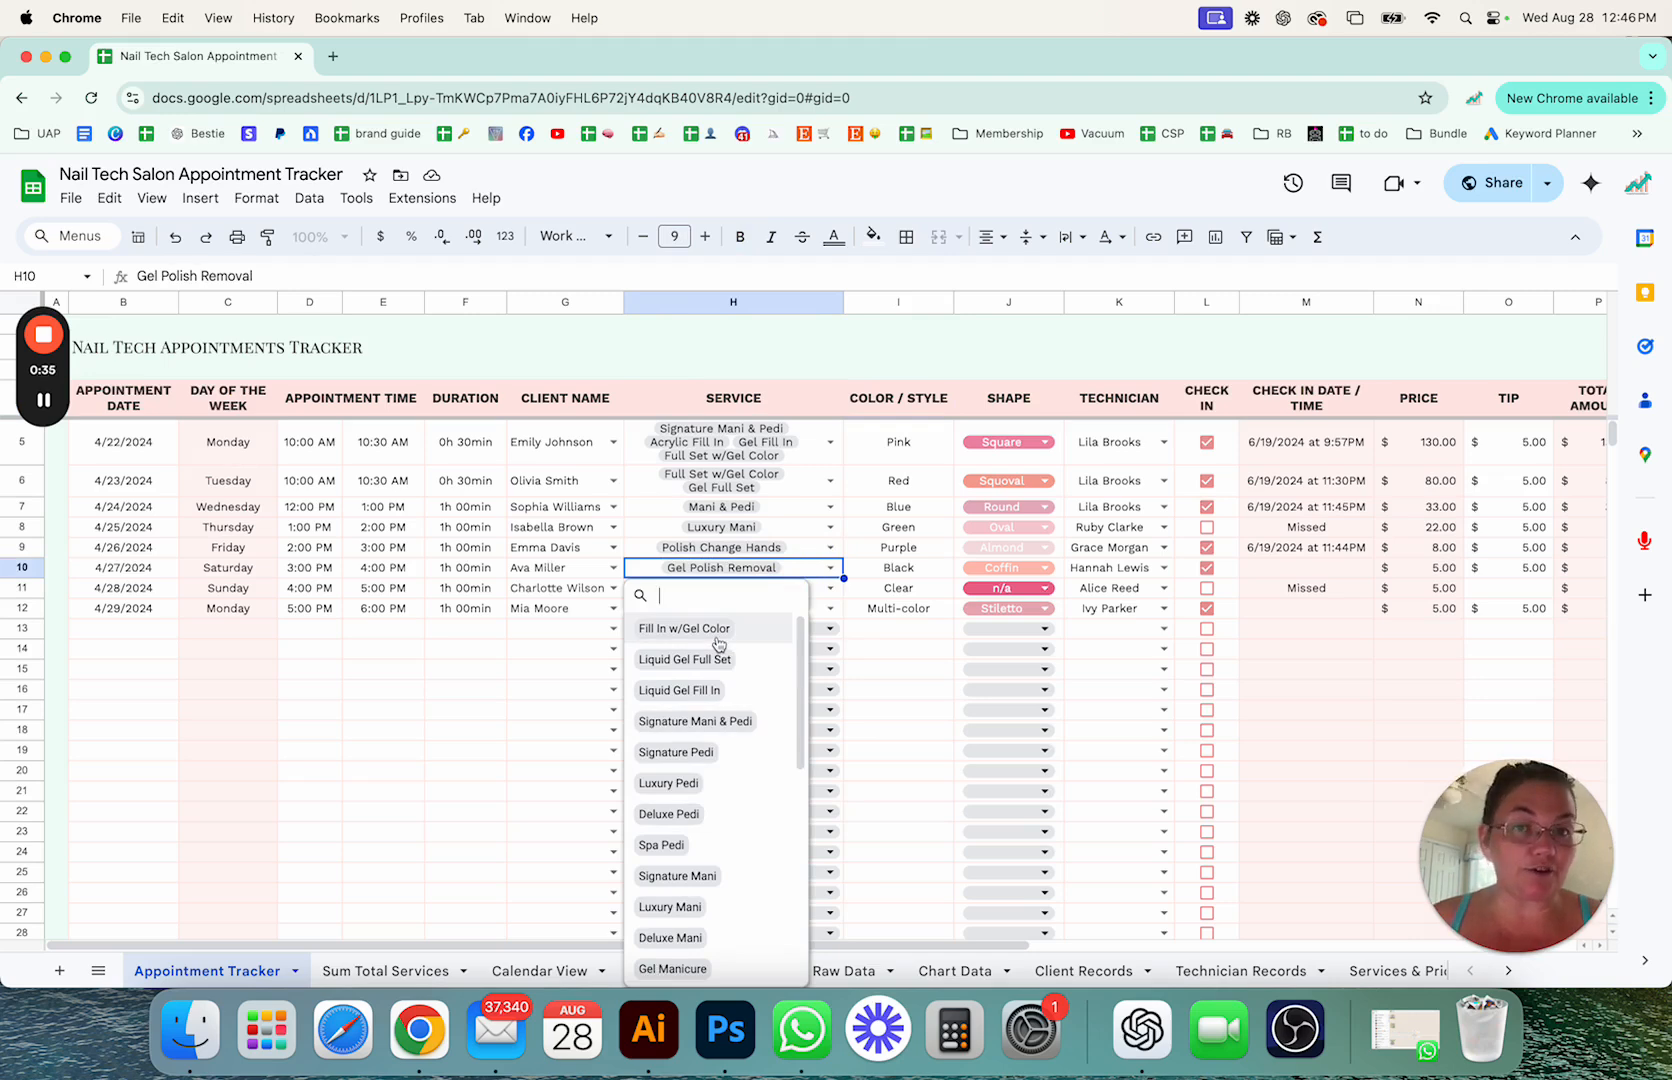
mouse_move(952, 444)
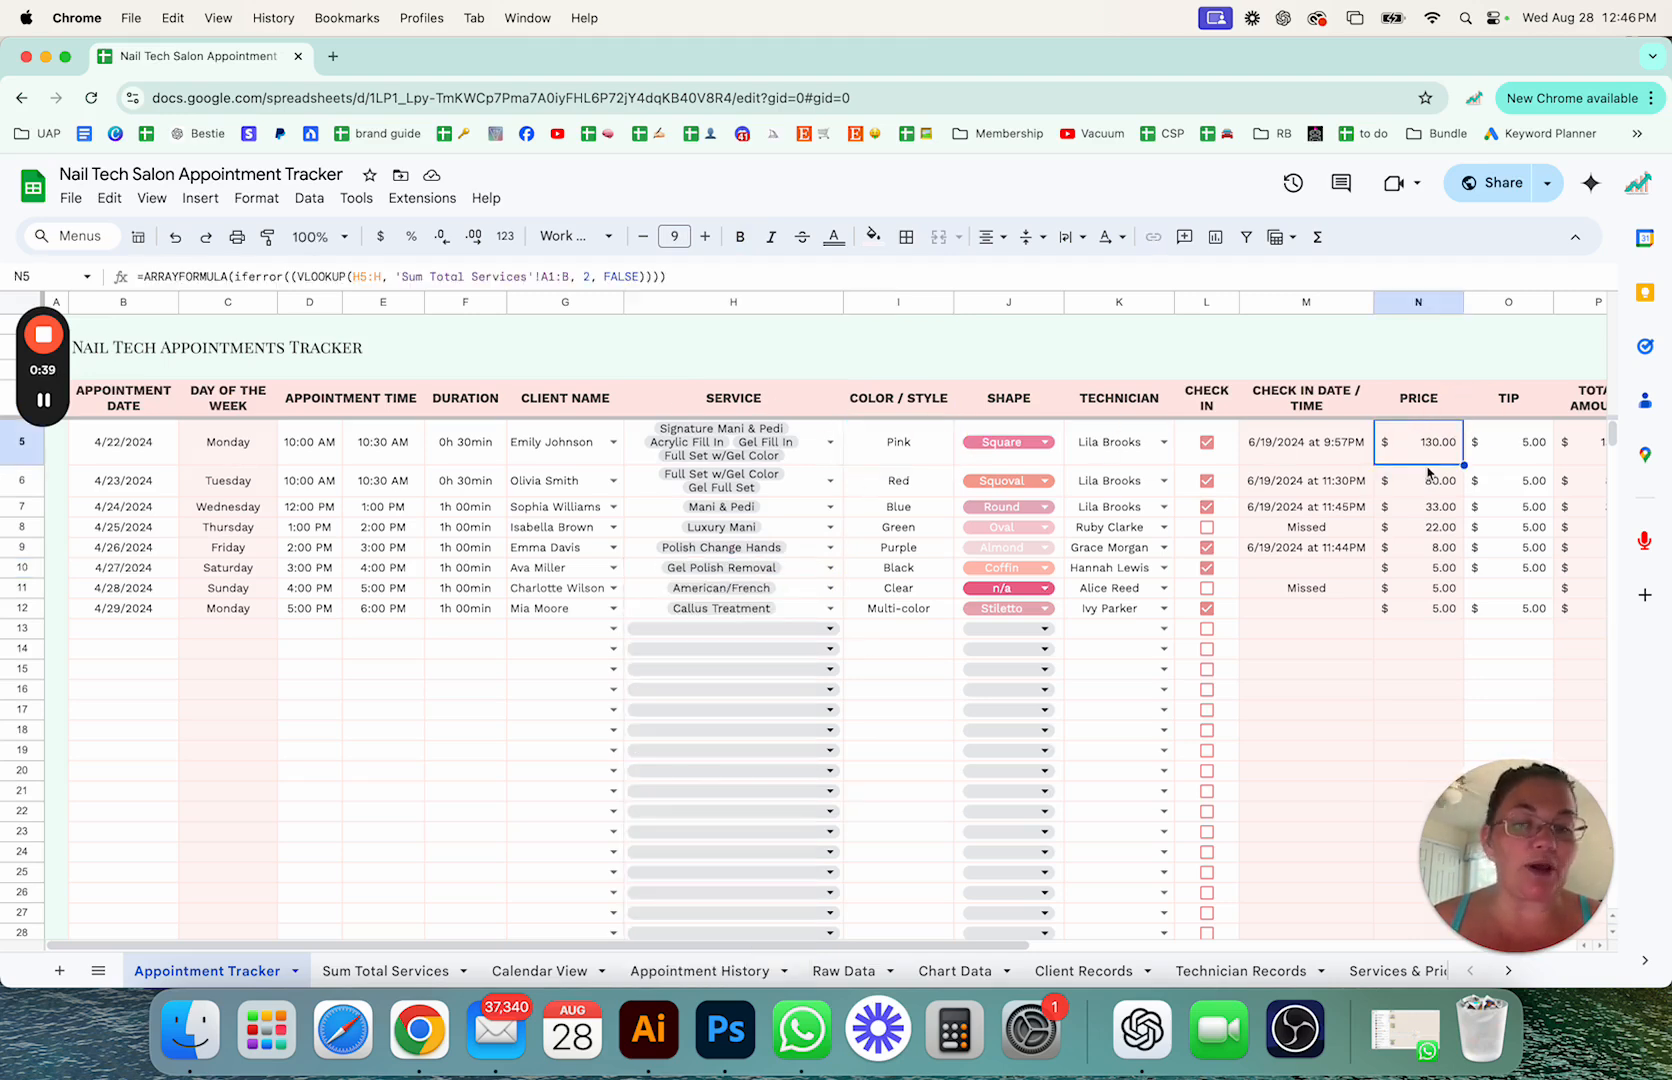
mouse_move(842, 340)
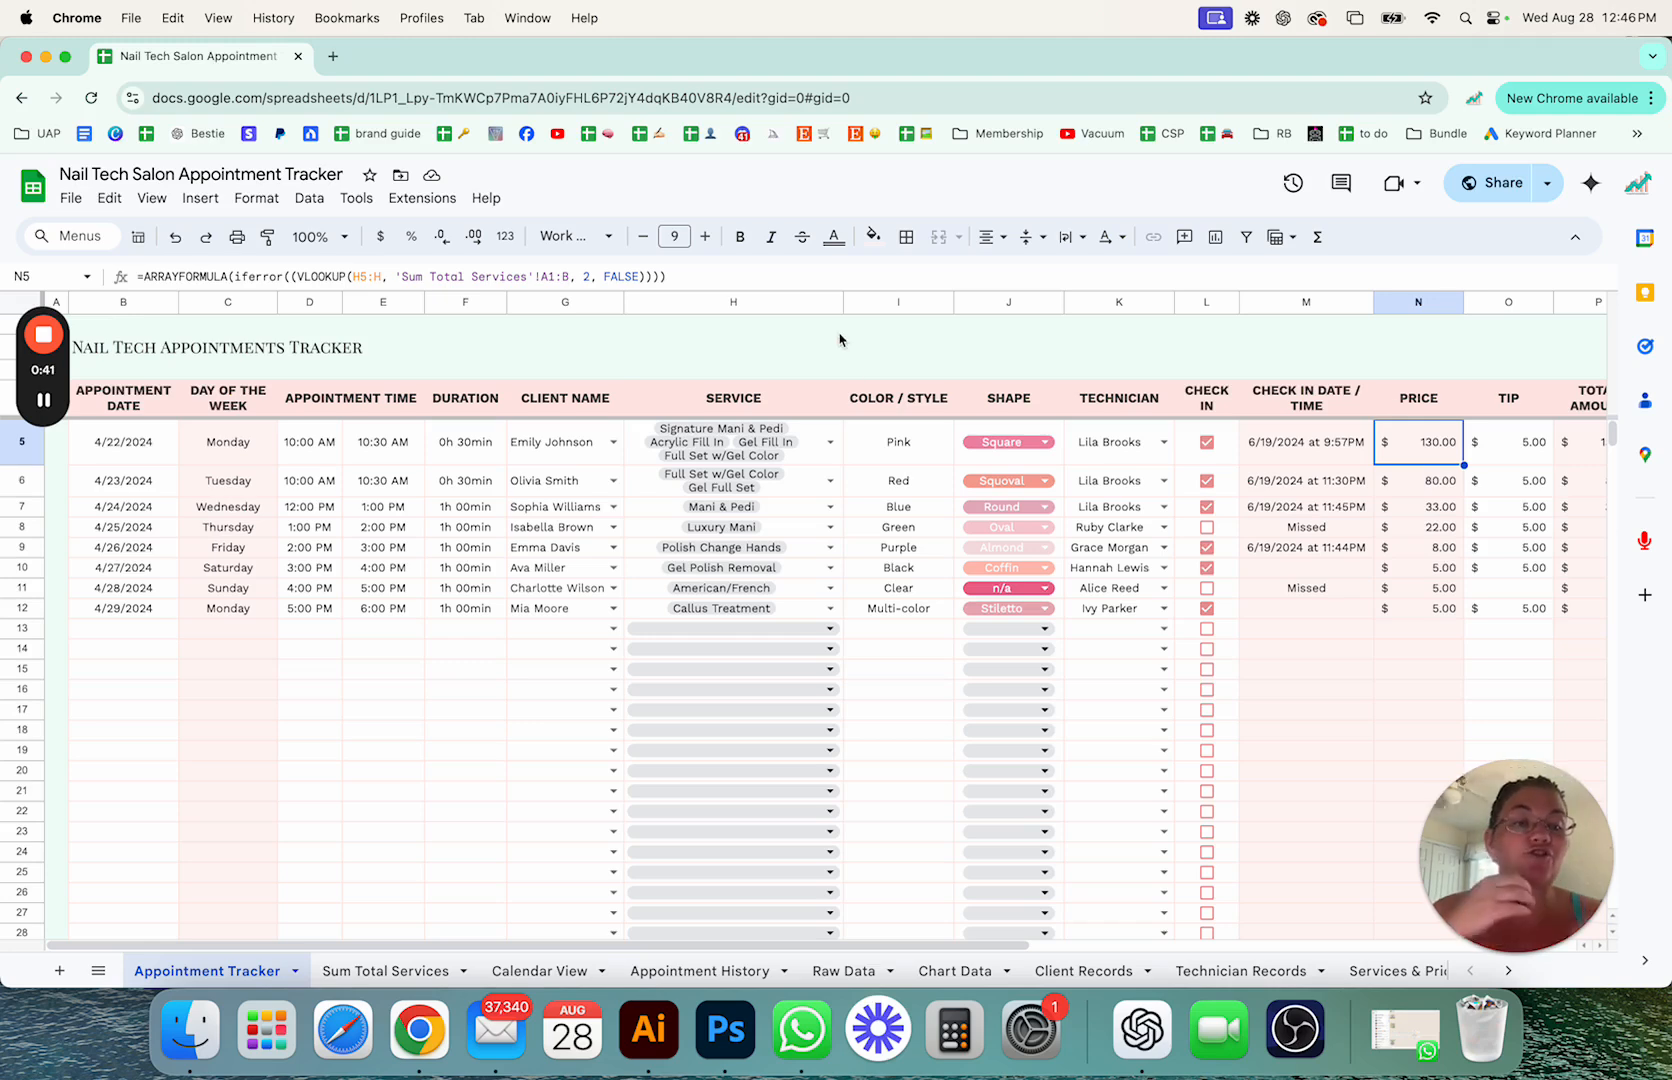
Step: Inspect the price formulas in N5, N6 and N7 that total the chosen services
left_click(1418, 506)
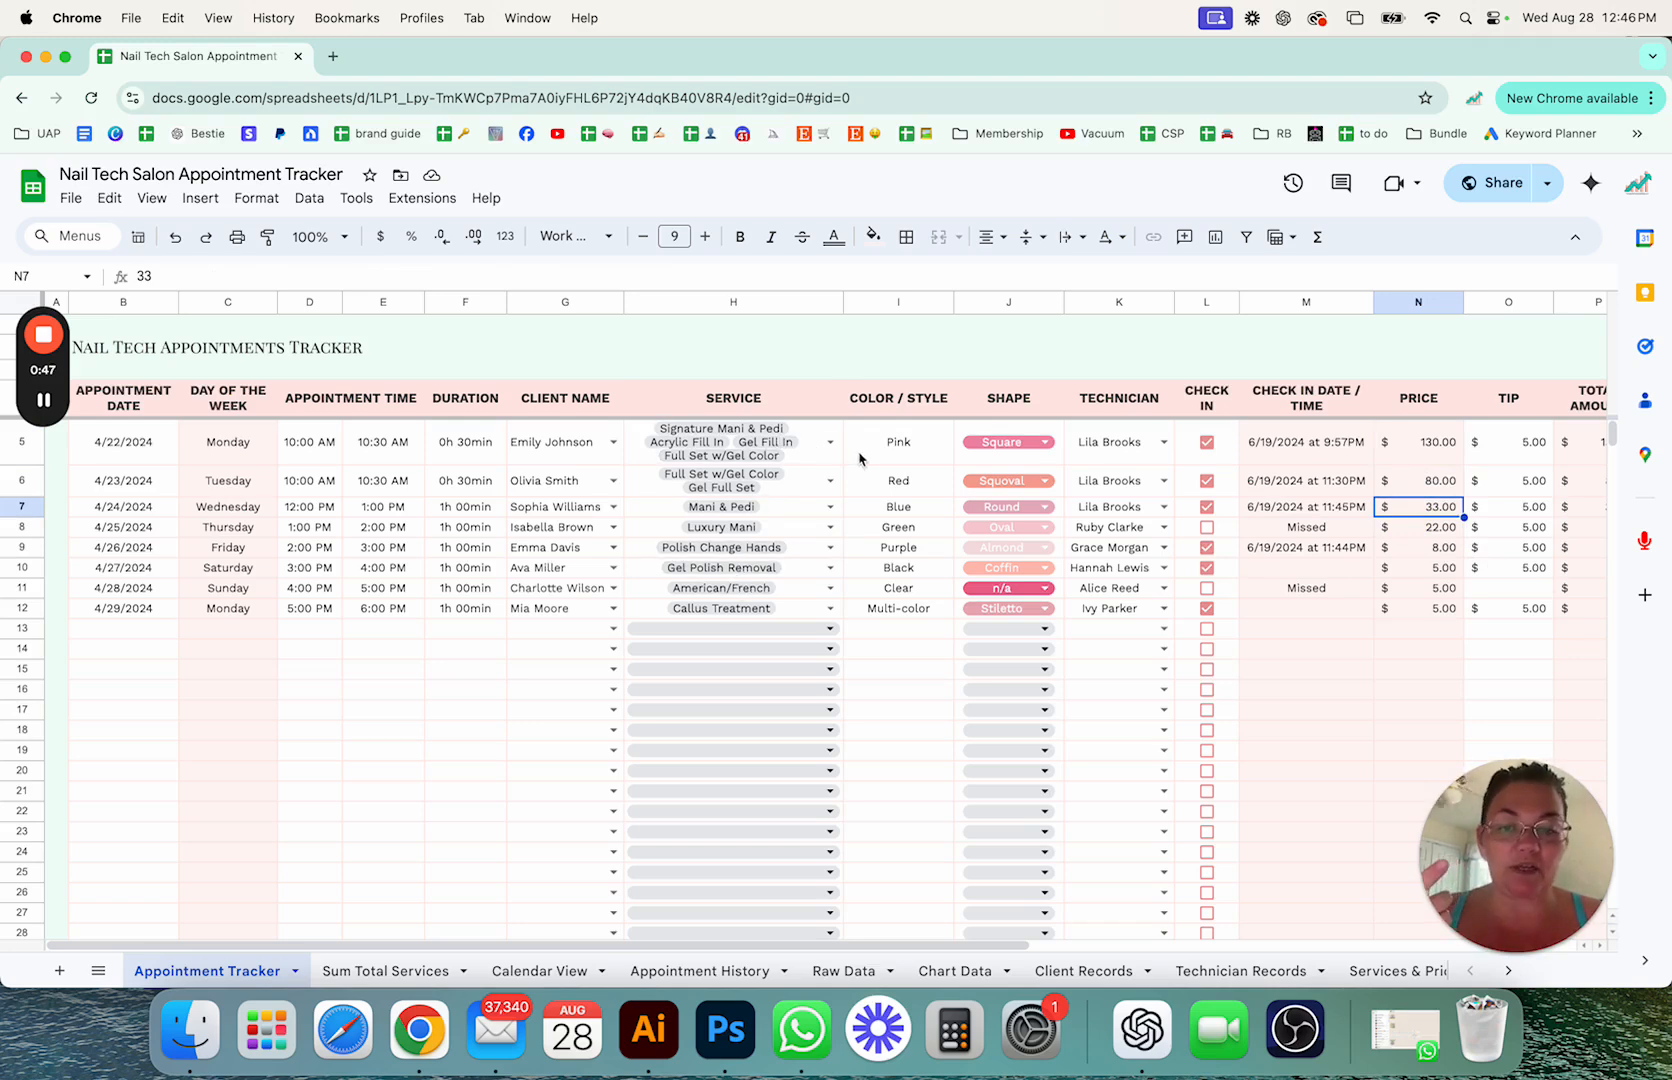
left_click(830, 442)
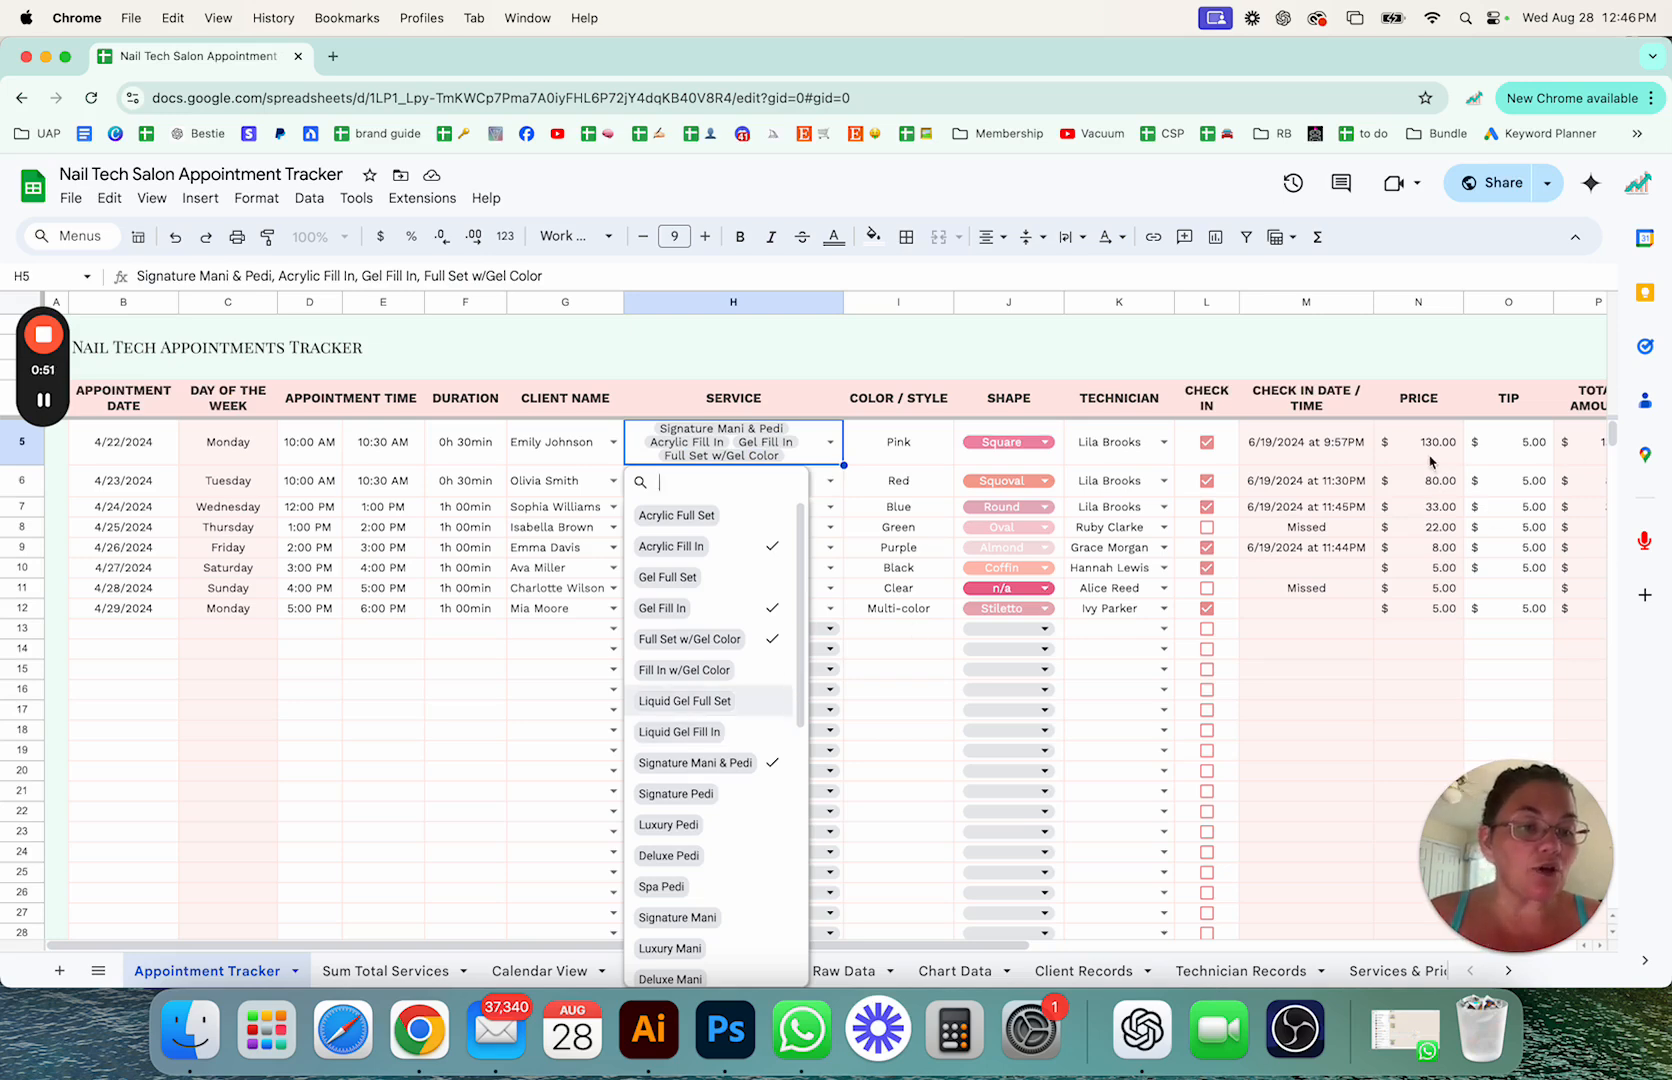
left_click(1418, 442)
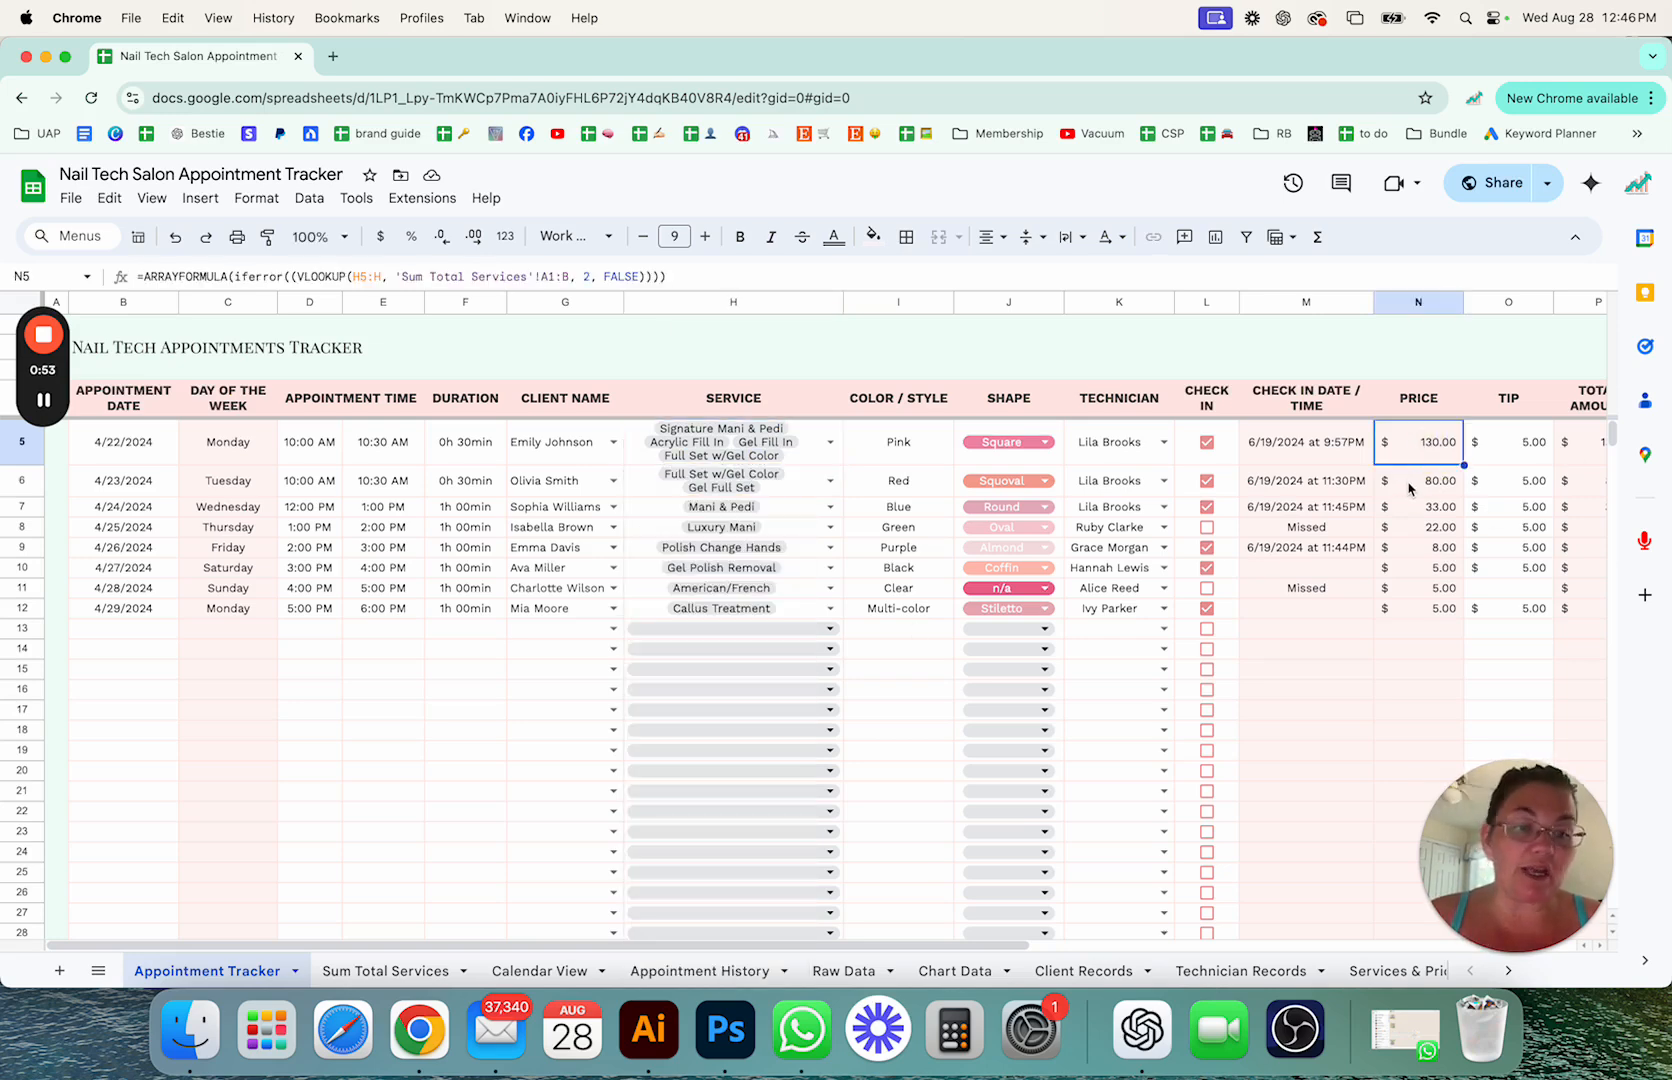
left_click(1418, 480)
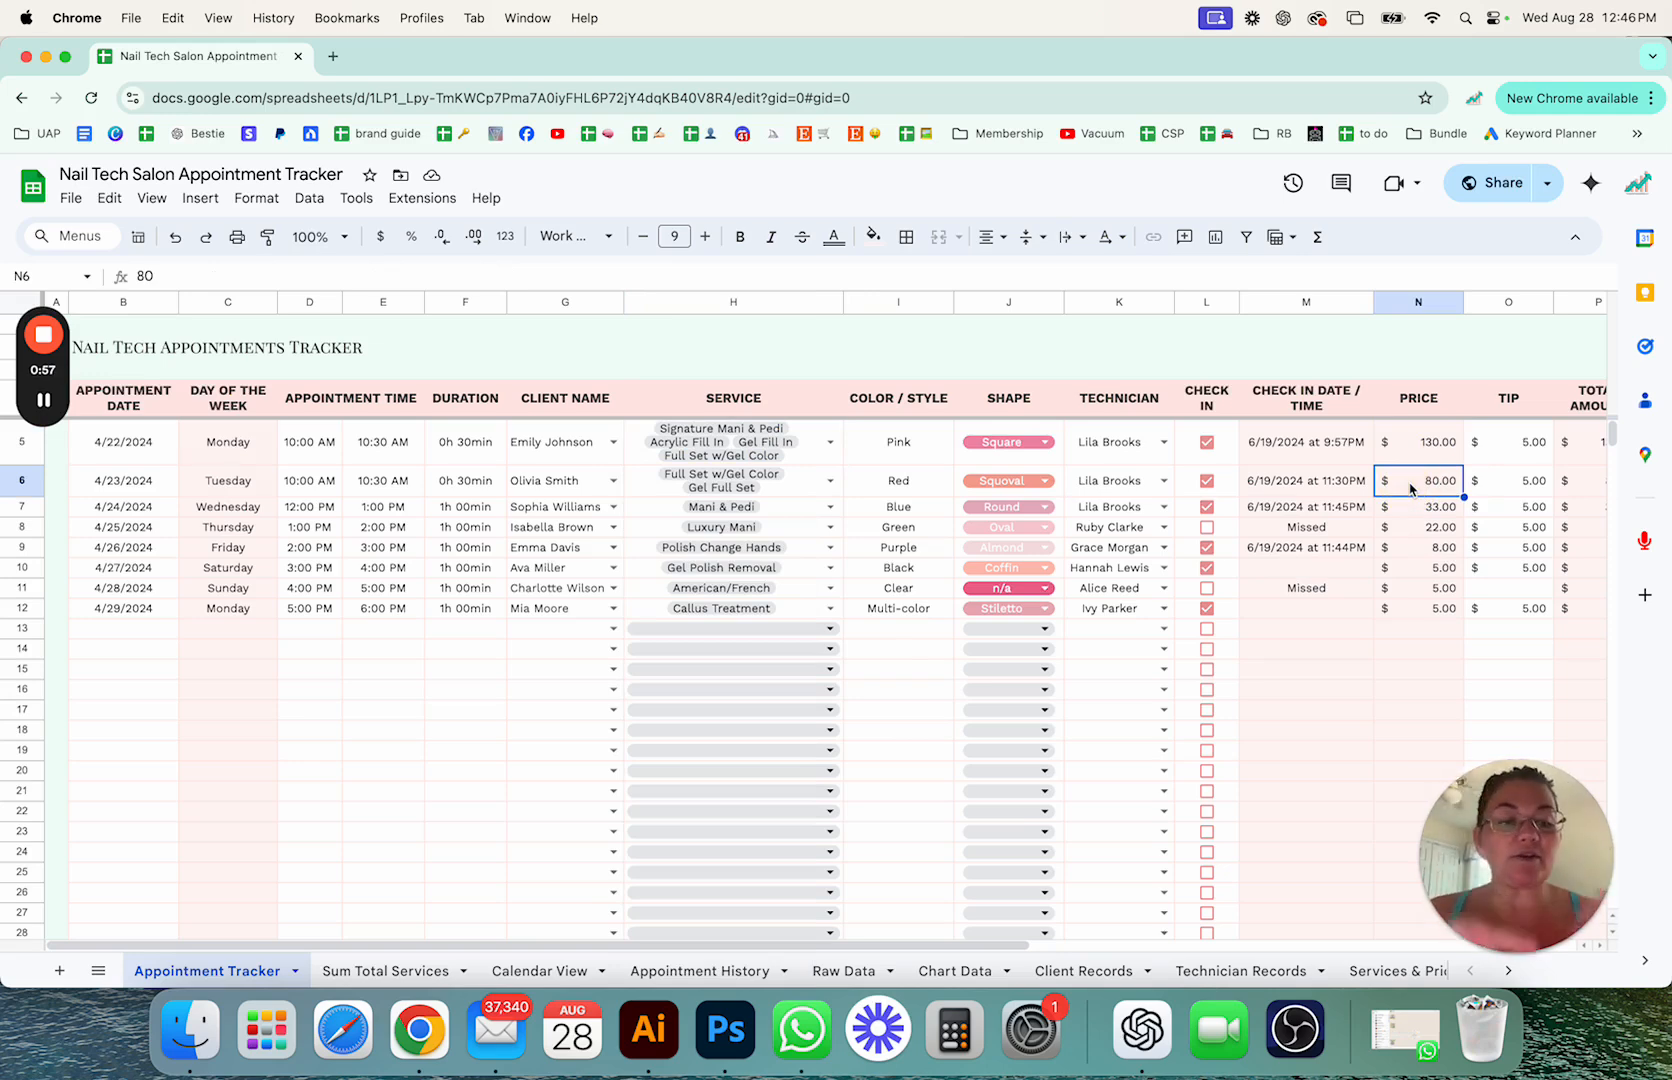
mouse_move(1352, 436)
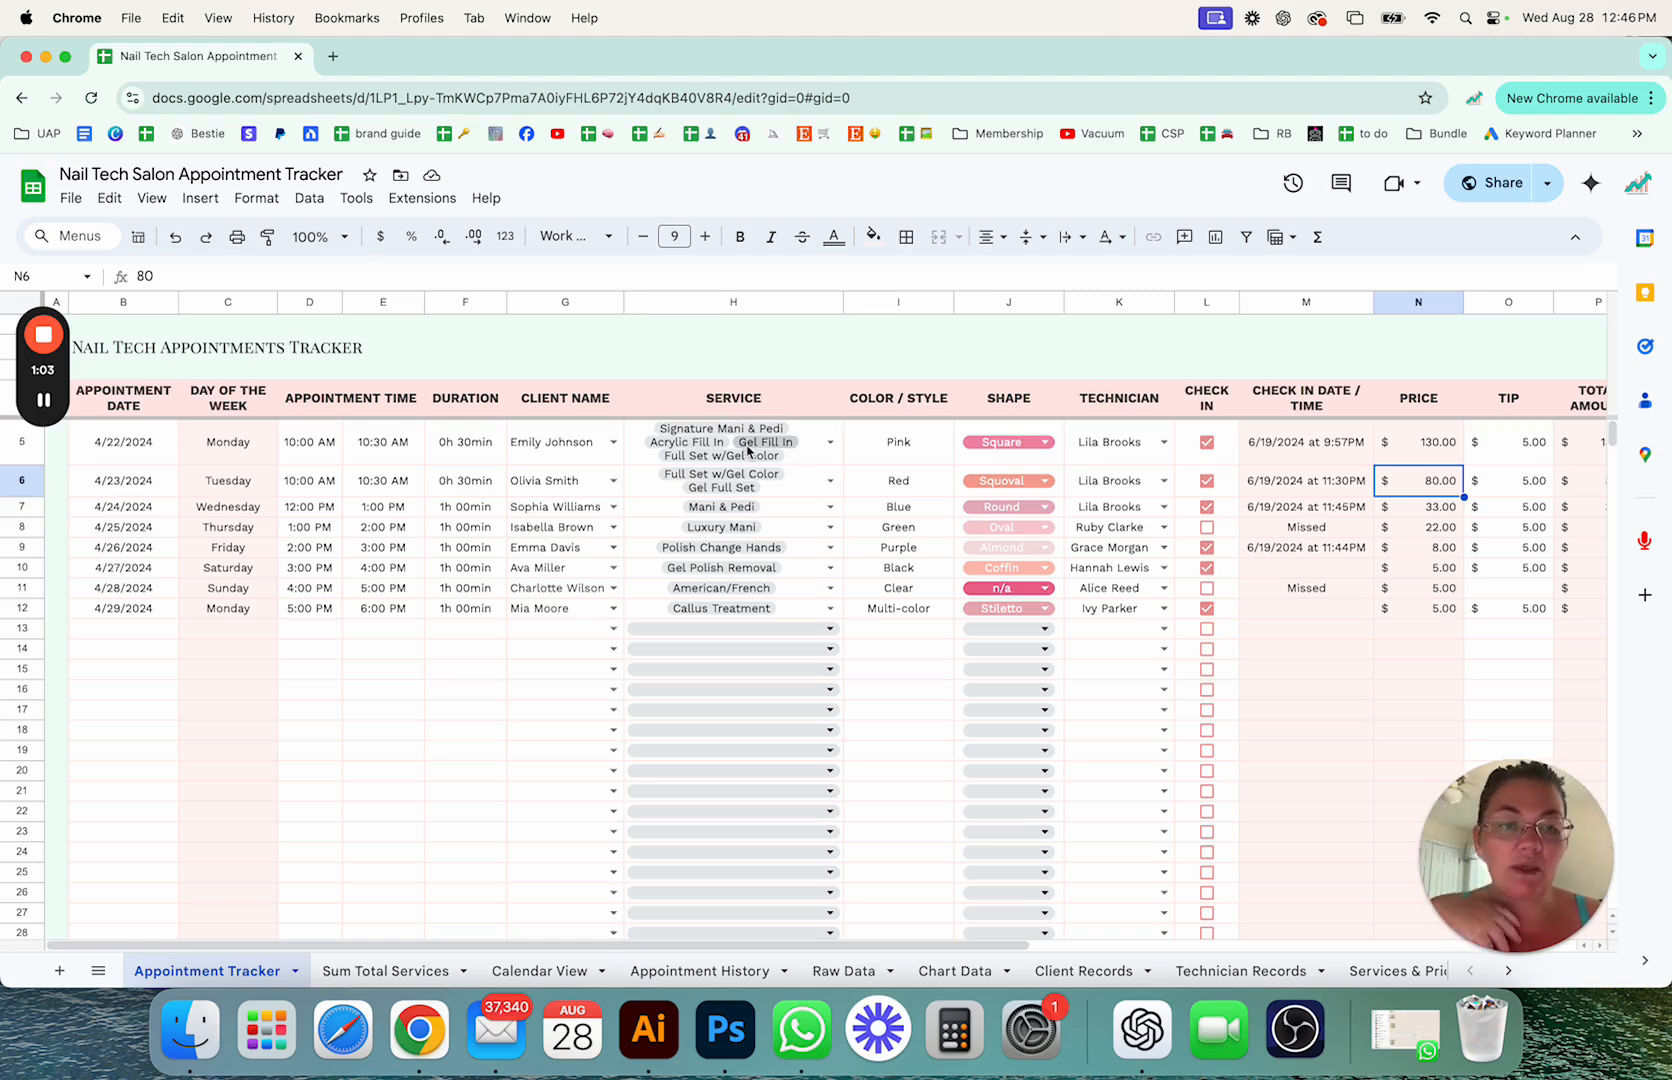
mouse_move(632, 764)
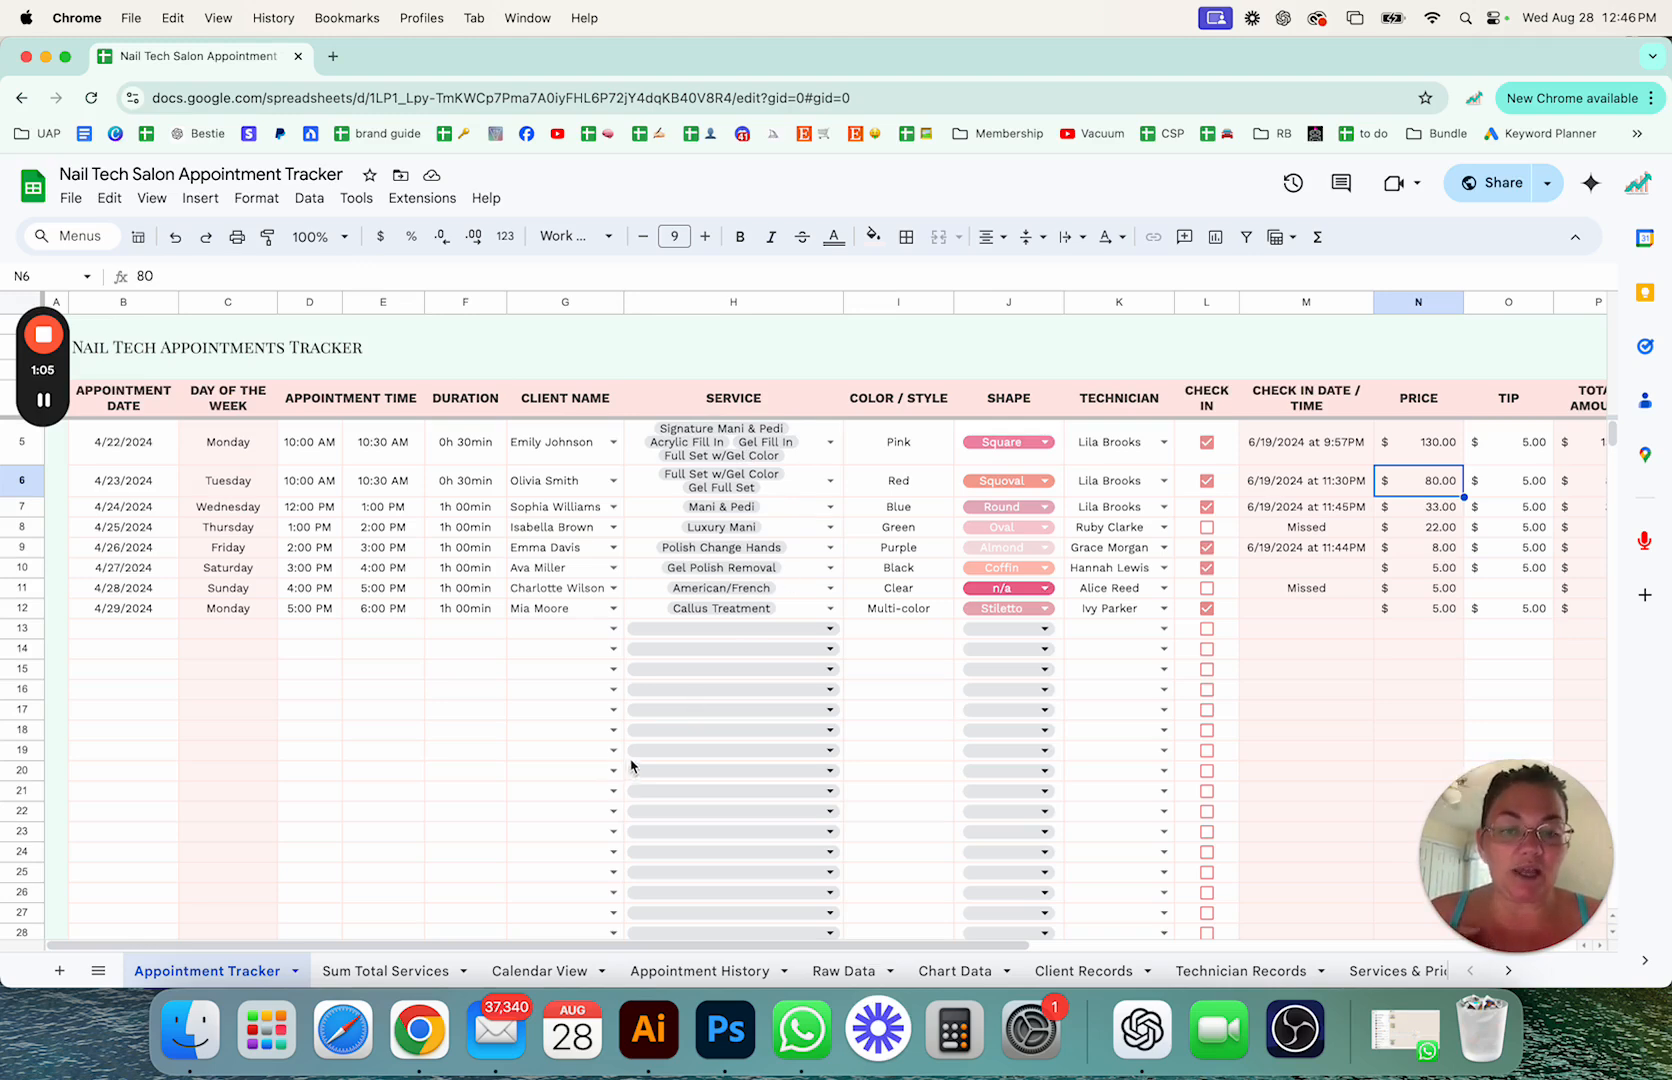
mouse_move(360, 636)
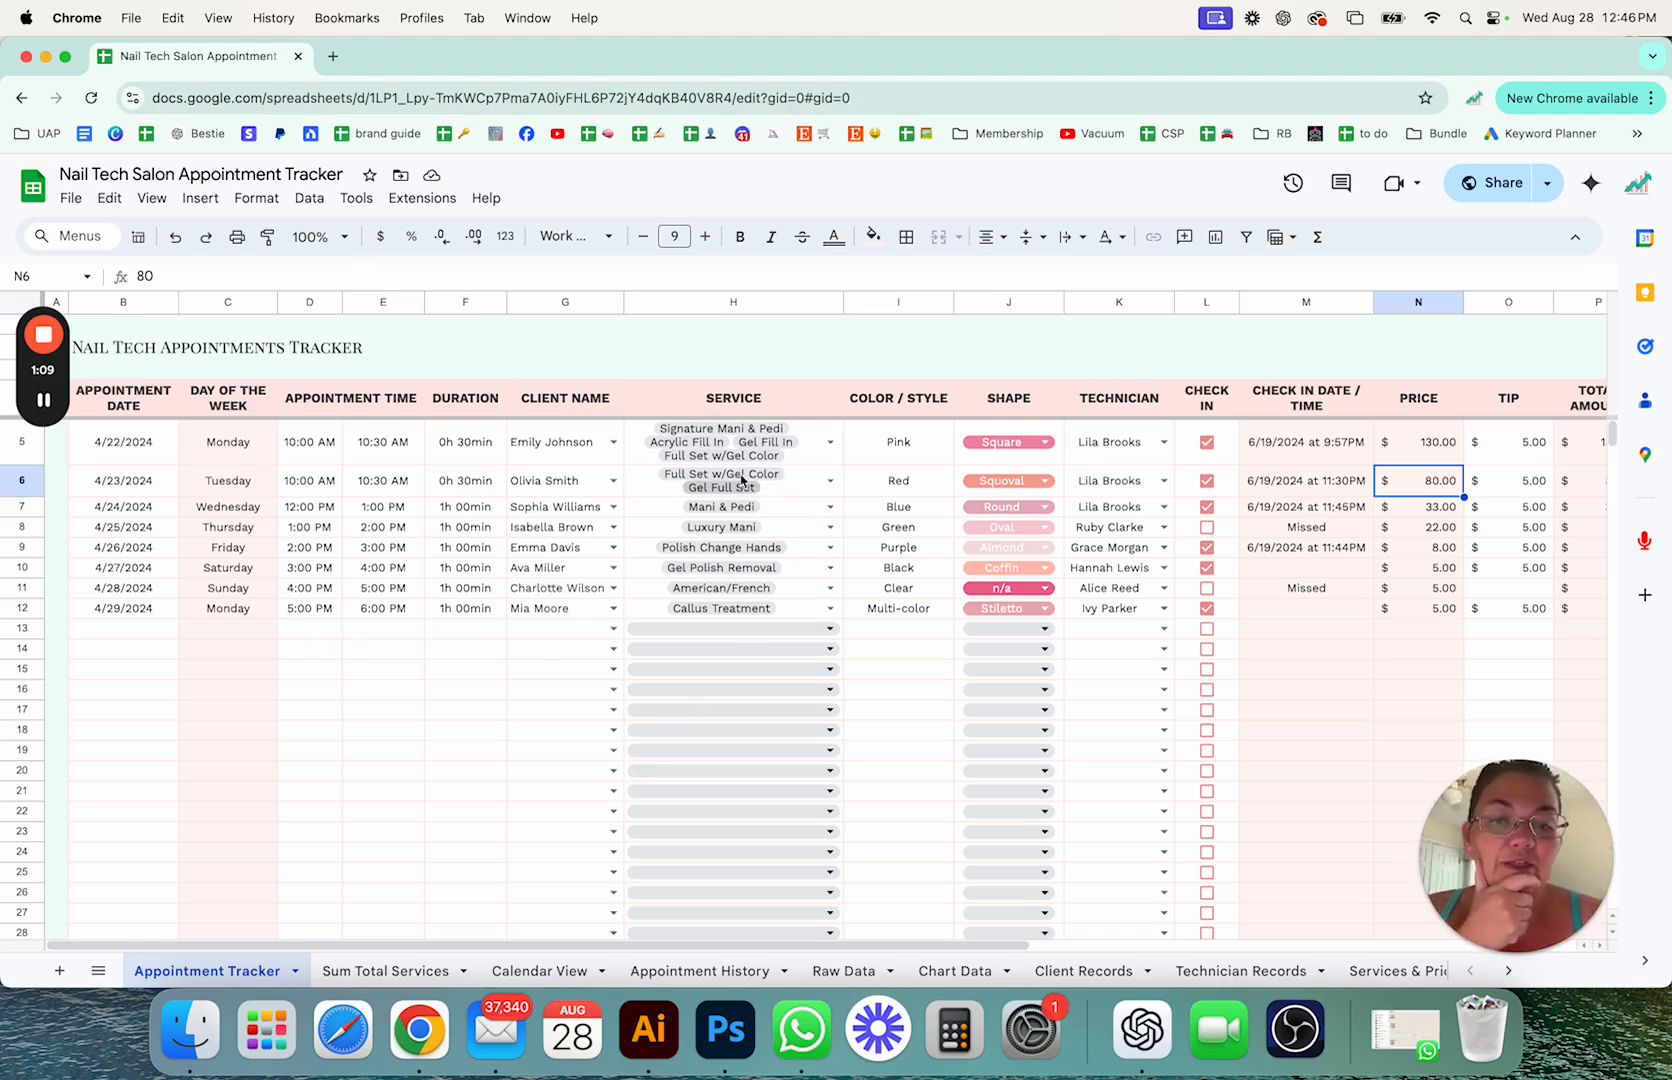
Step: Add Gel Full Set and Liquid Gel Fill In to the first appointment, totalling $200 in N5
left_click(830, 442)
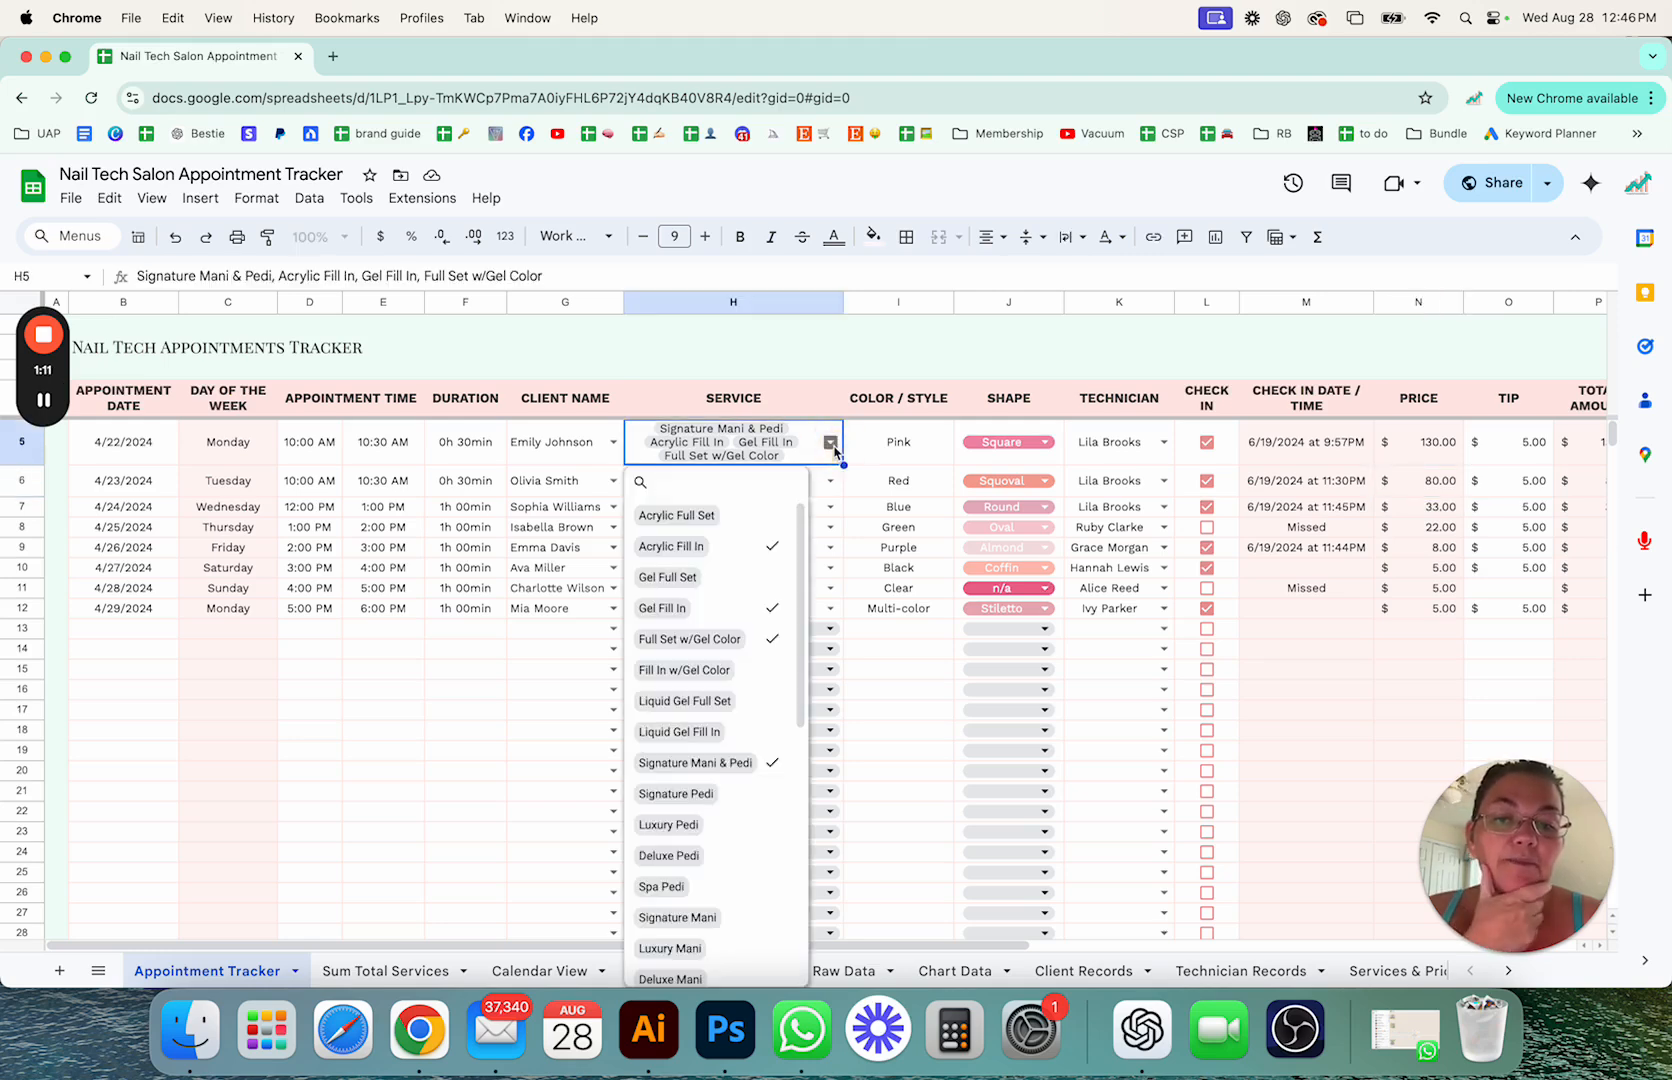
mouse_move(666, 576)
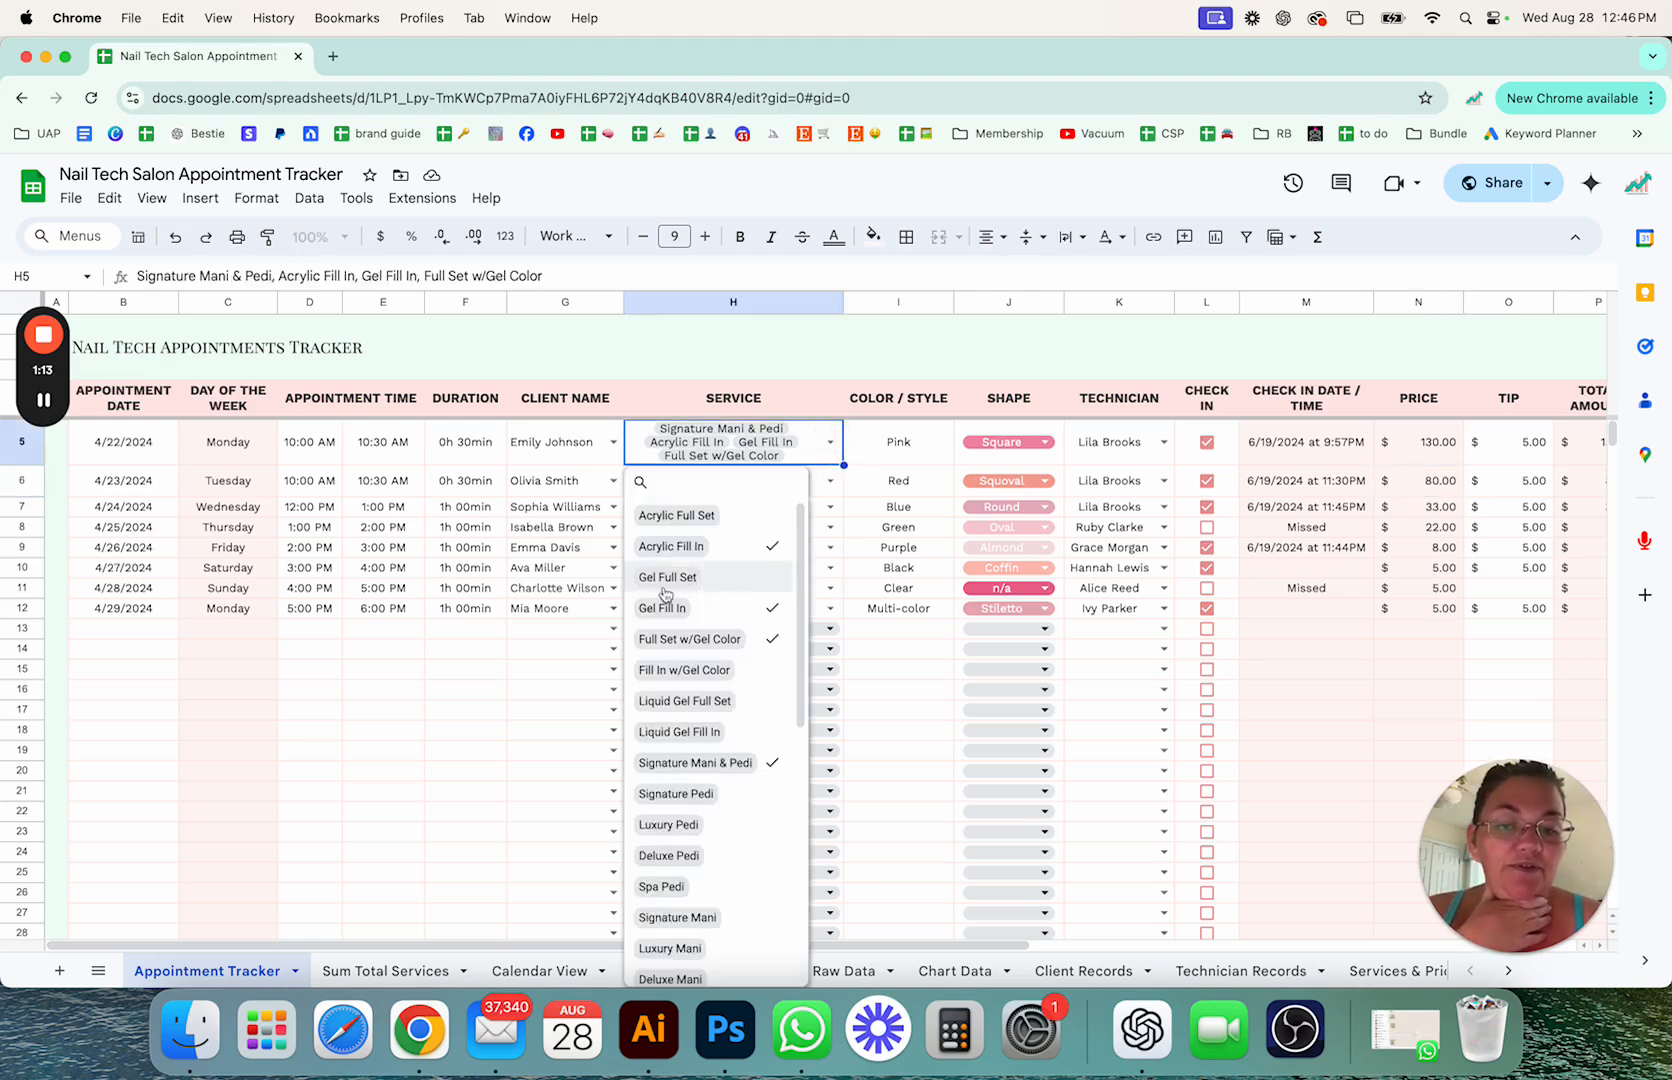
left_click(666, 576)
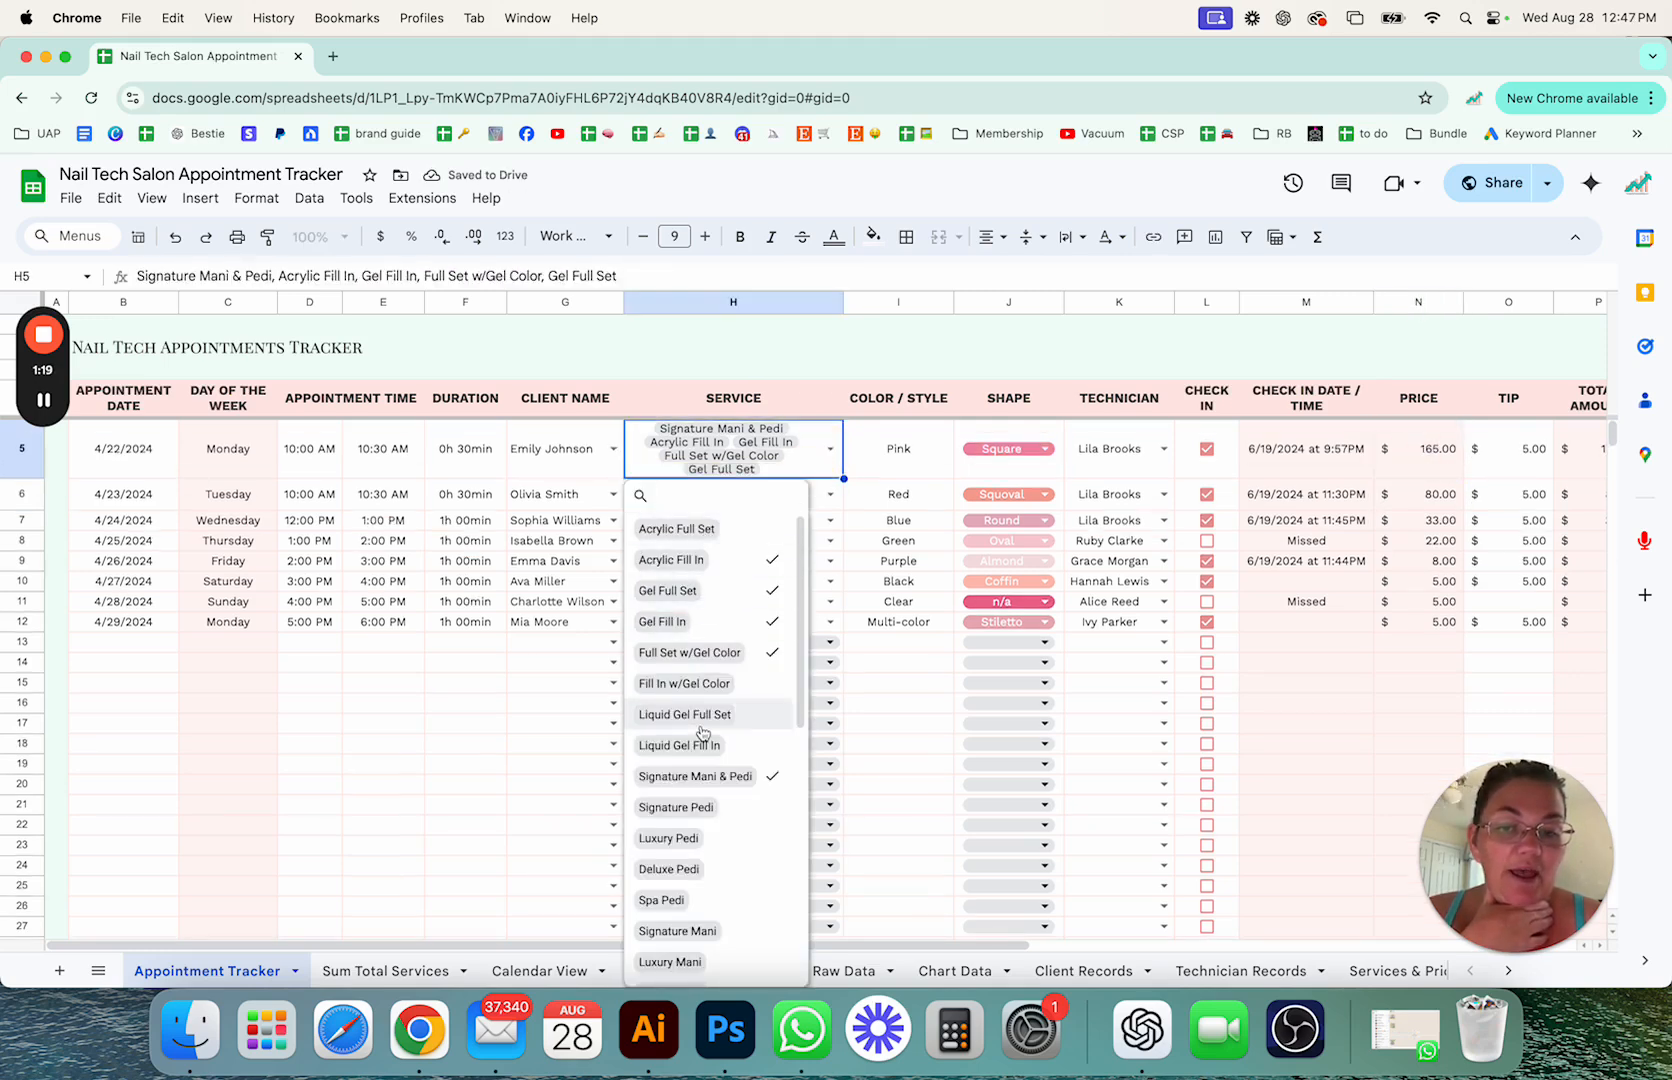
left_click(680, 744)
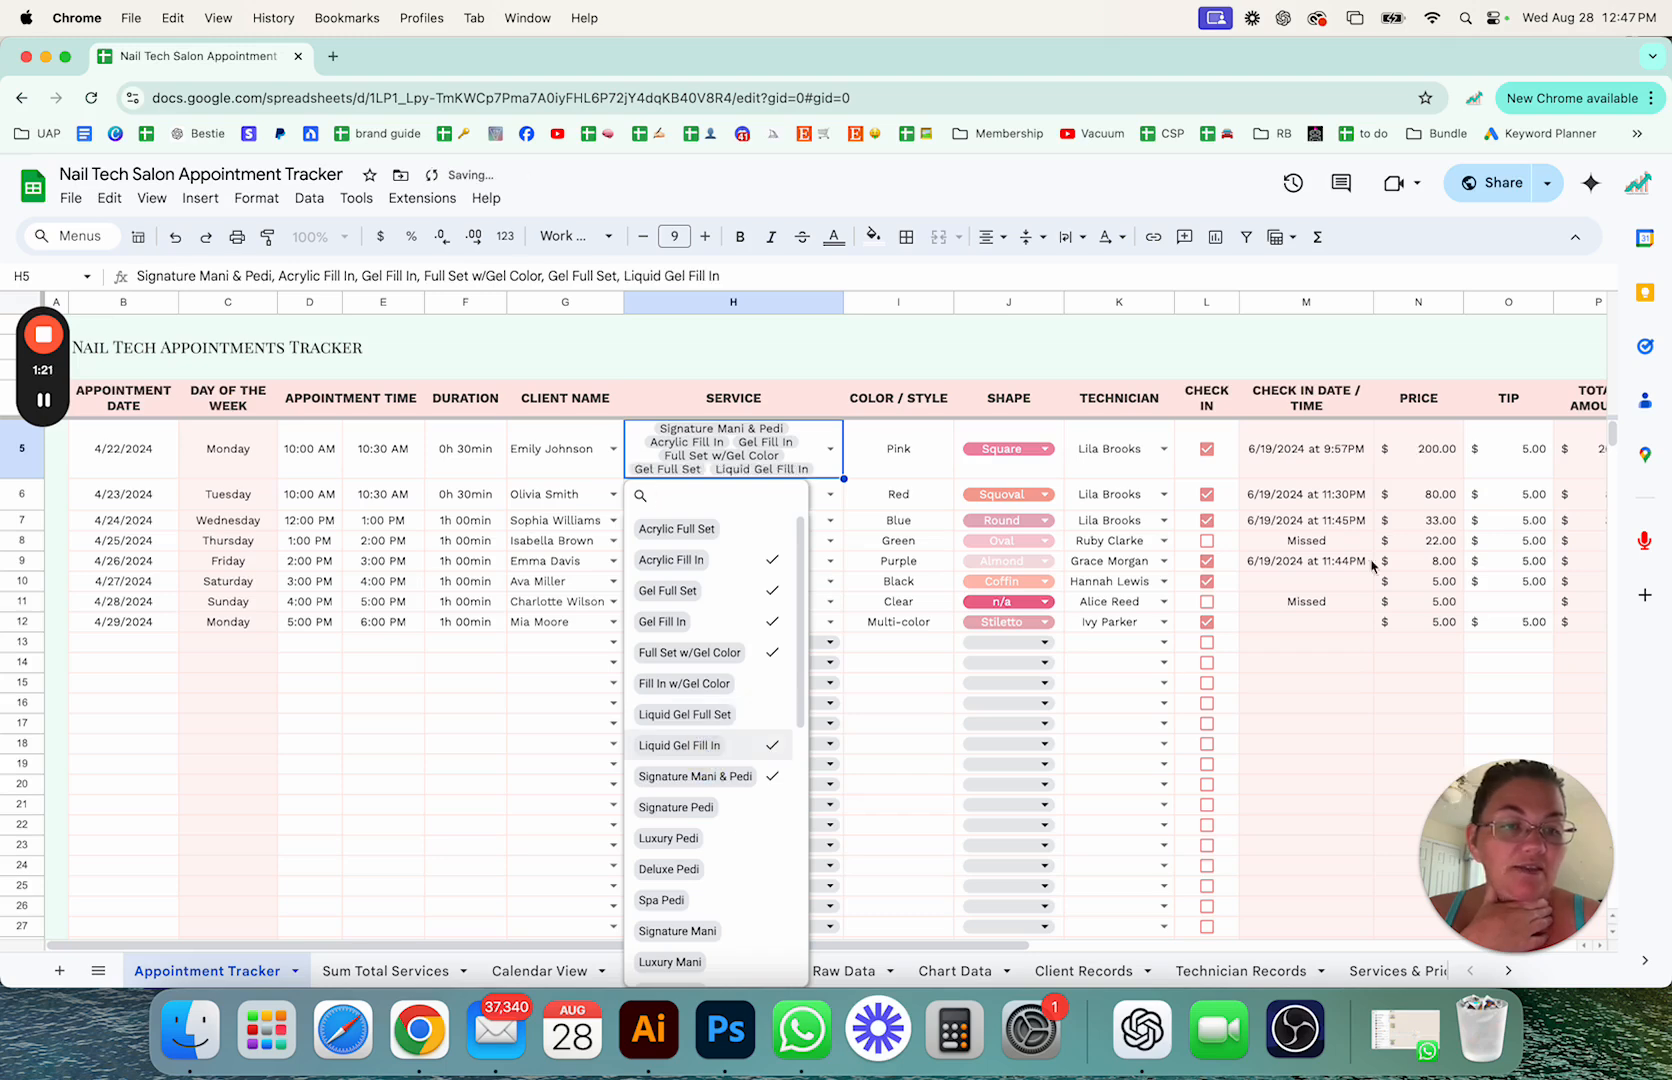
left_click(1418, 448)
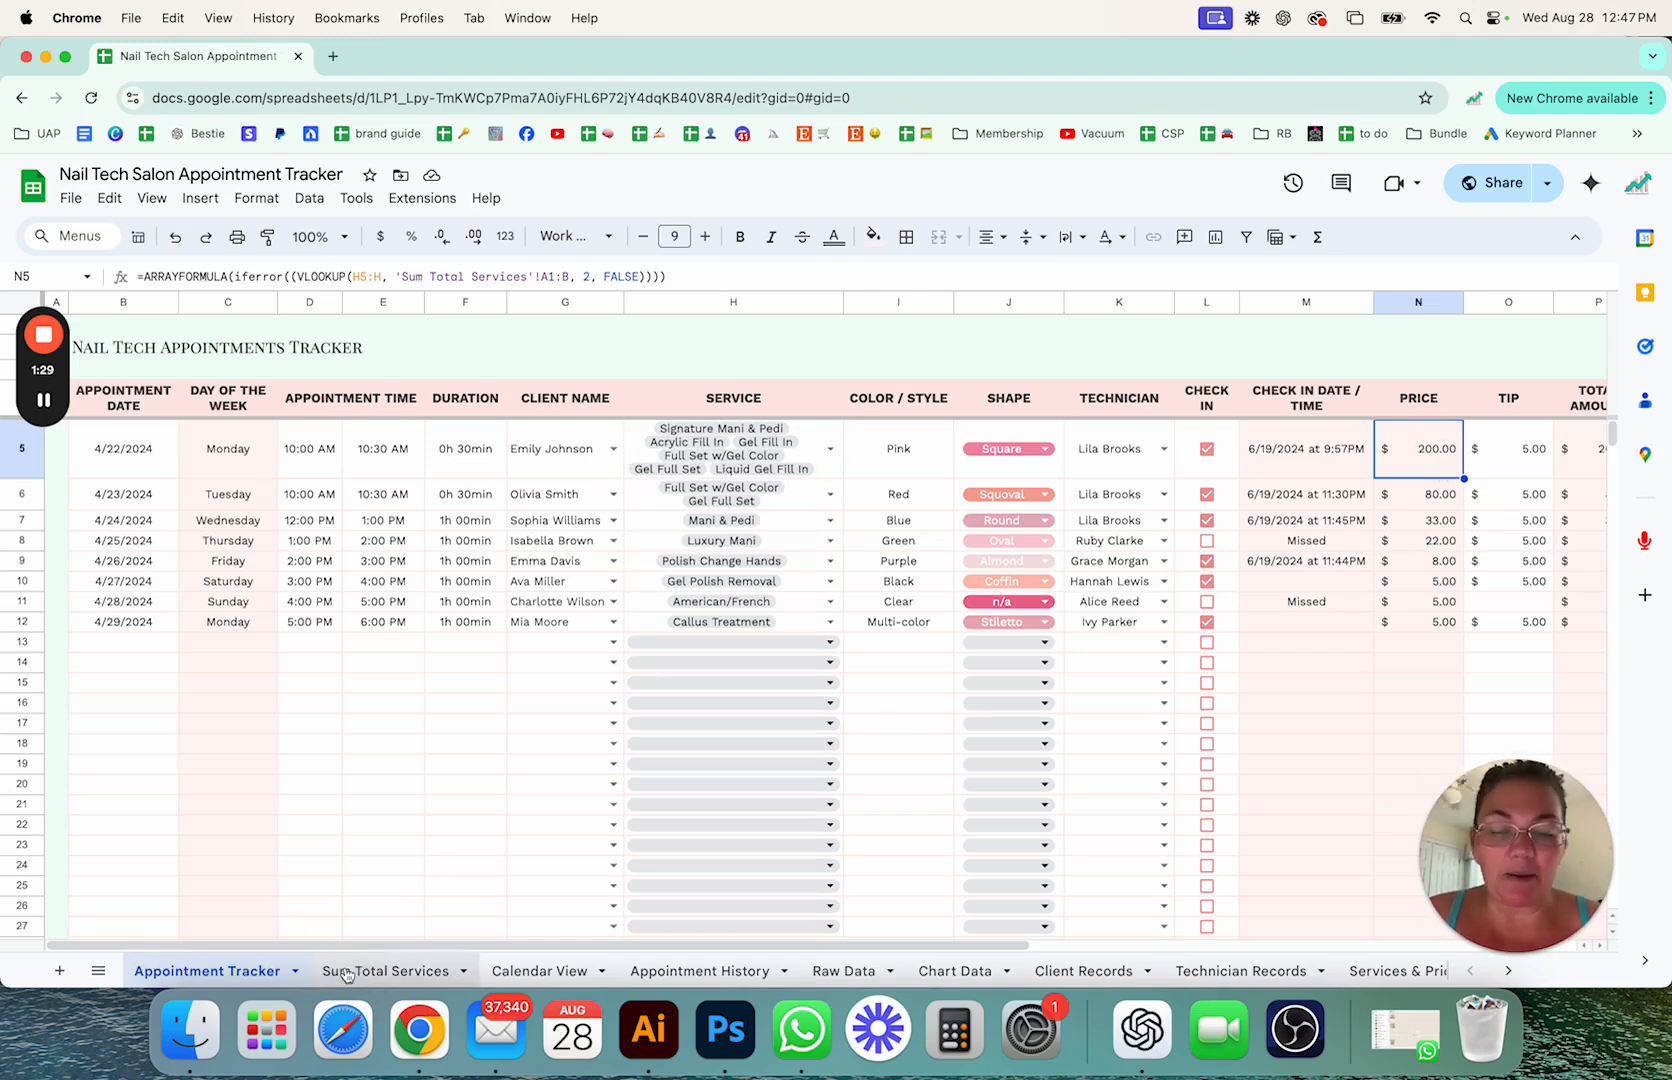
left_click(384, 970)
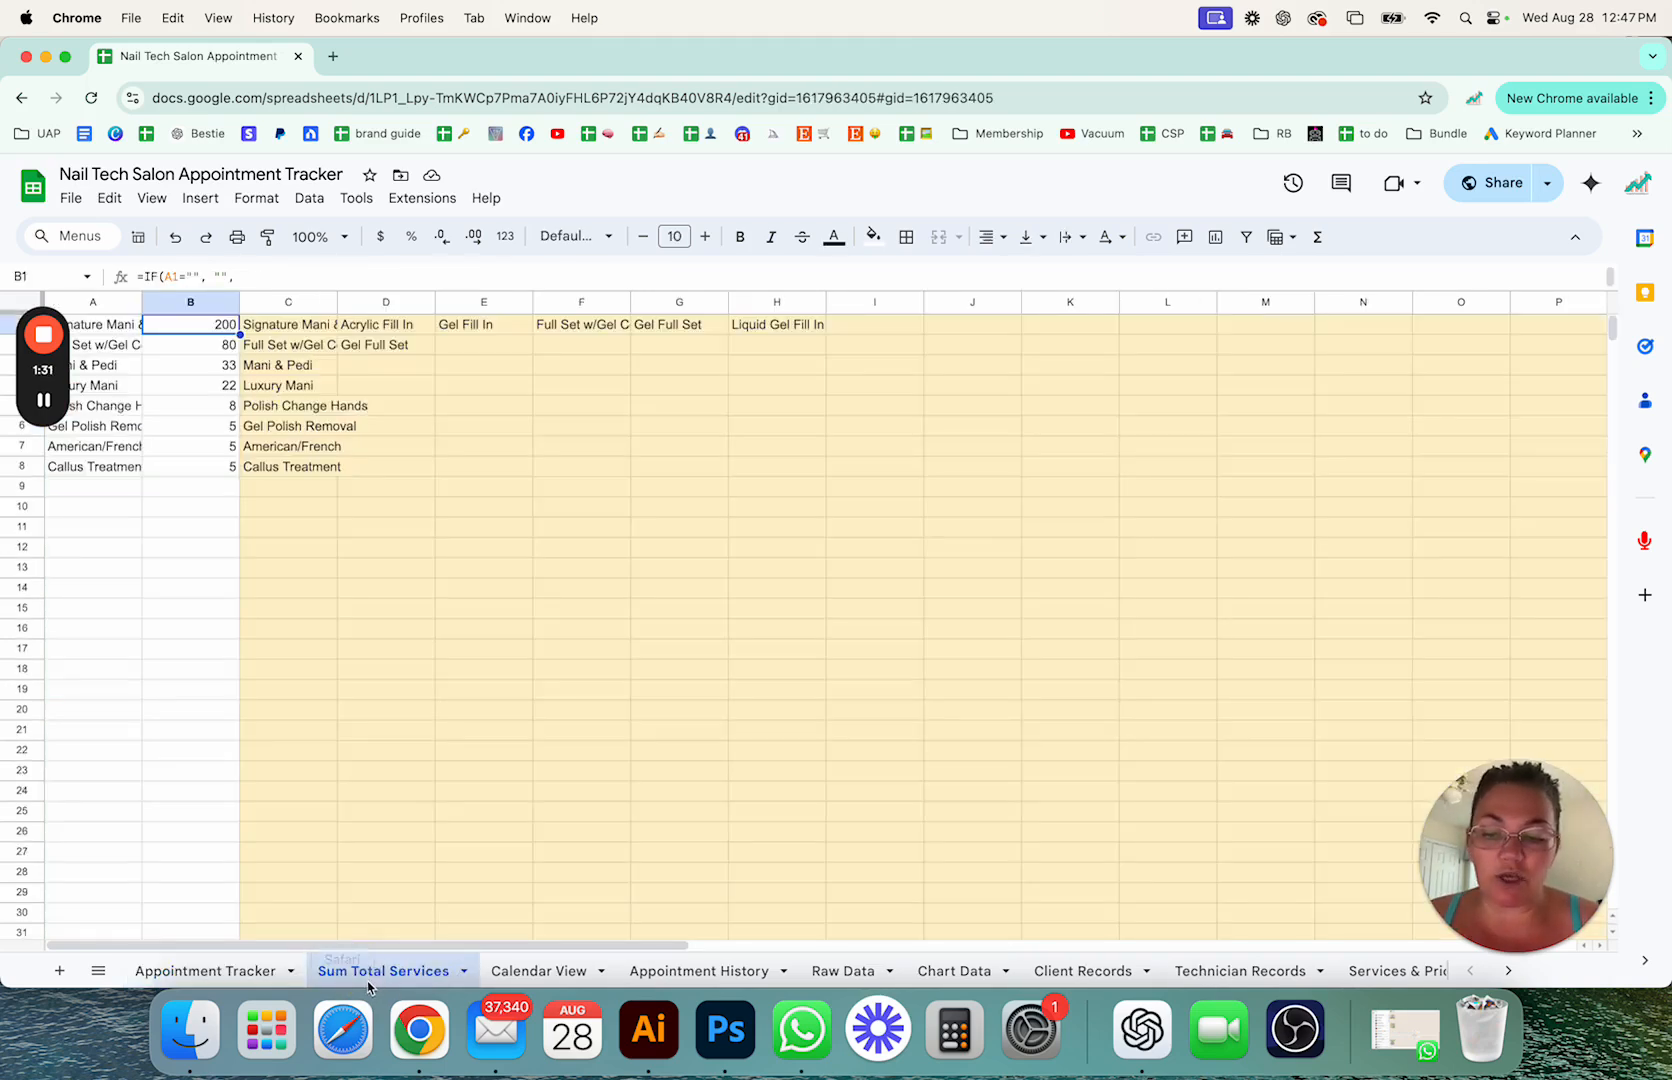
left_click(484, 526)
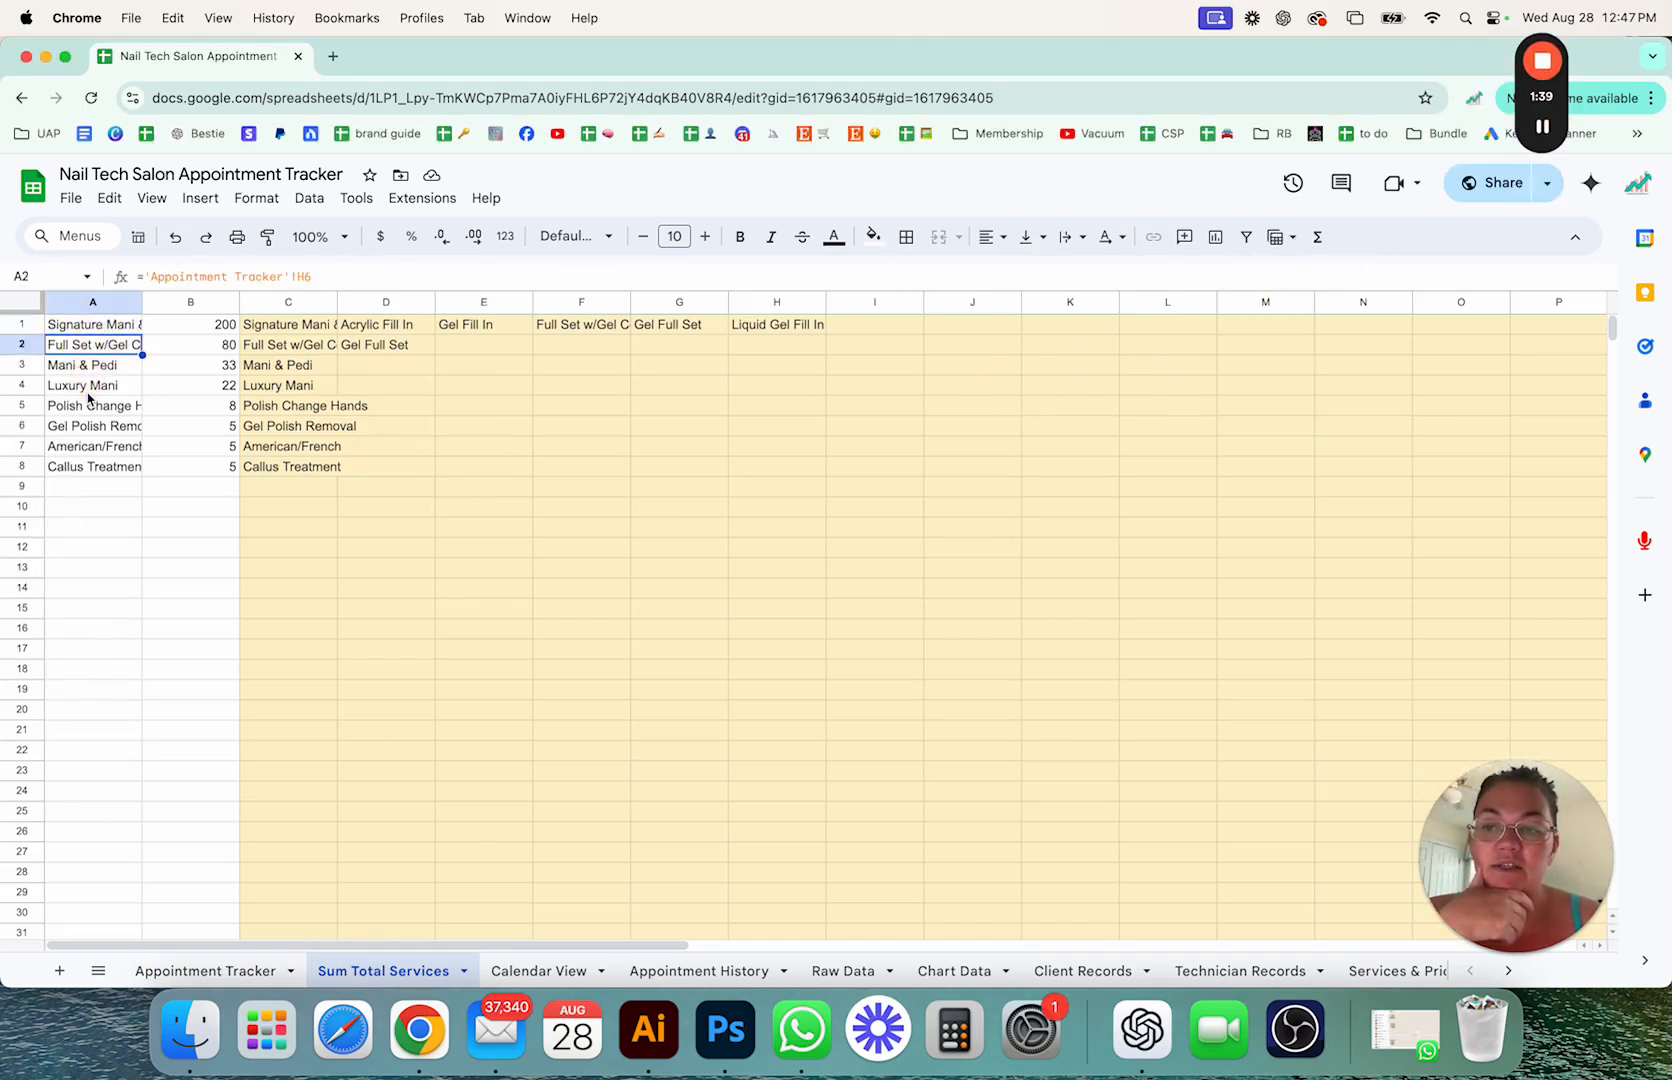
left_click(92, 384)
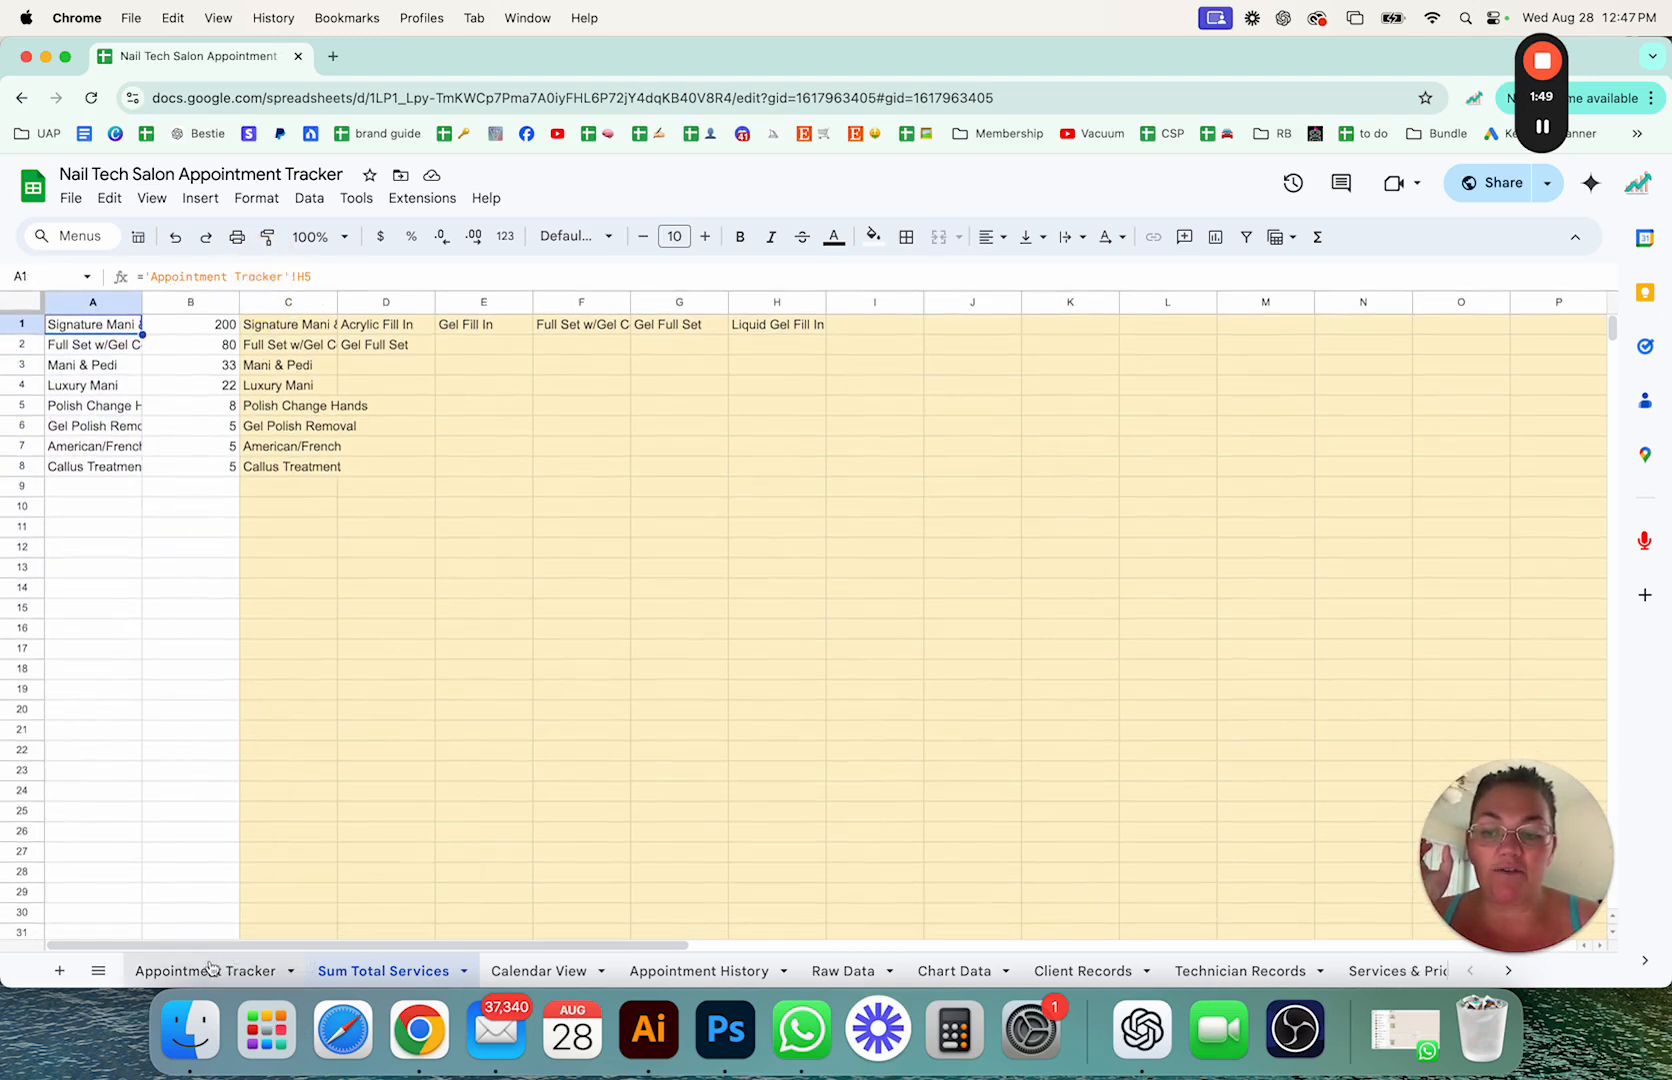
Step: Visit the Appointment Tracker and return to the Sum Total Services helper sheet
left_click(206, 970)
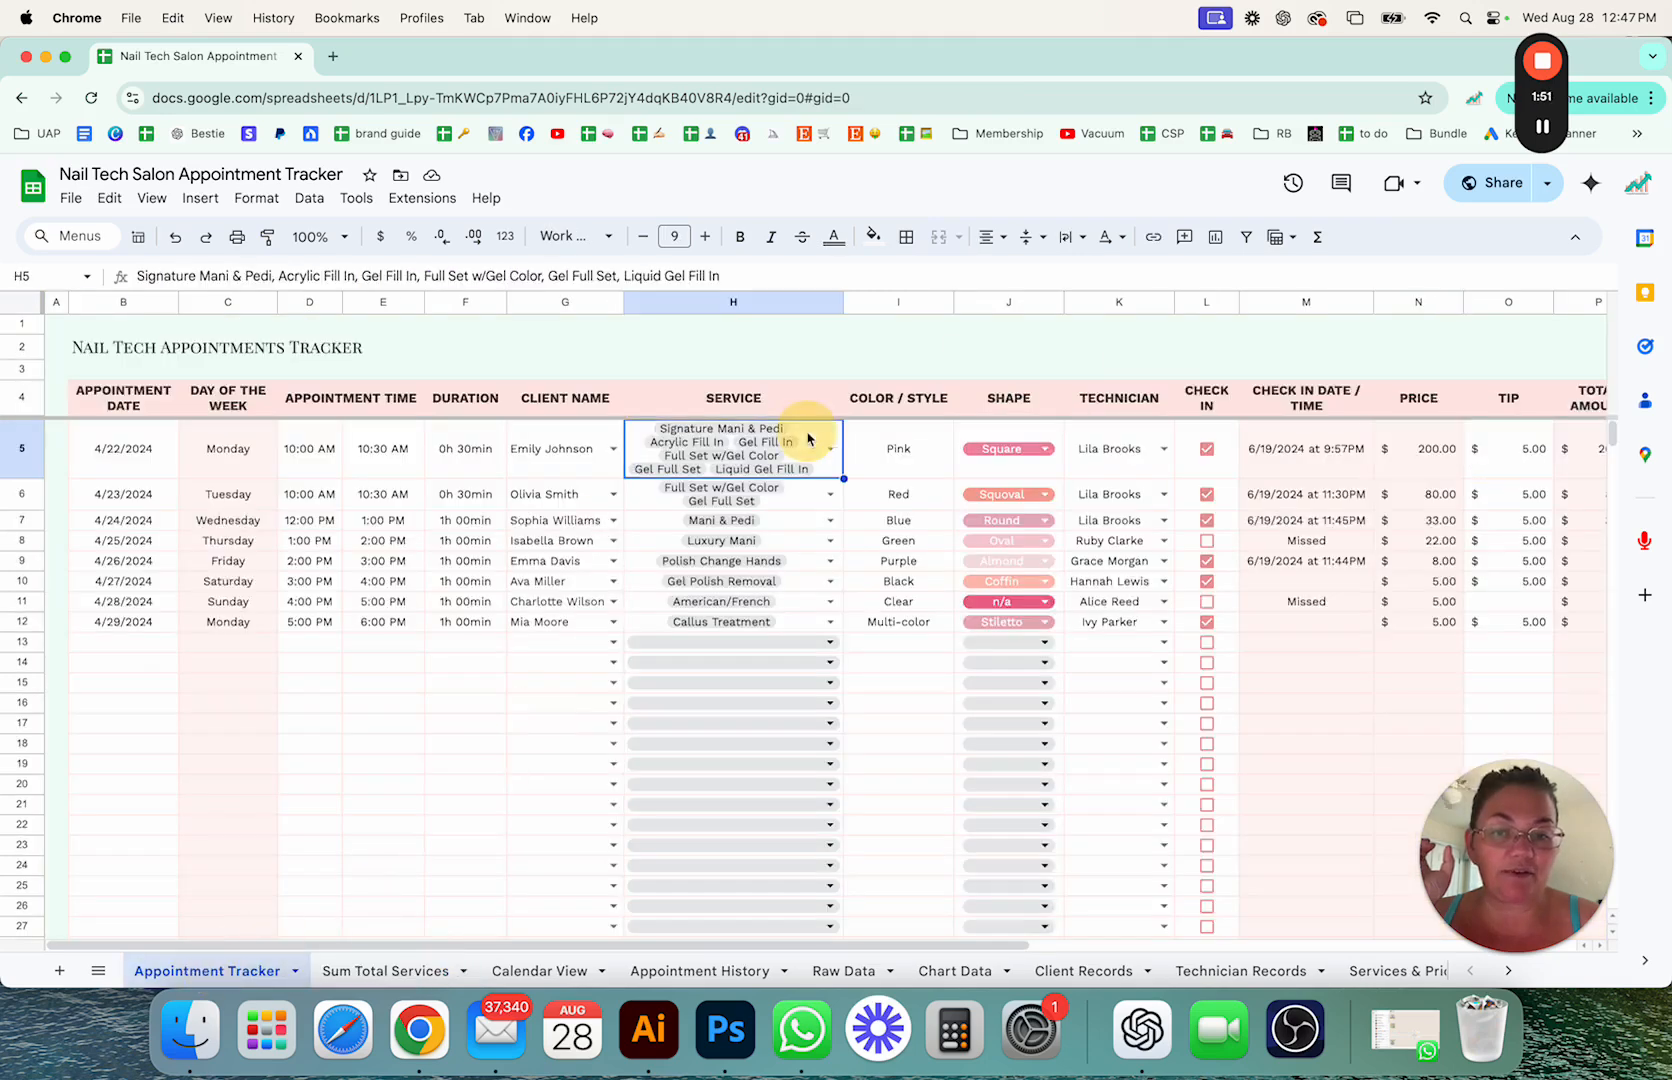
mouse_move(420, 1030)
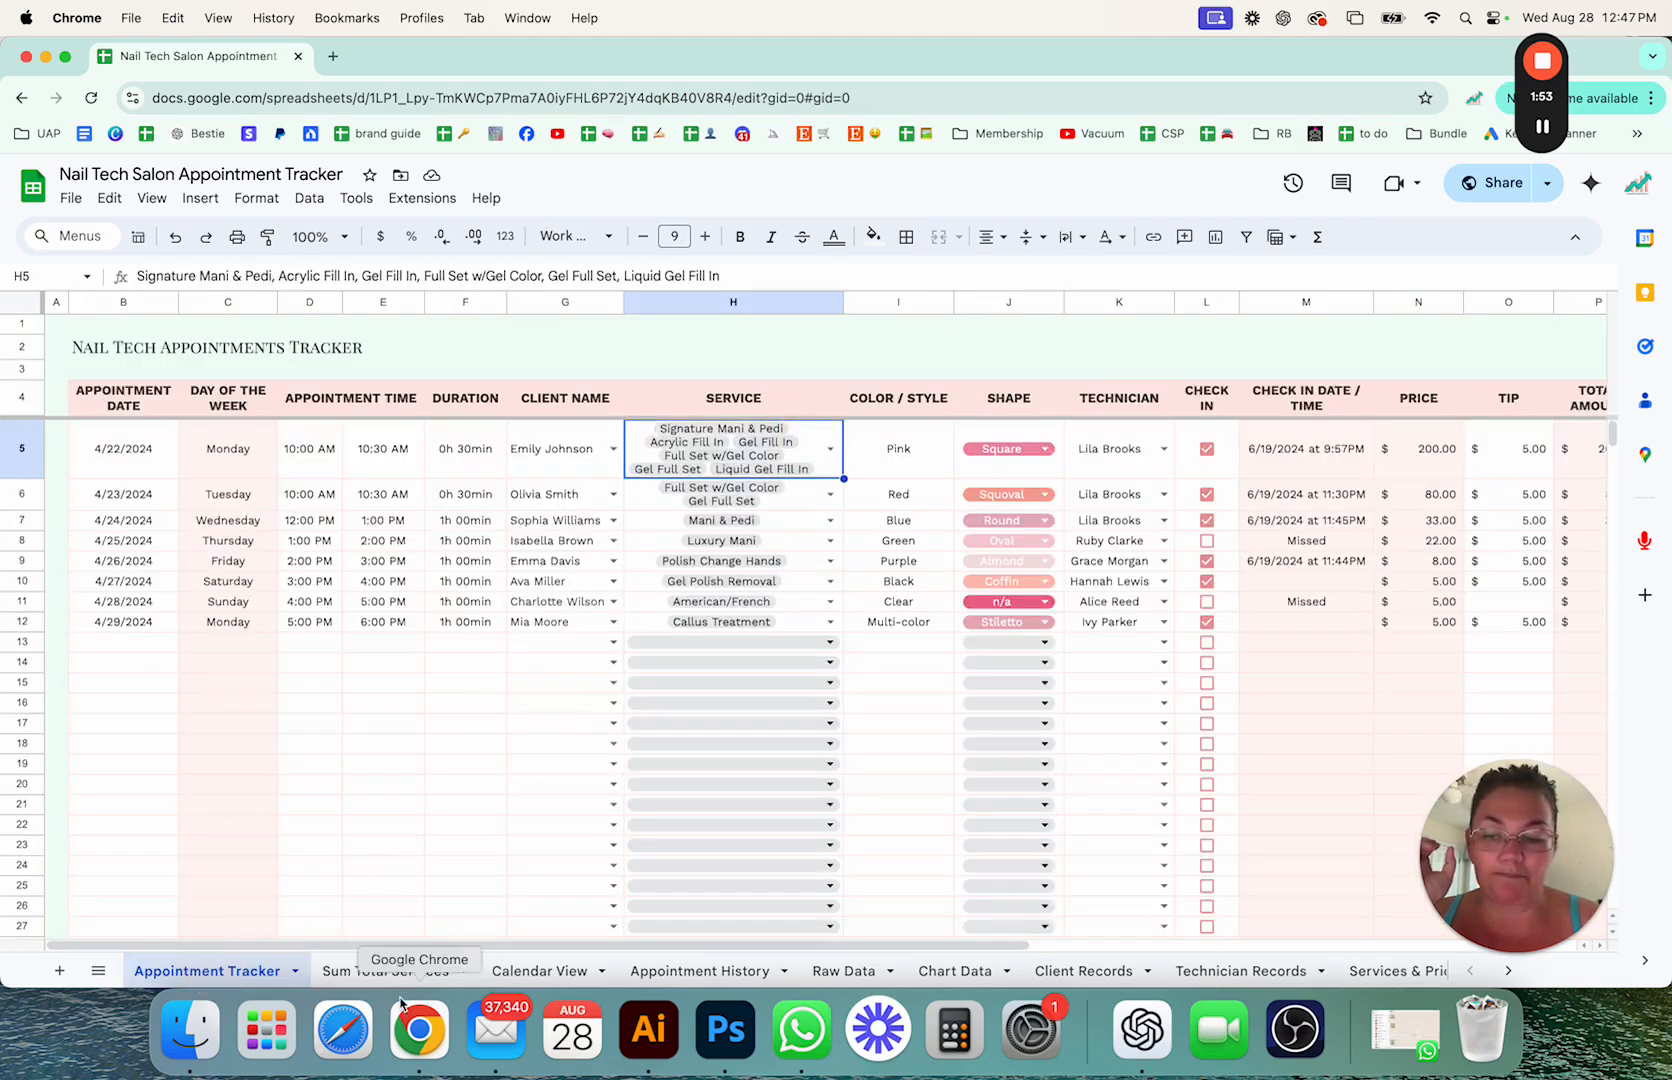
left_click(382, 970)
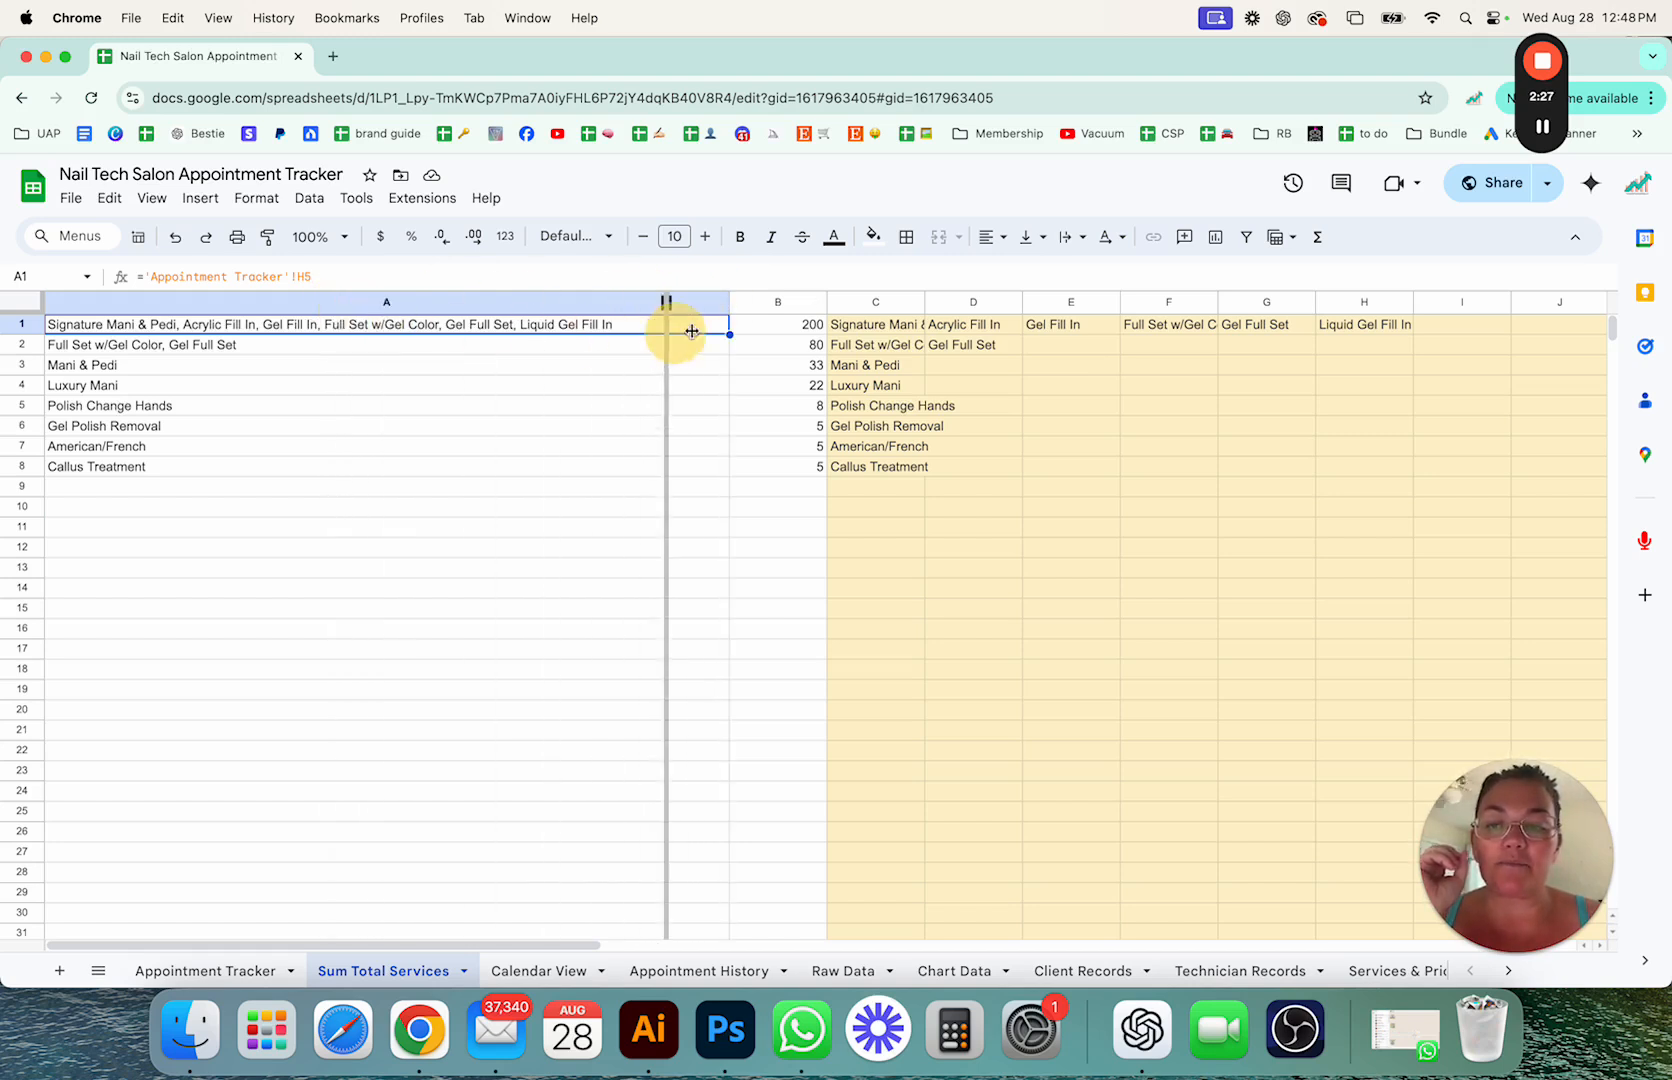
left_click(778, 324)
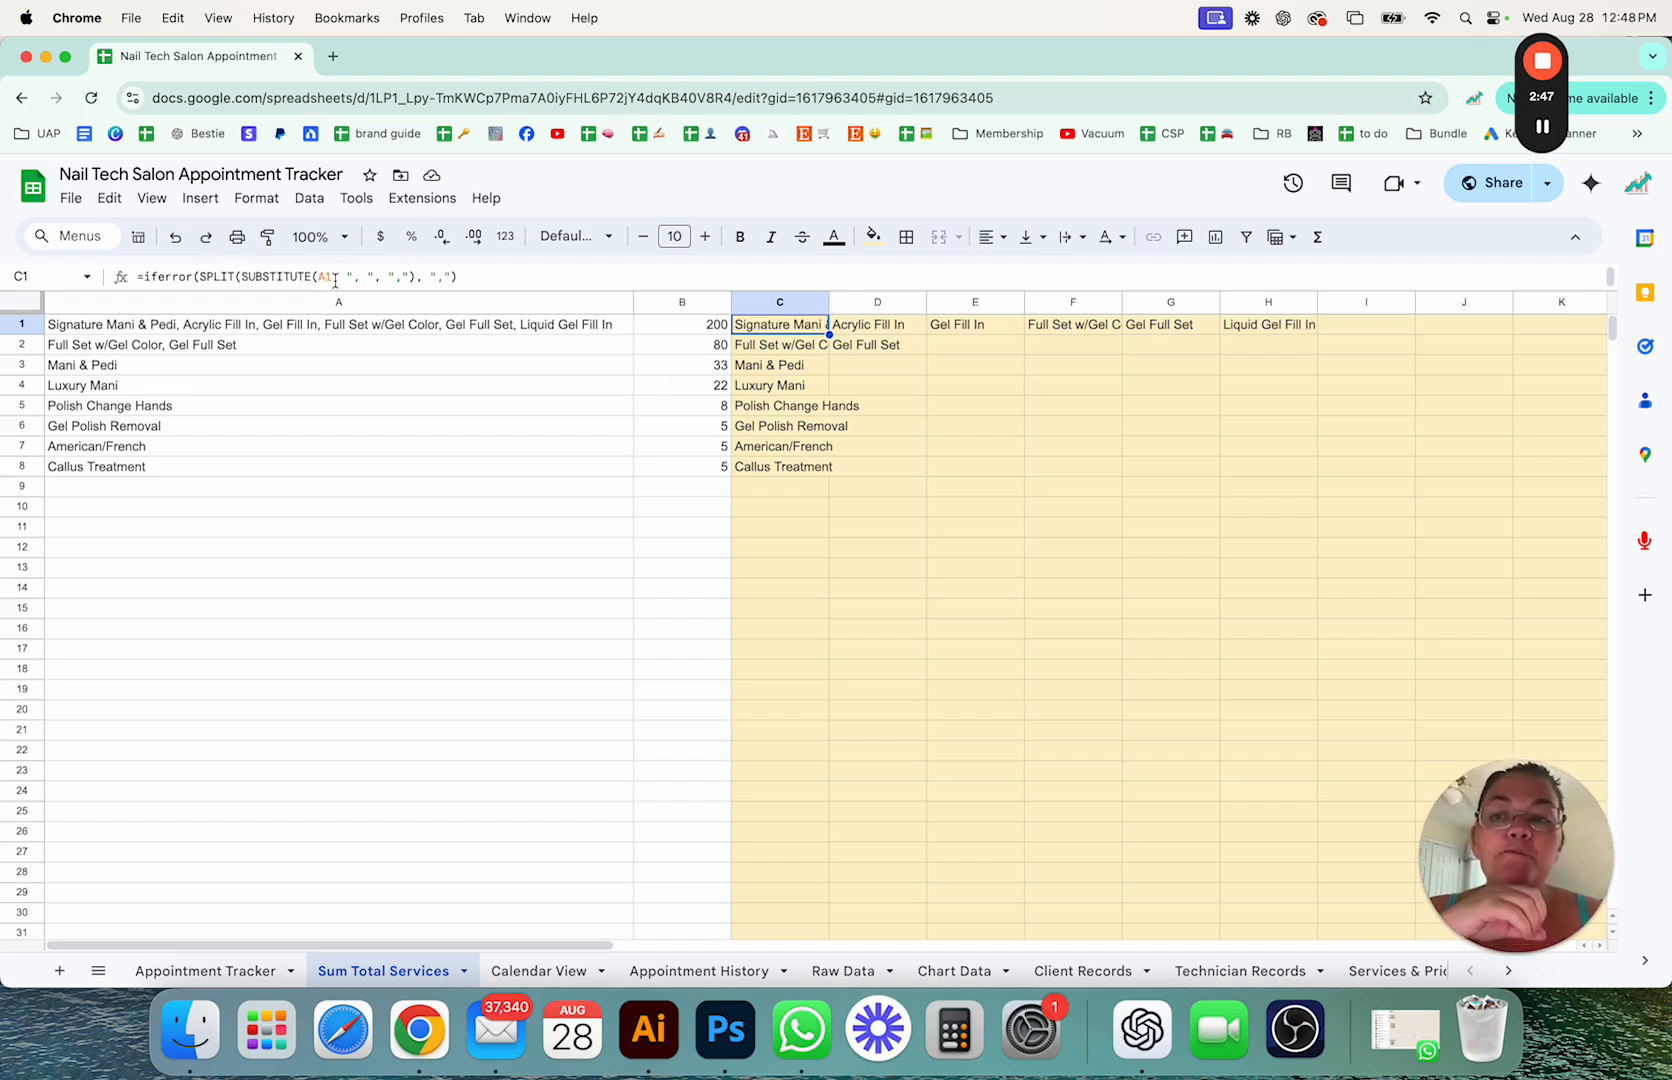
Step: Review the SPLIT formula in C1 and its split services through H1 without editing
double_click(778, 324)
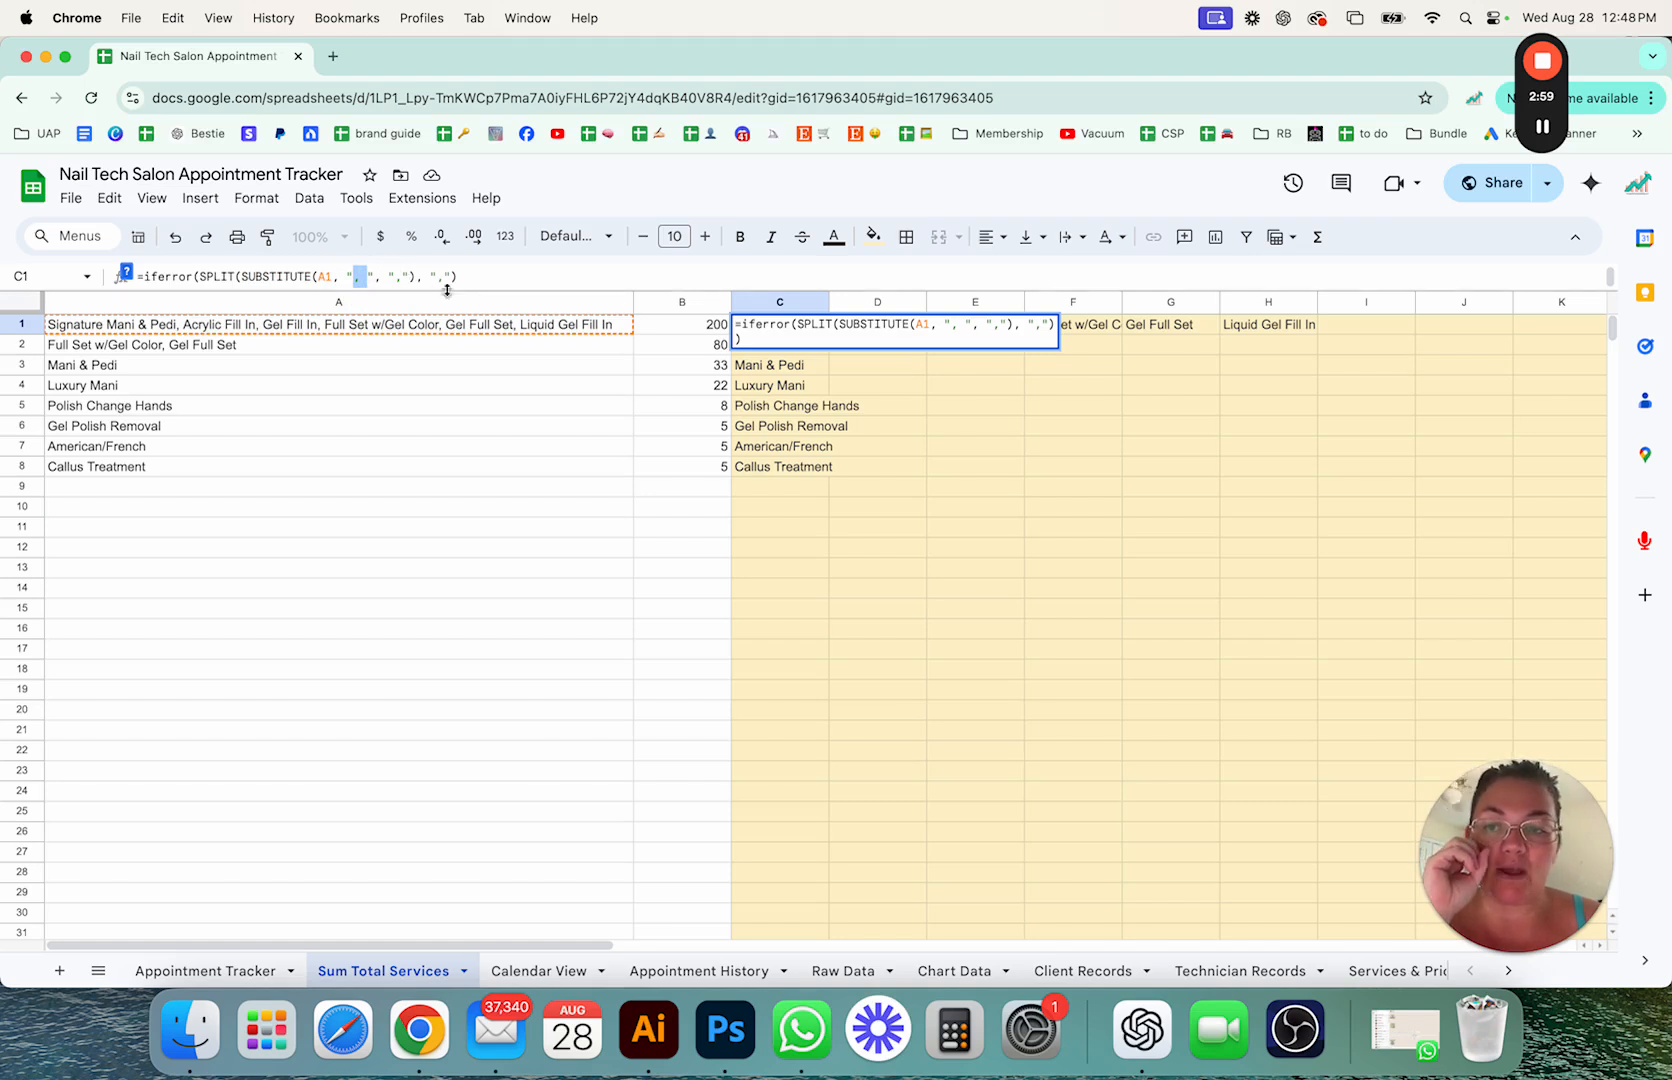
mouse_move(506, 334)
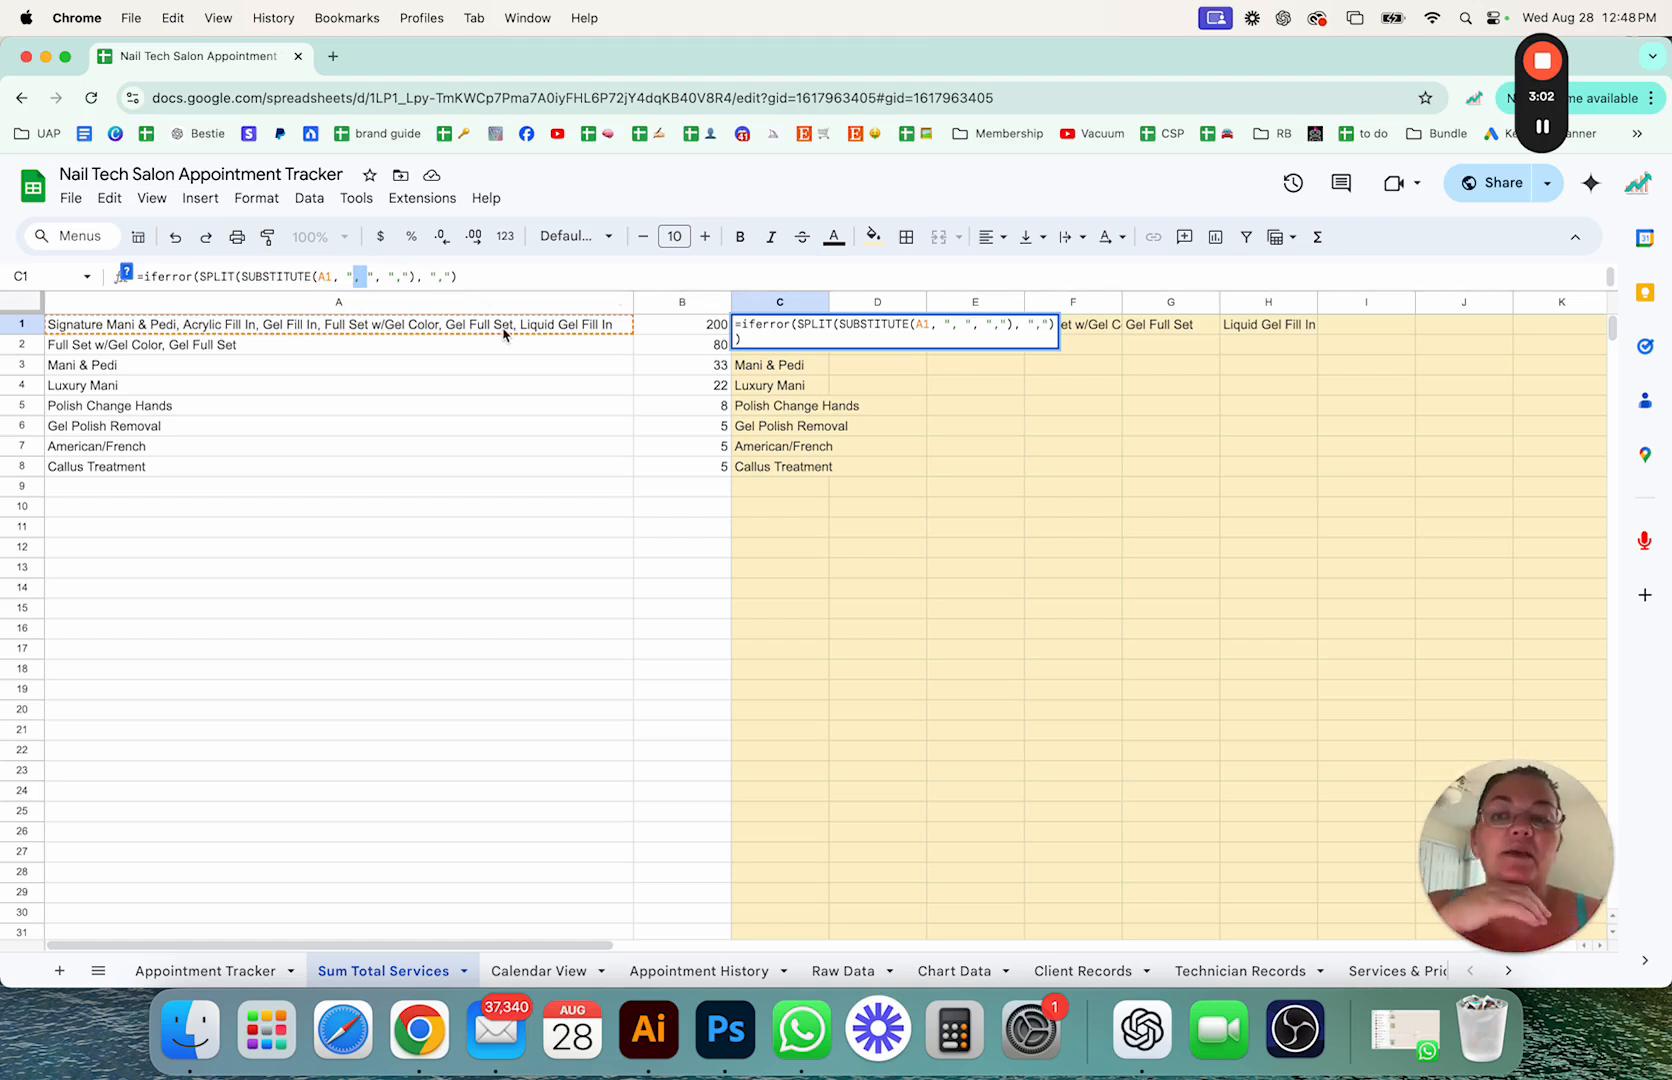
mouse_move(346, 342)
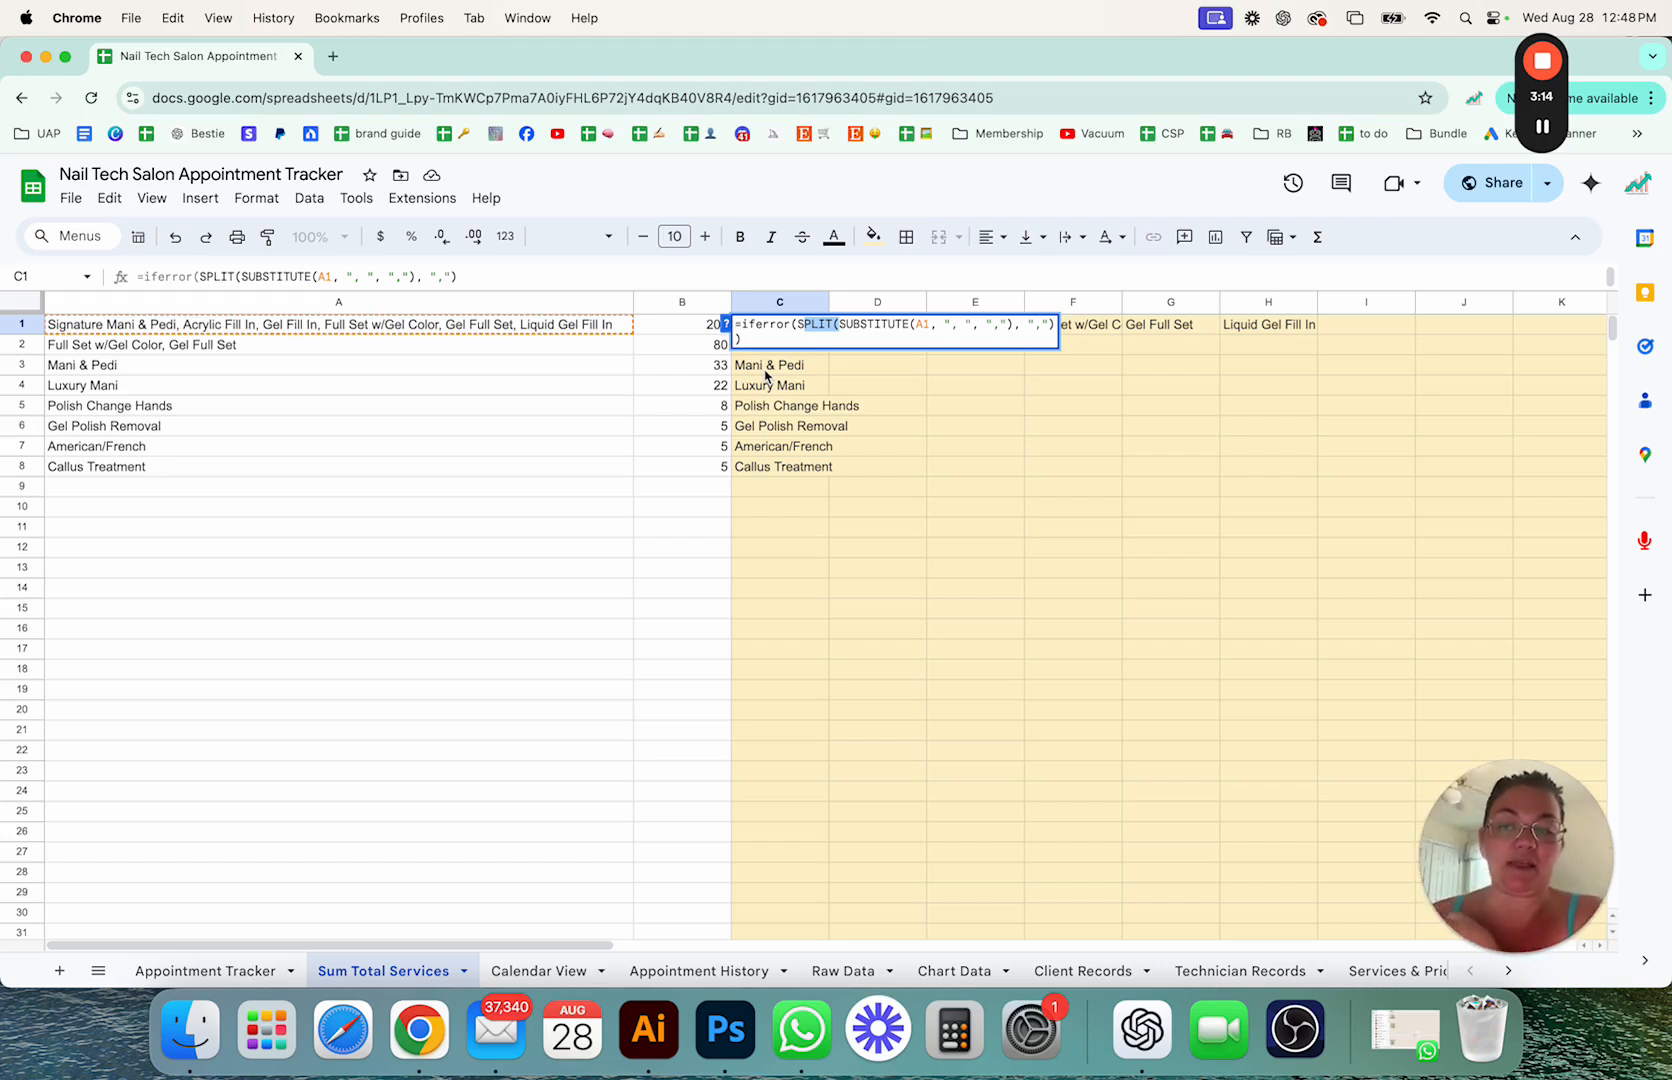
left_click(340, 406)
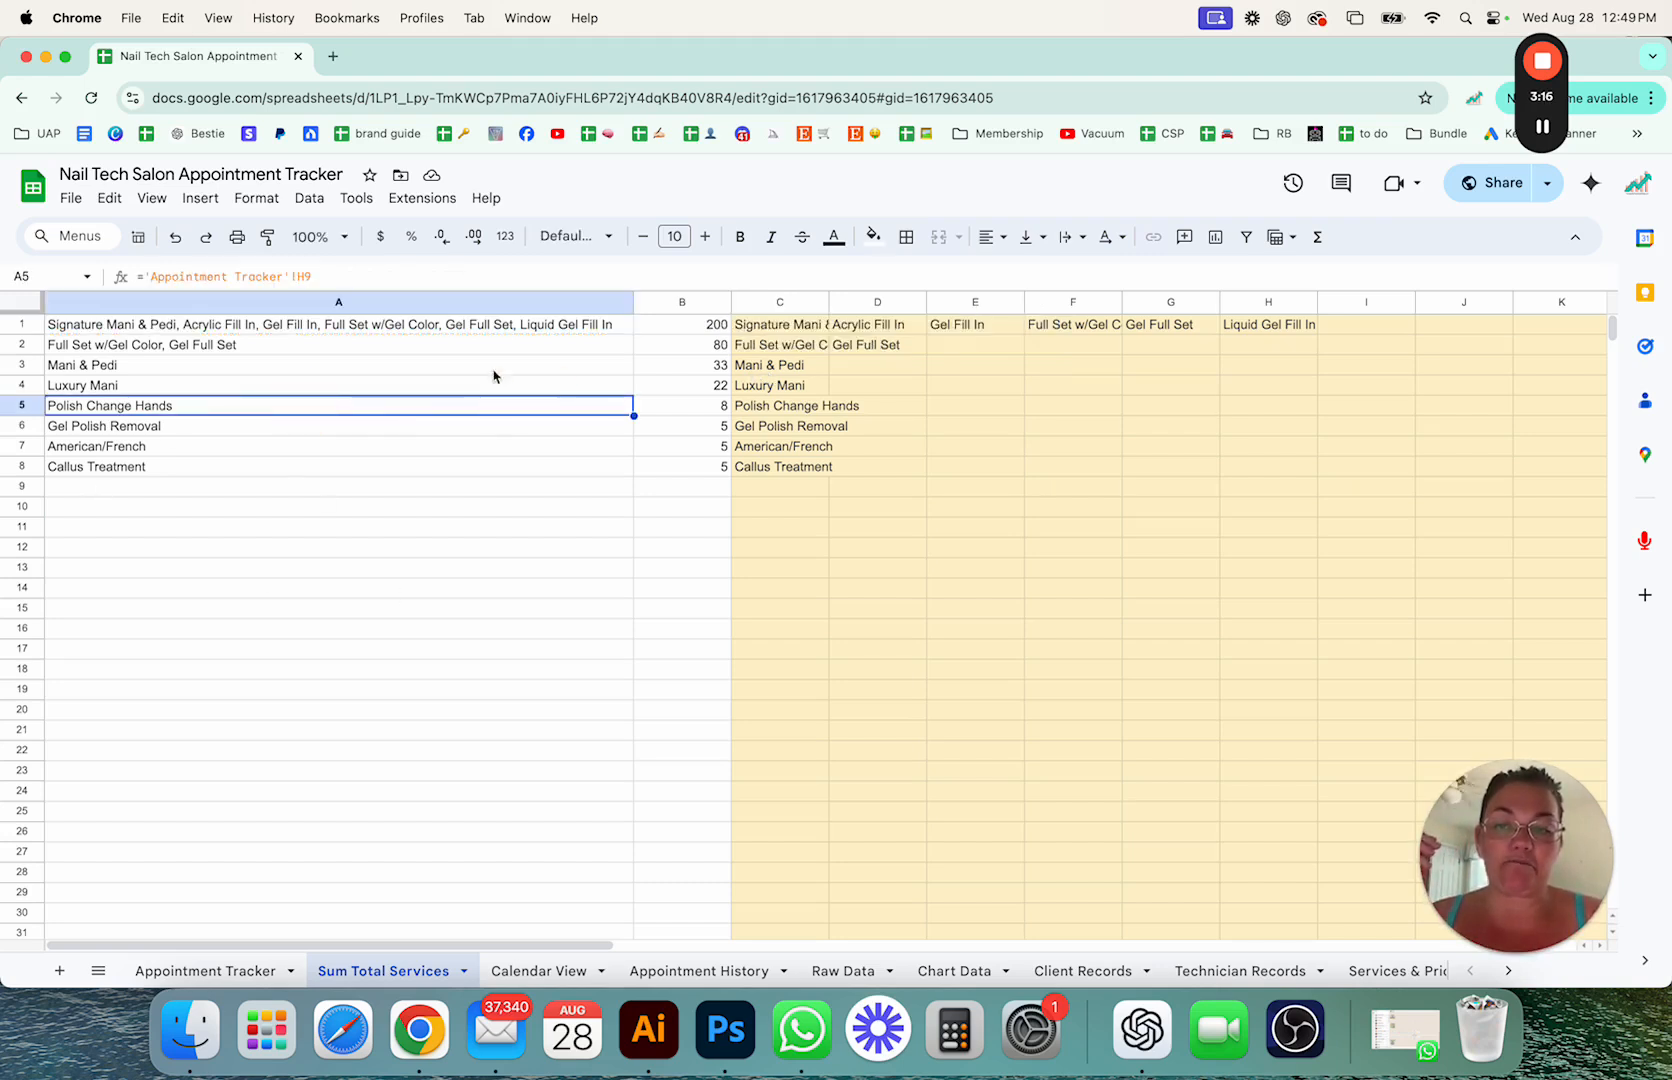
left_click(778, 324)
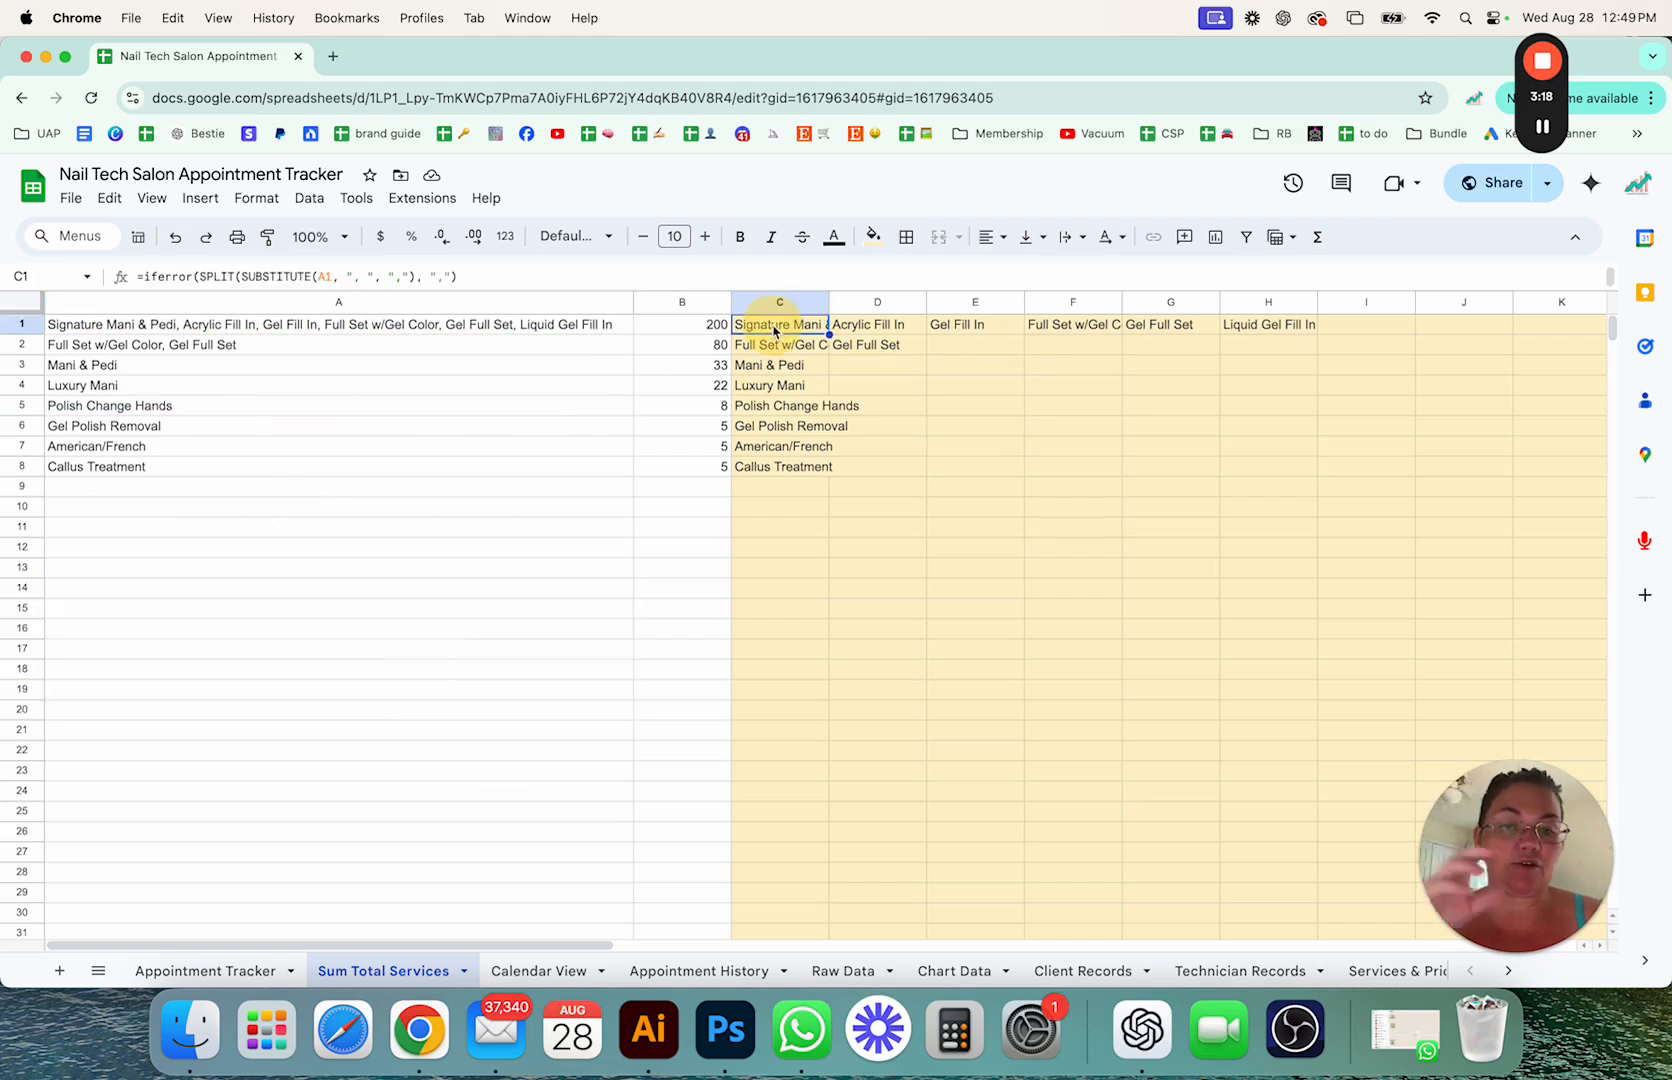
mouse_move(758, 508)
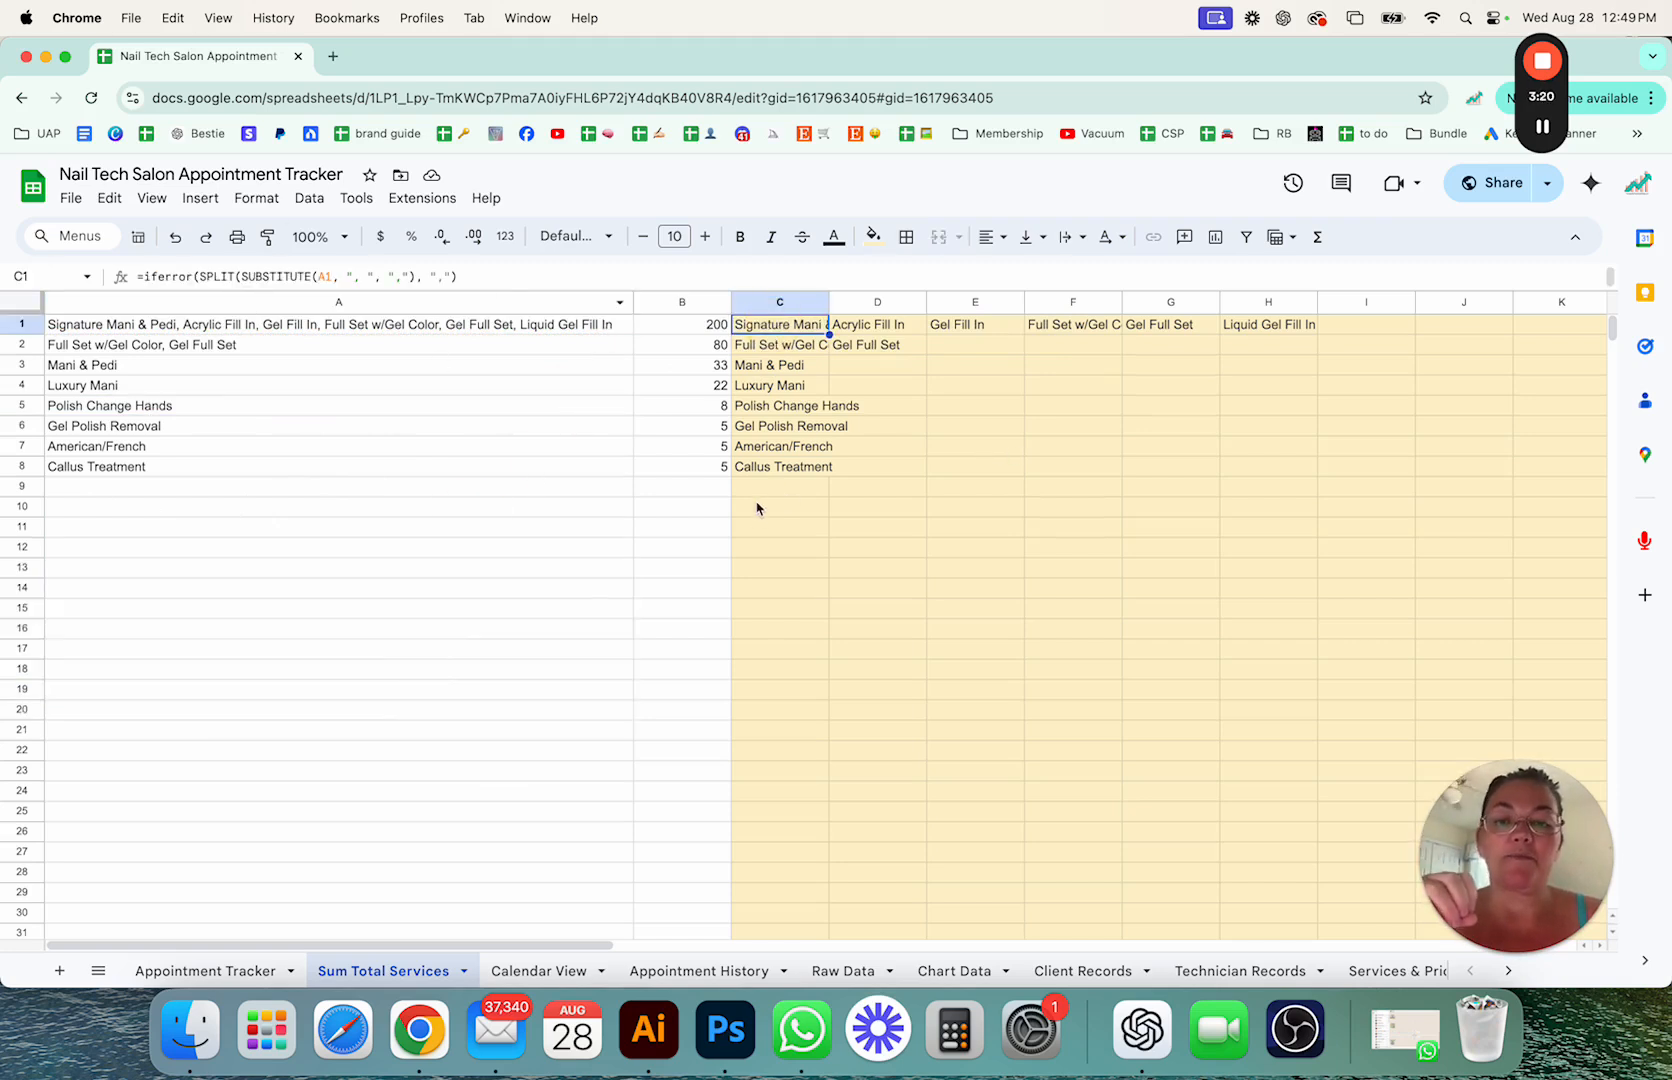
left_click(1268, 324)
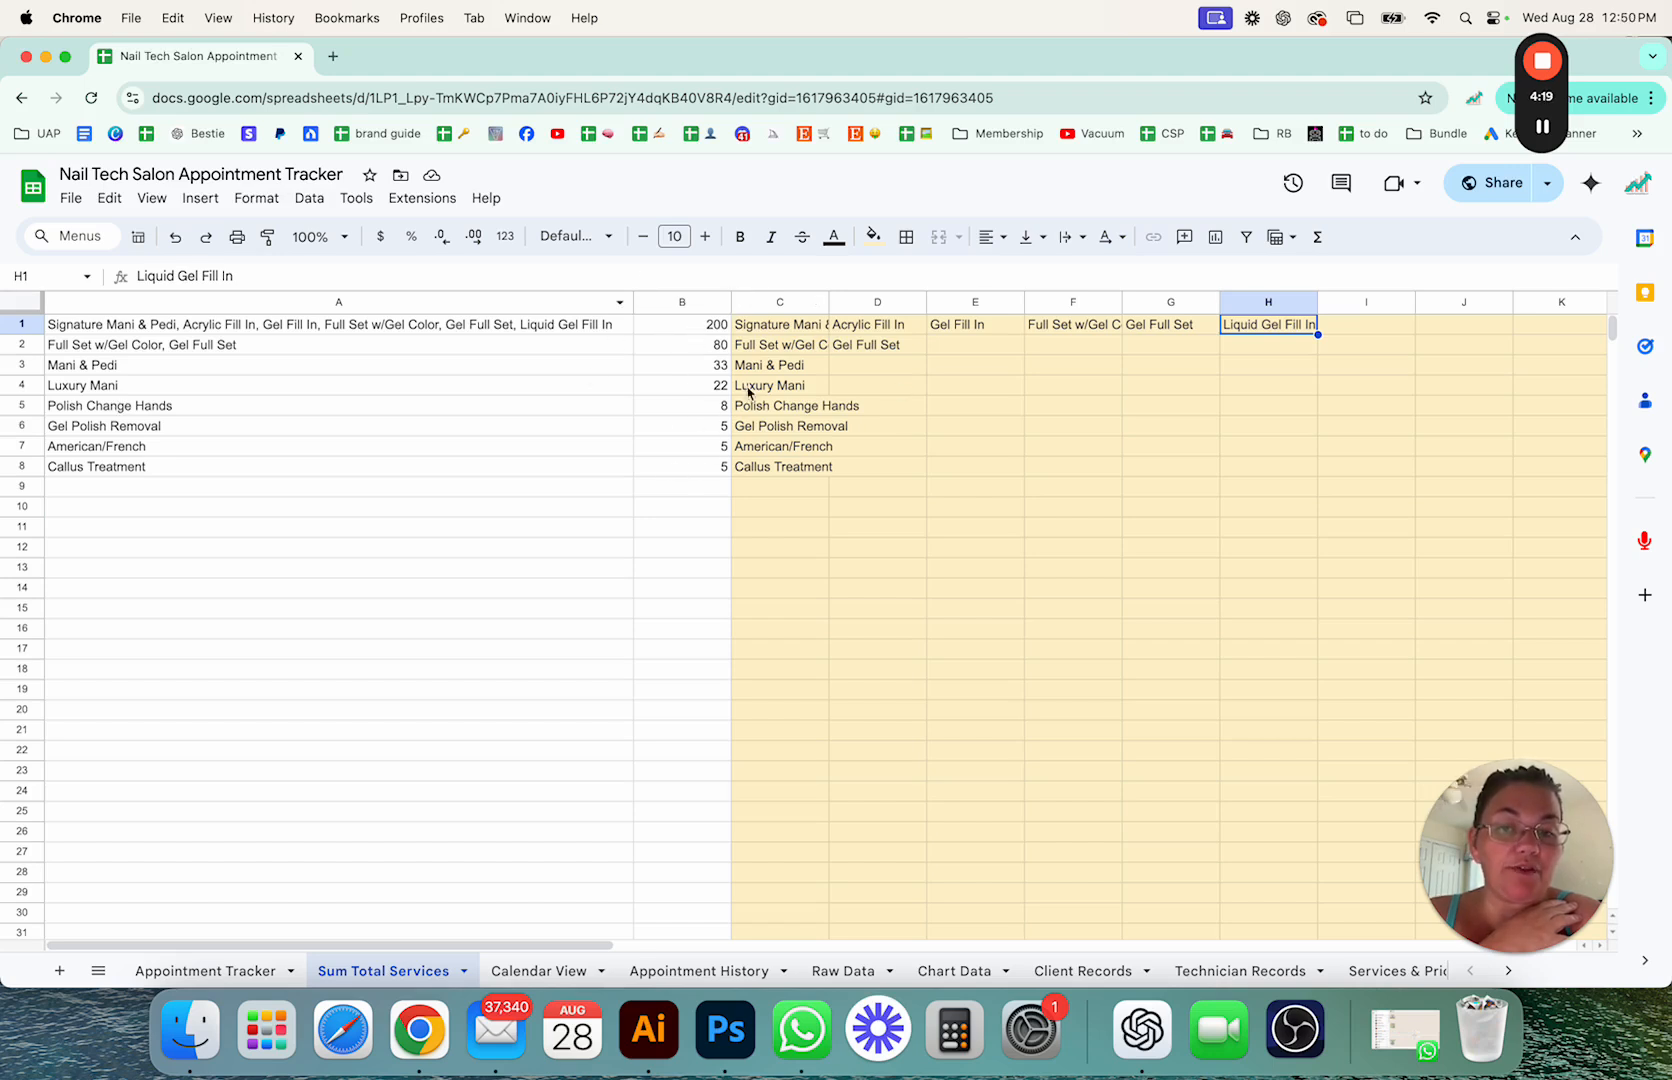
left_click(682, 324)
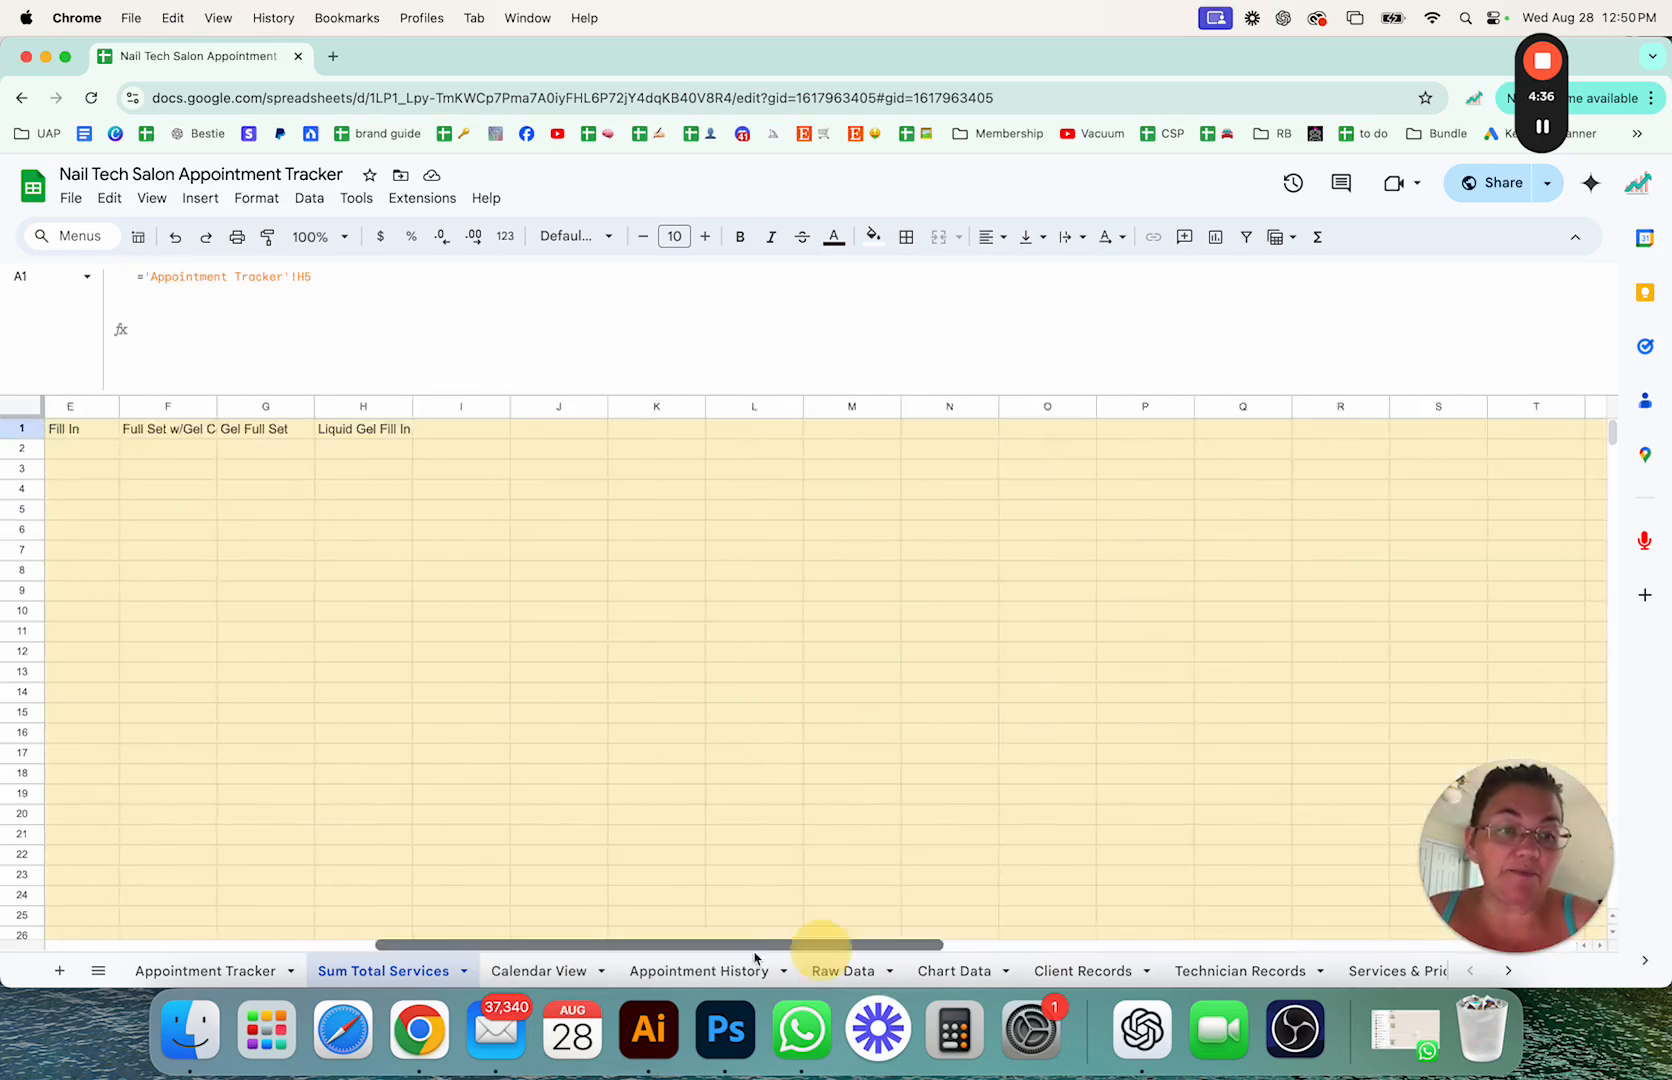
scroll("left", 3)
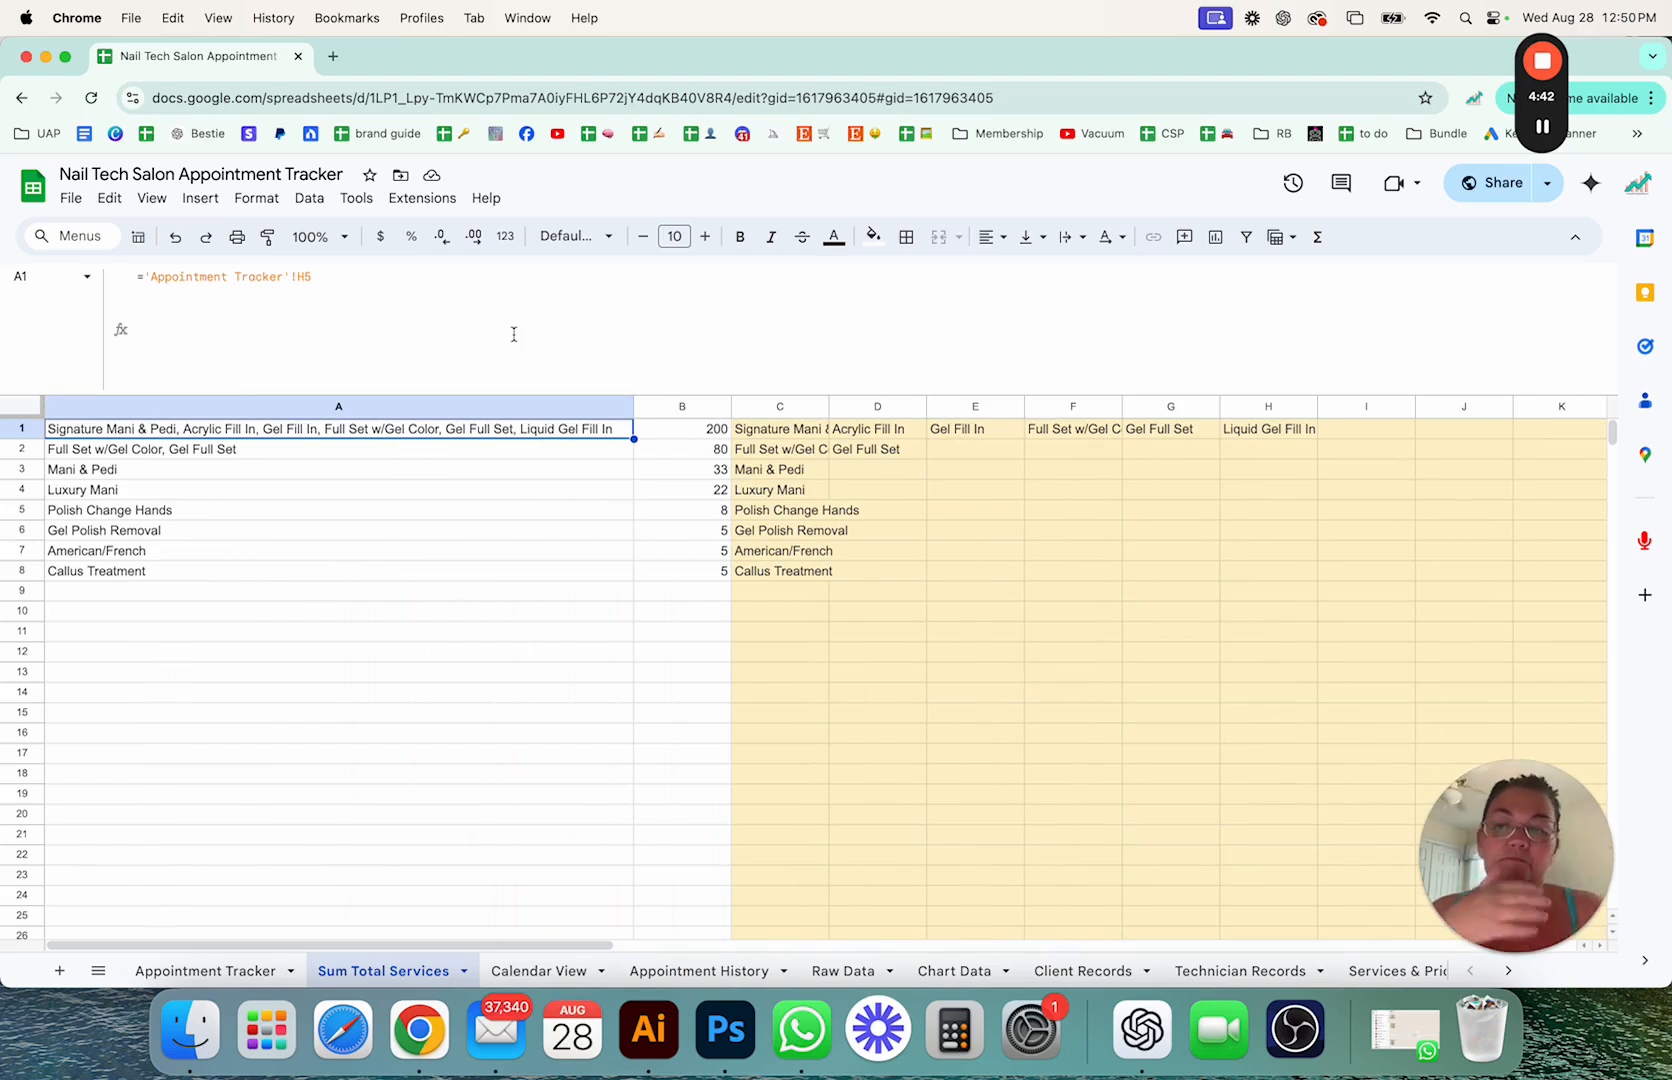
Step: Examine B1's SUMPRODUCT XLOOKUP total formula and its Raw Data lookup range, then go to Raw Data
left_click(682, 428)
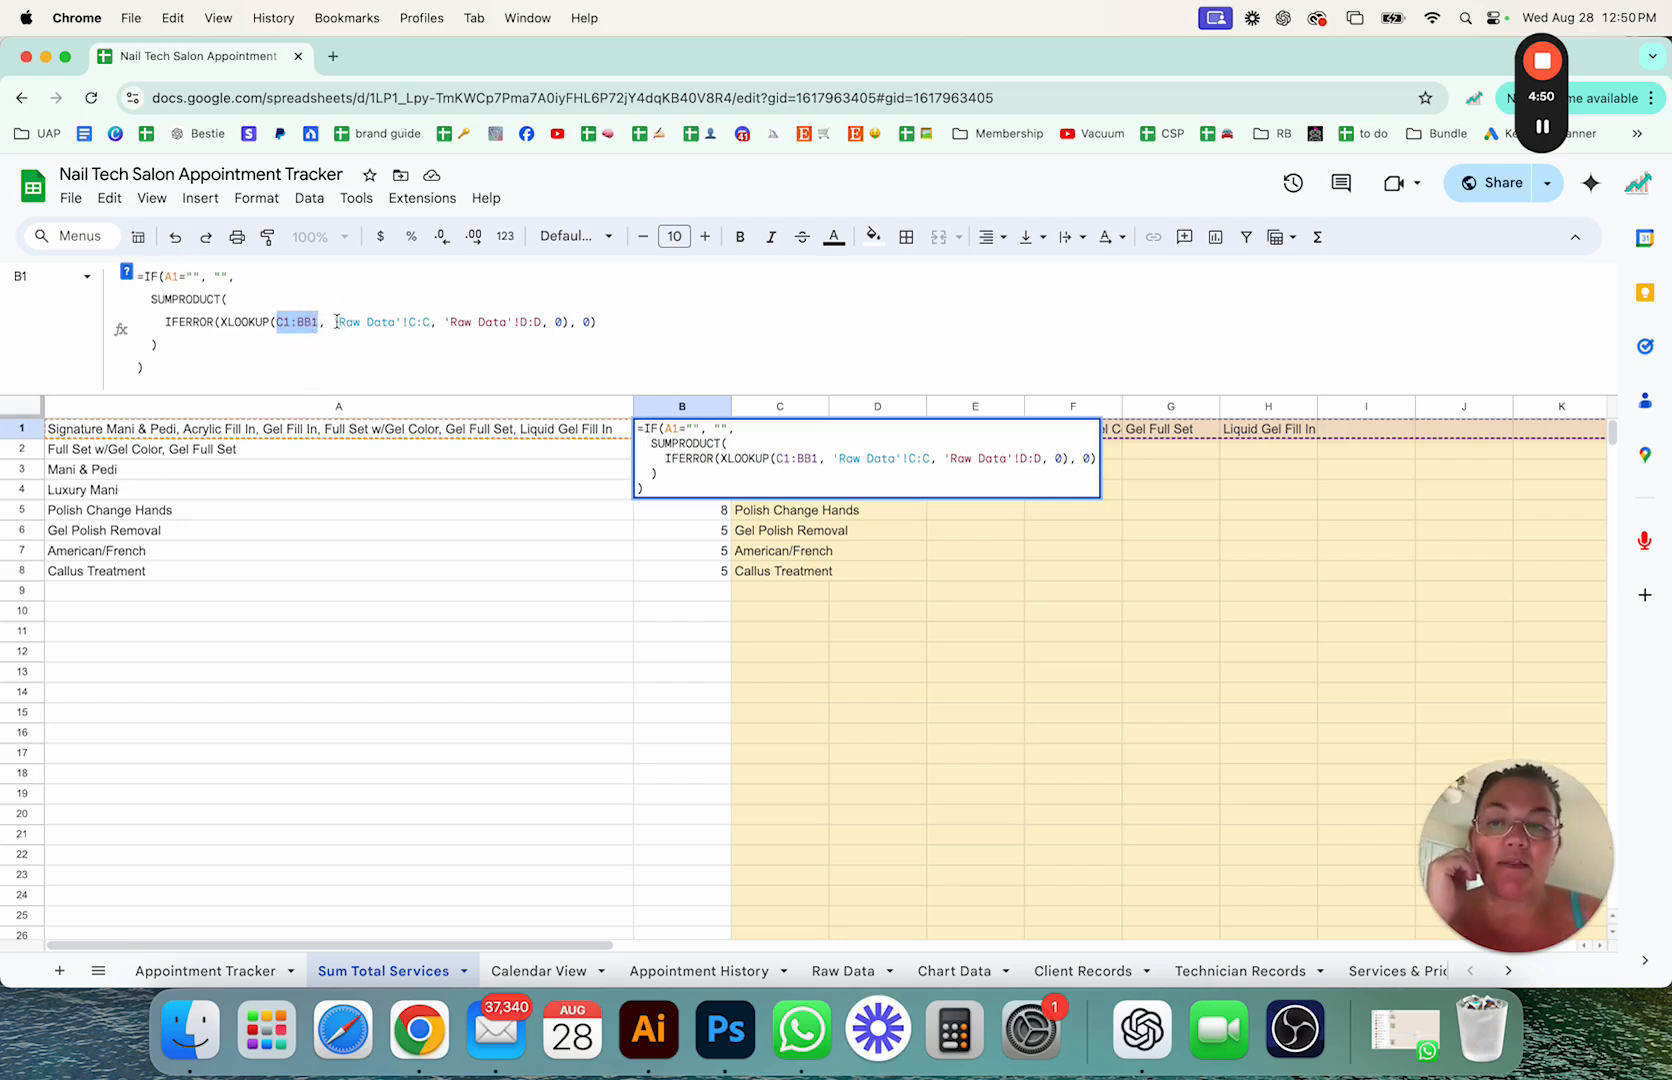
left_click(384, 322)
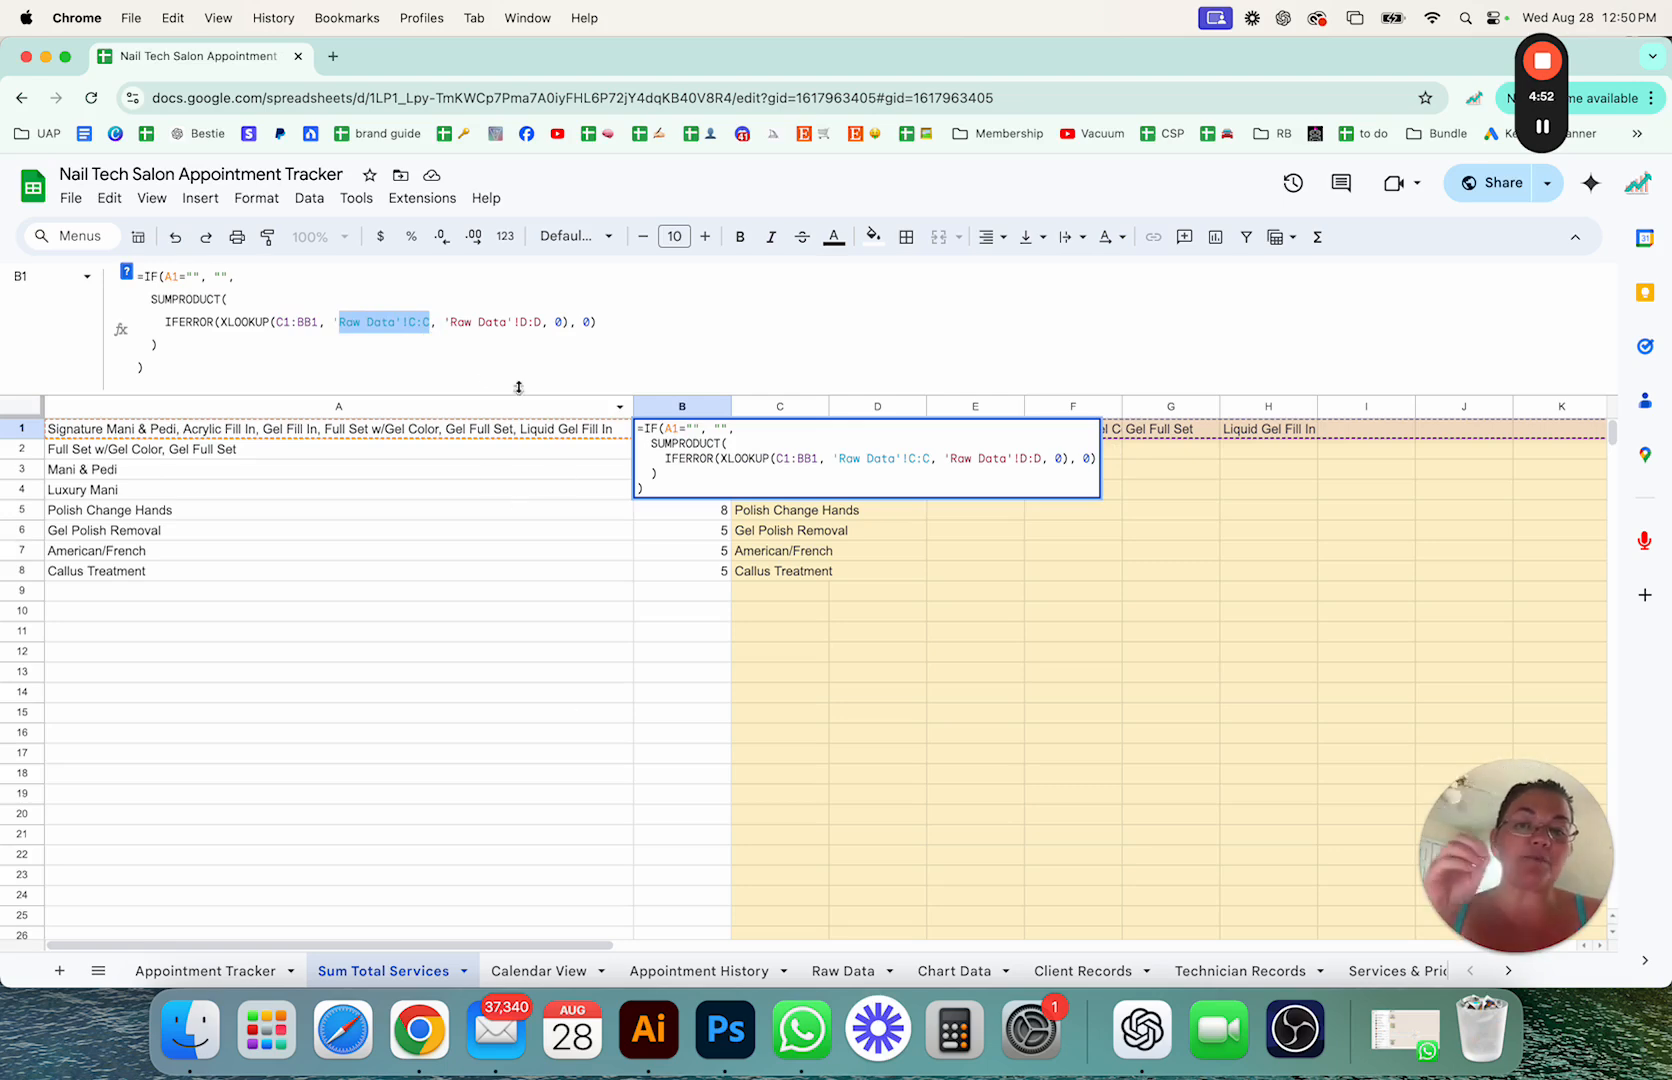
mouse_move(918, 878)
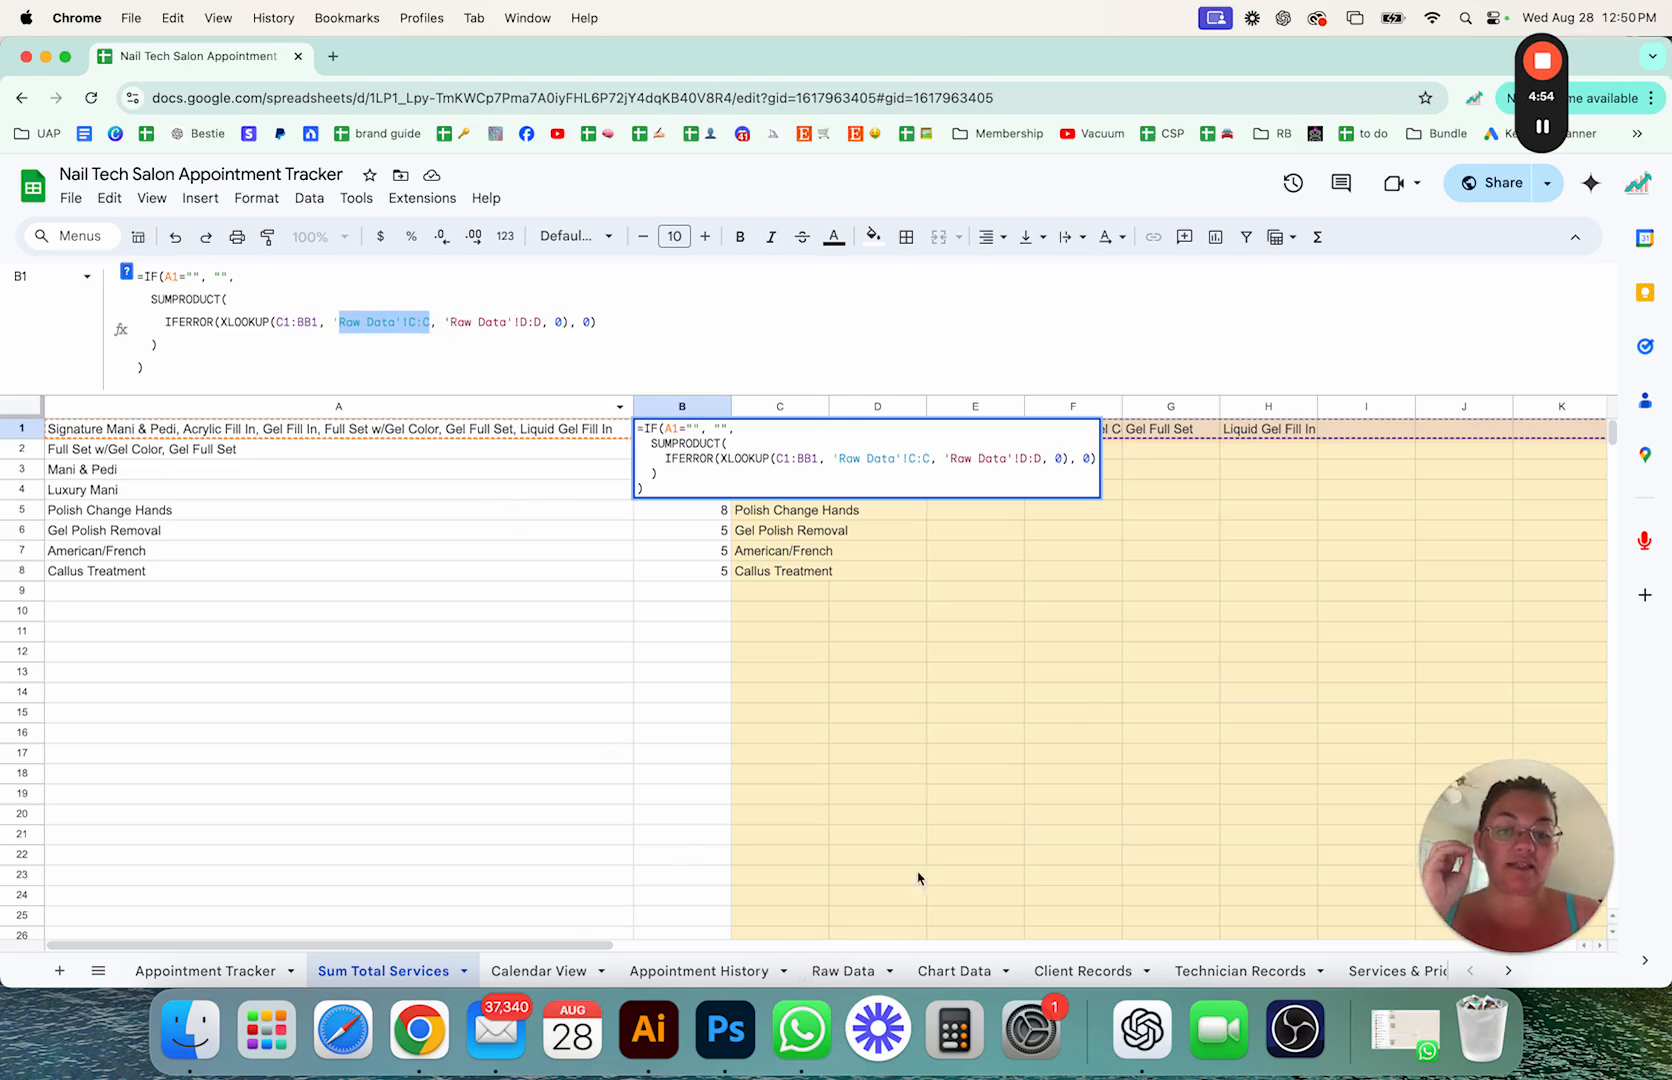
left_click(842, 970)
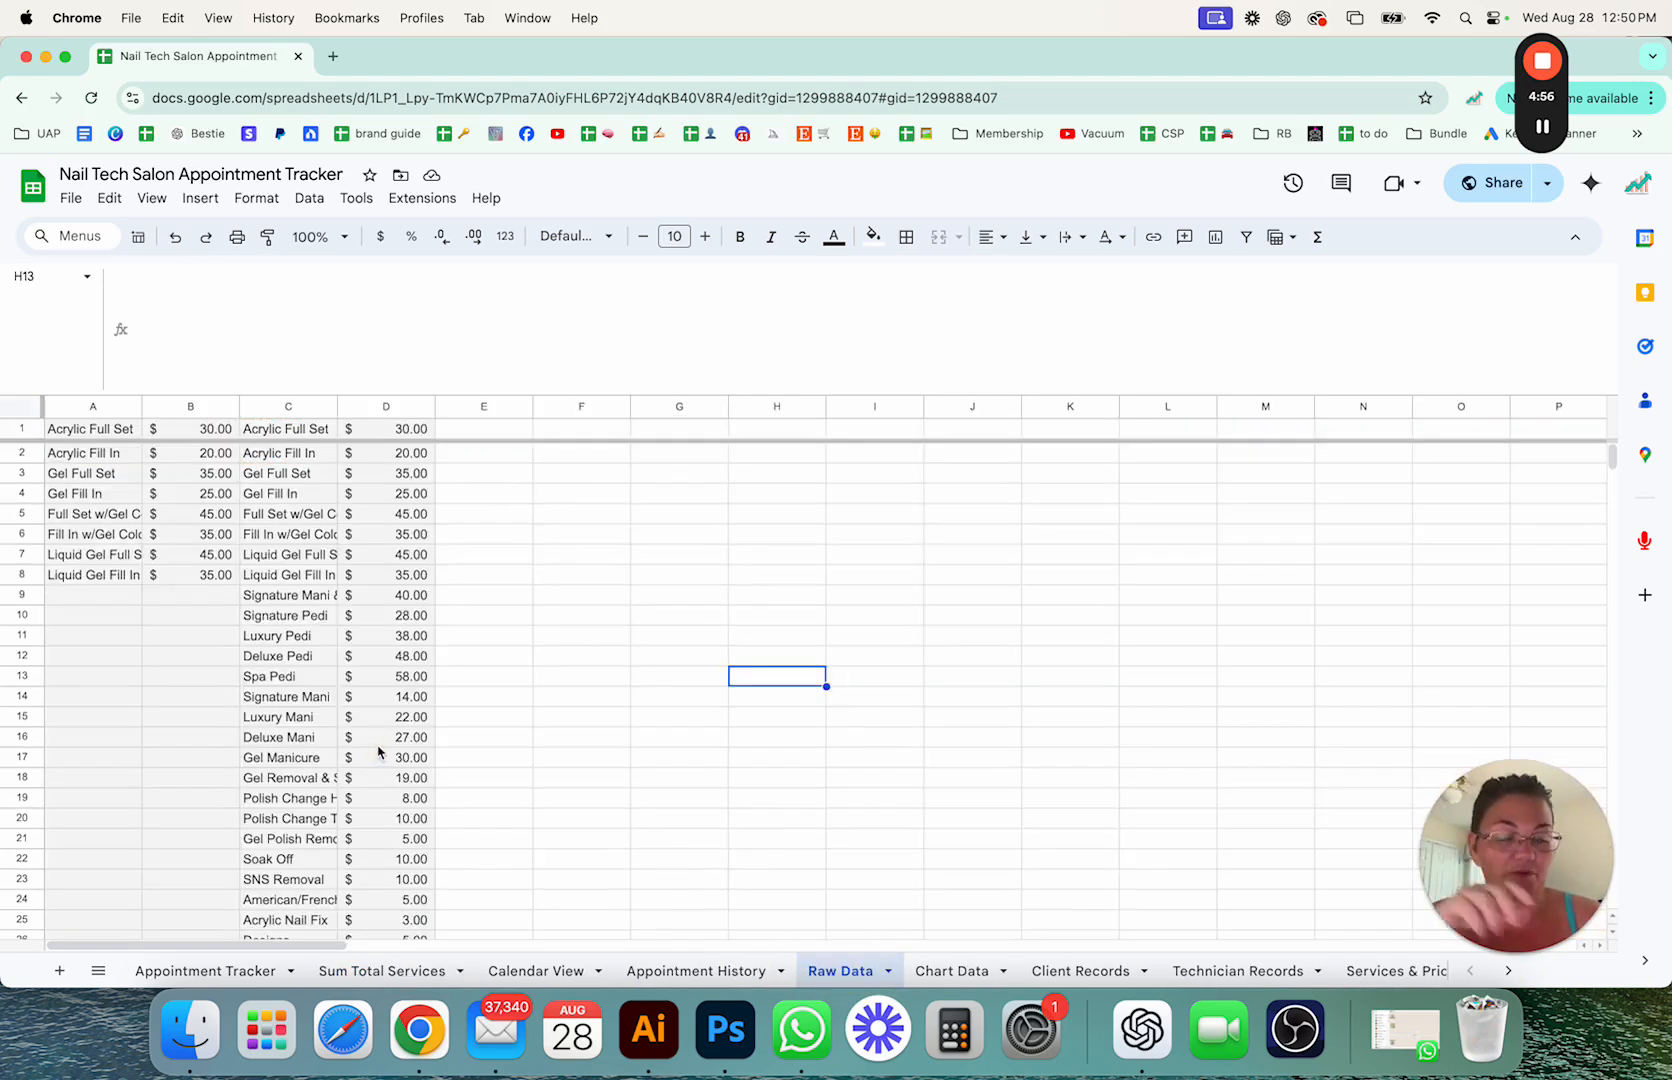
Step: Review the unique service names in column C and prices in D1:D27, then show the Services & Pricing List
scroll("up", 3)
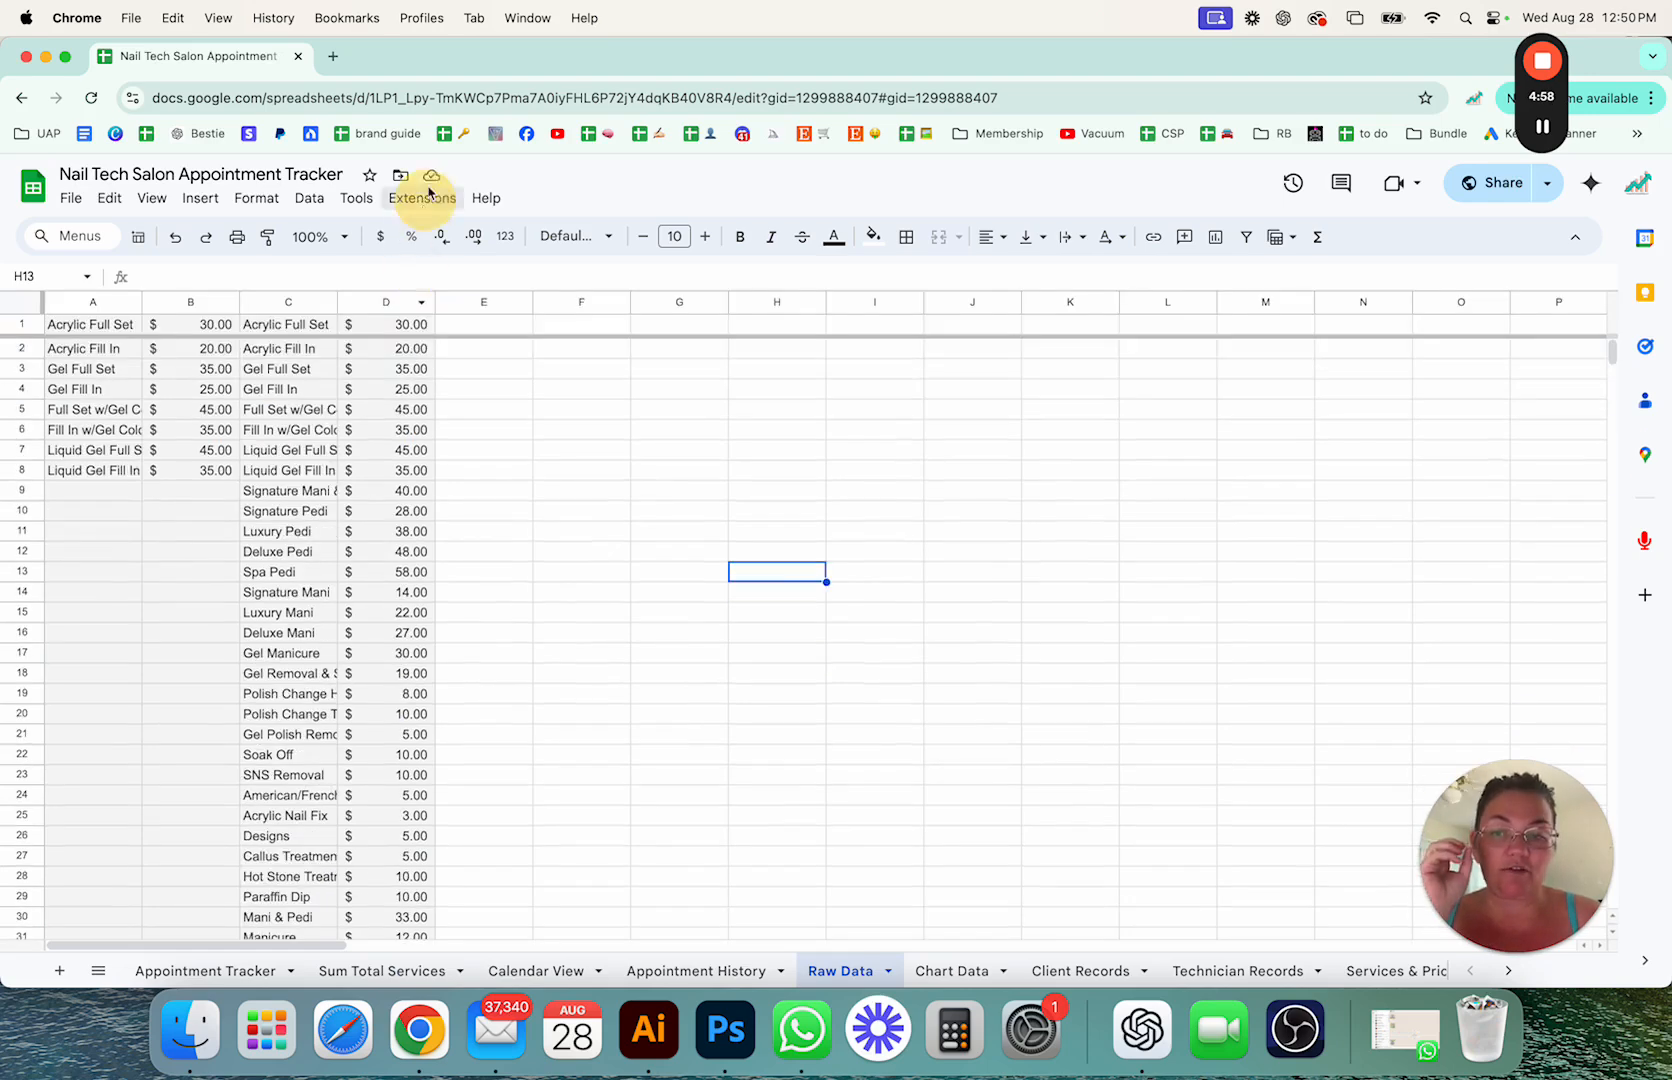
left_click(286, 302)
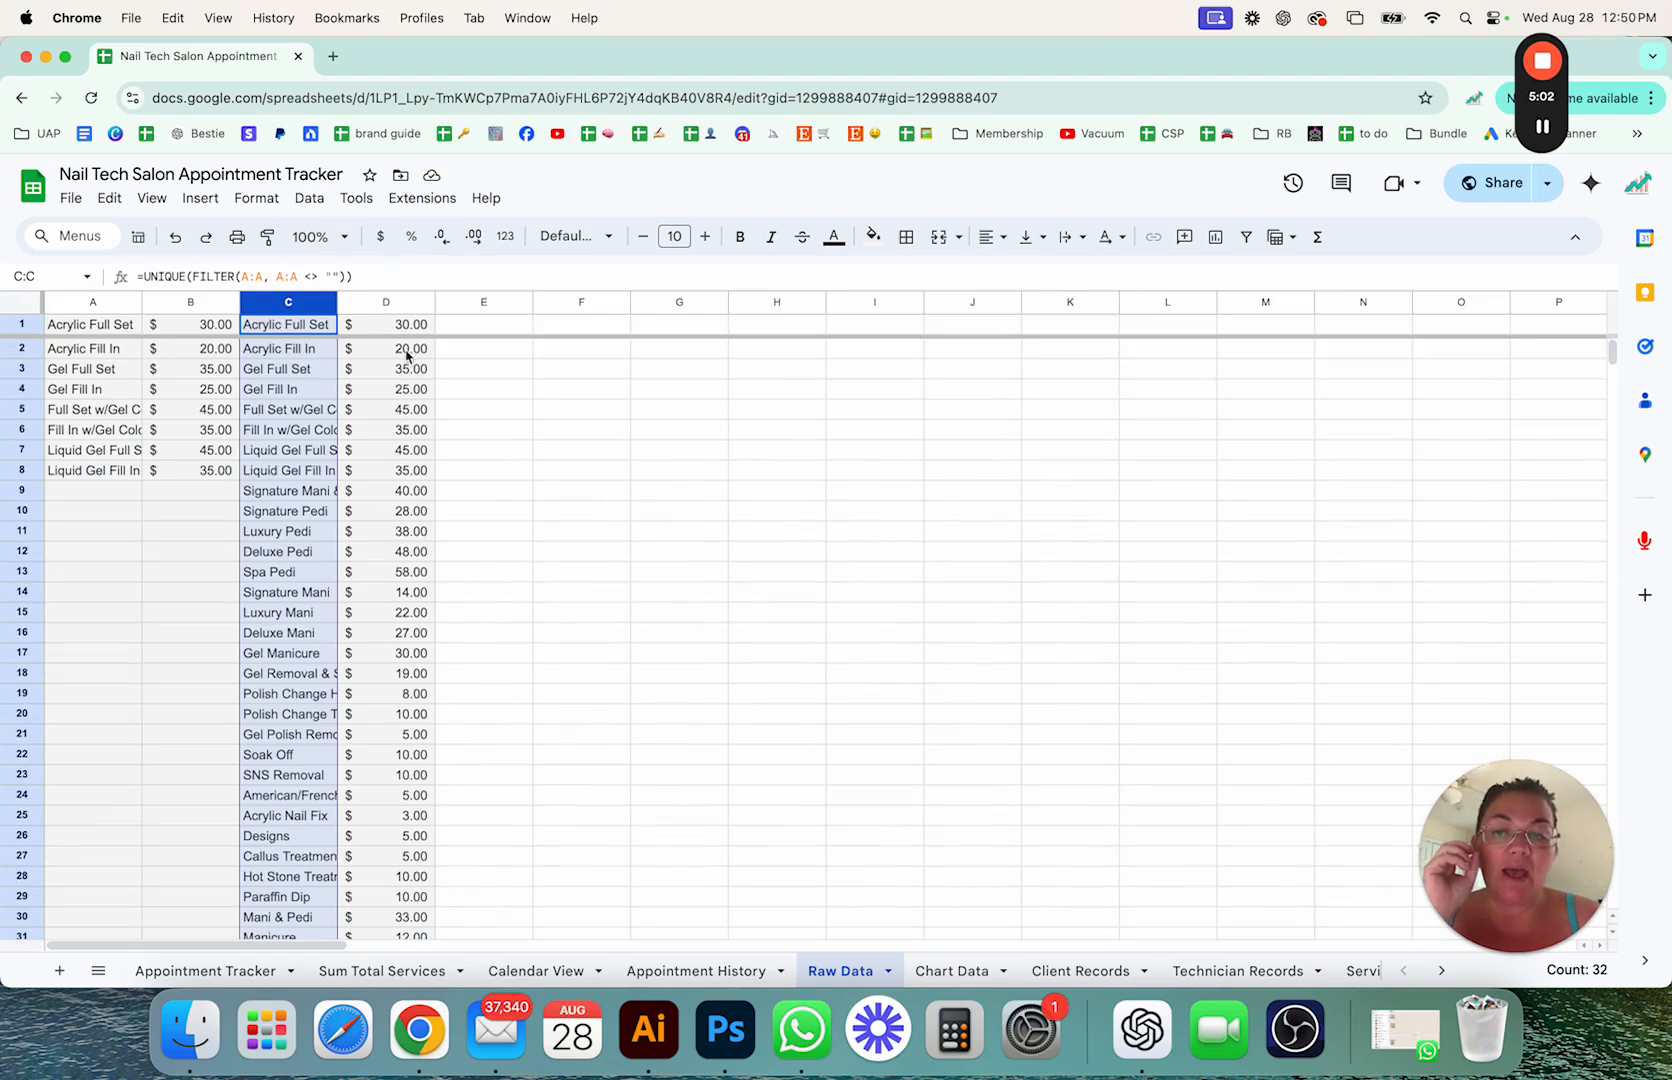
left_click(386, 324)
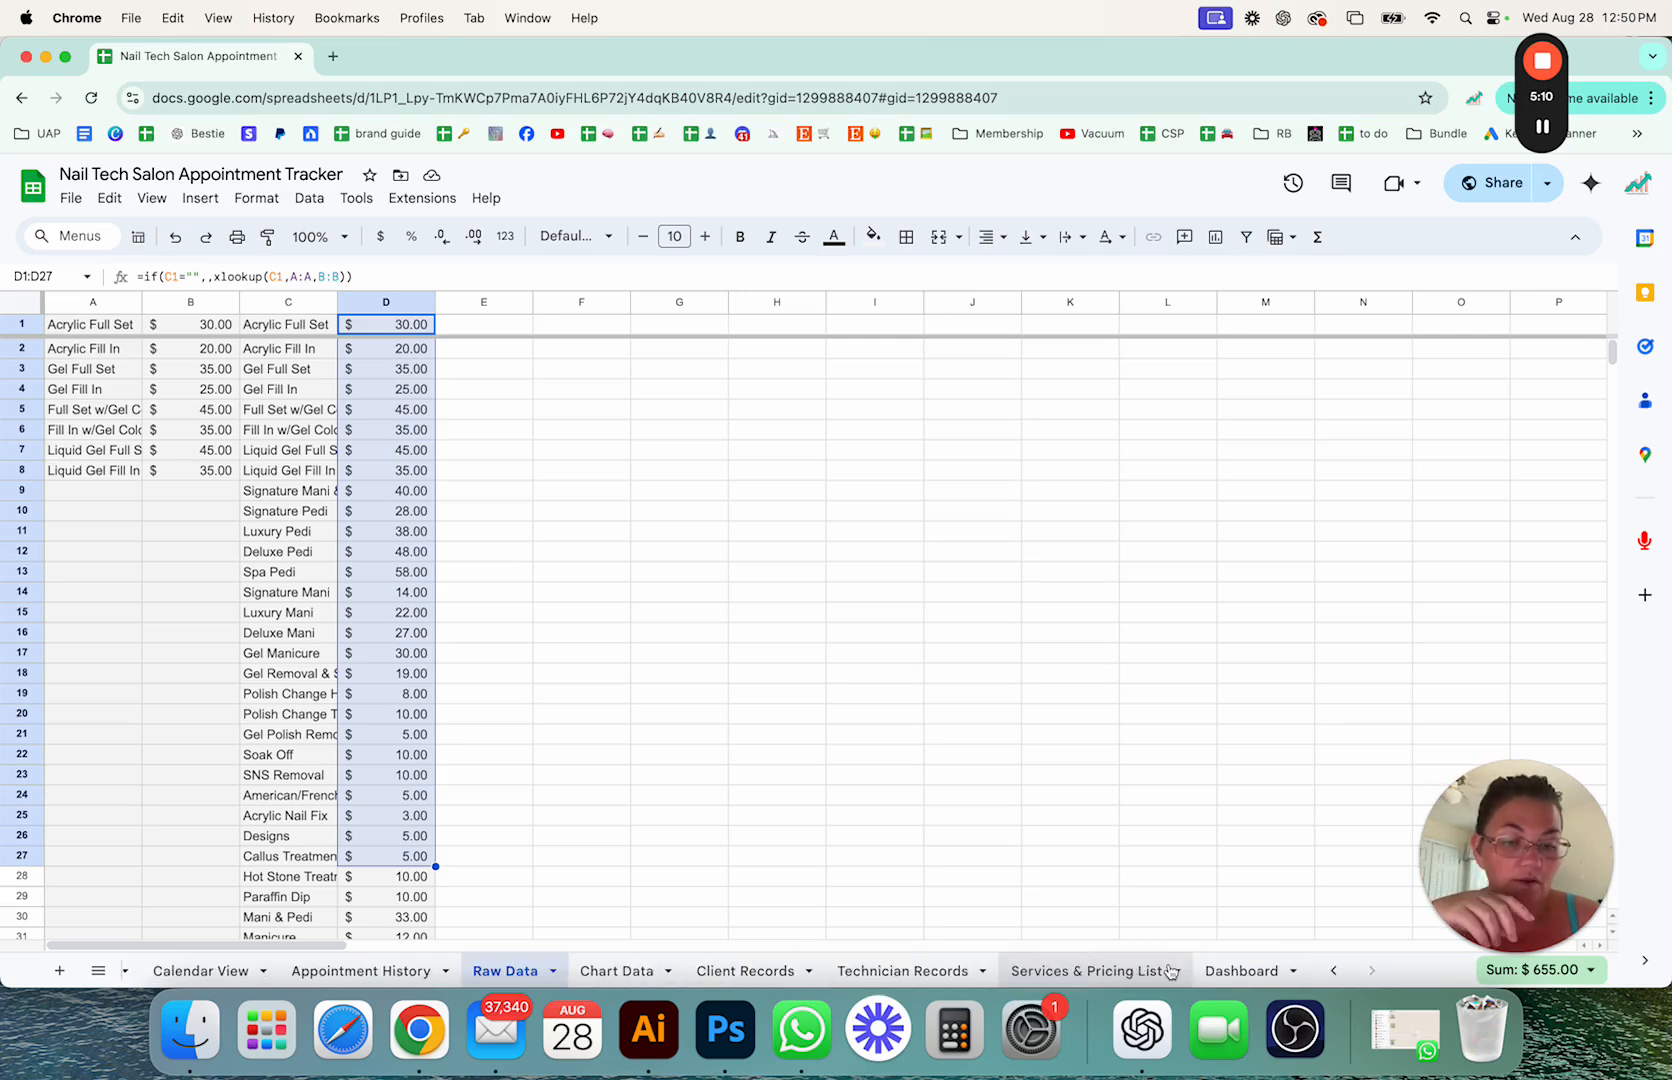
left_click(1090, 970)
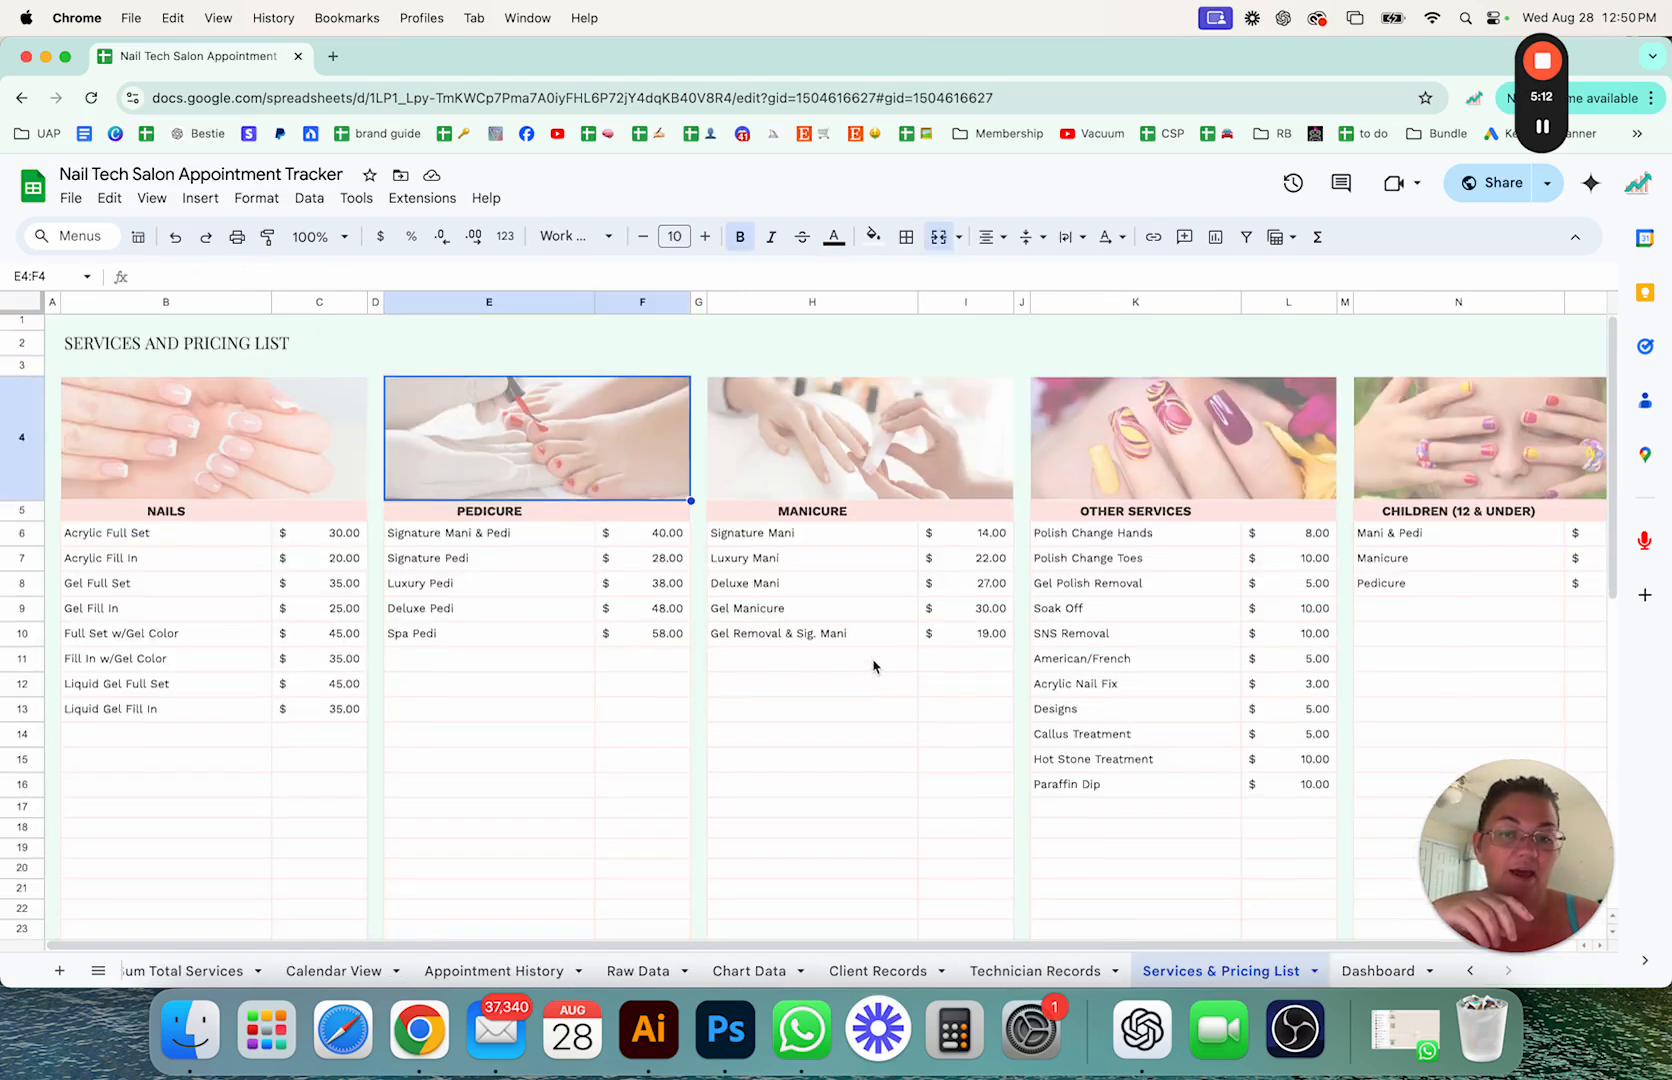
Step: Glance at the price list and switch back to the Raw Data sheet
left_click(812, 662)
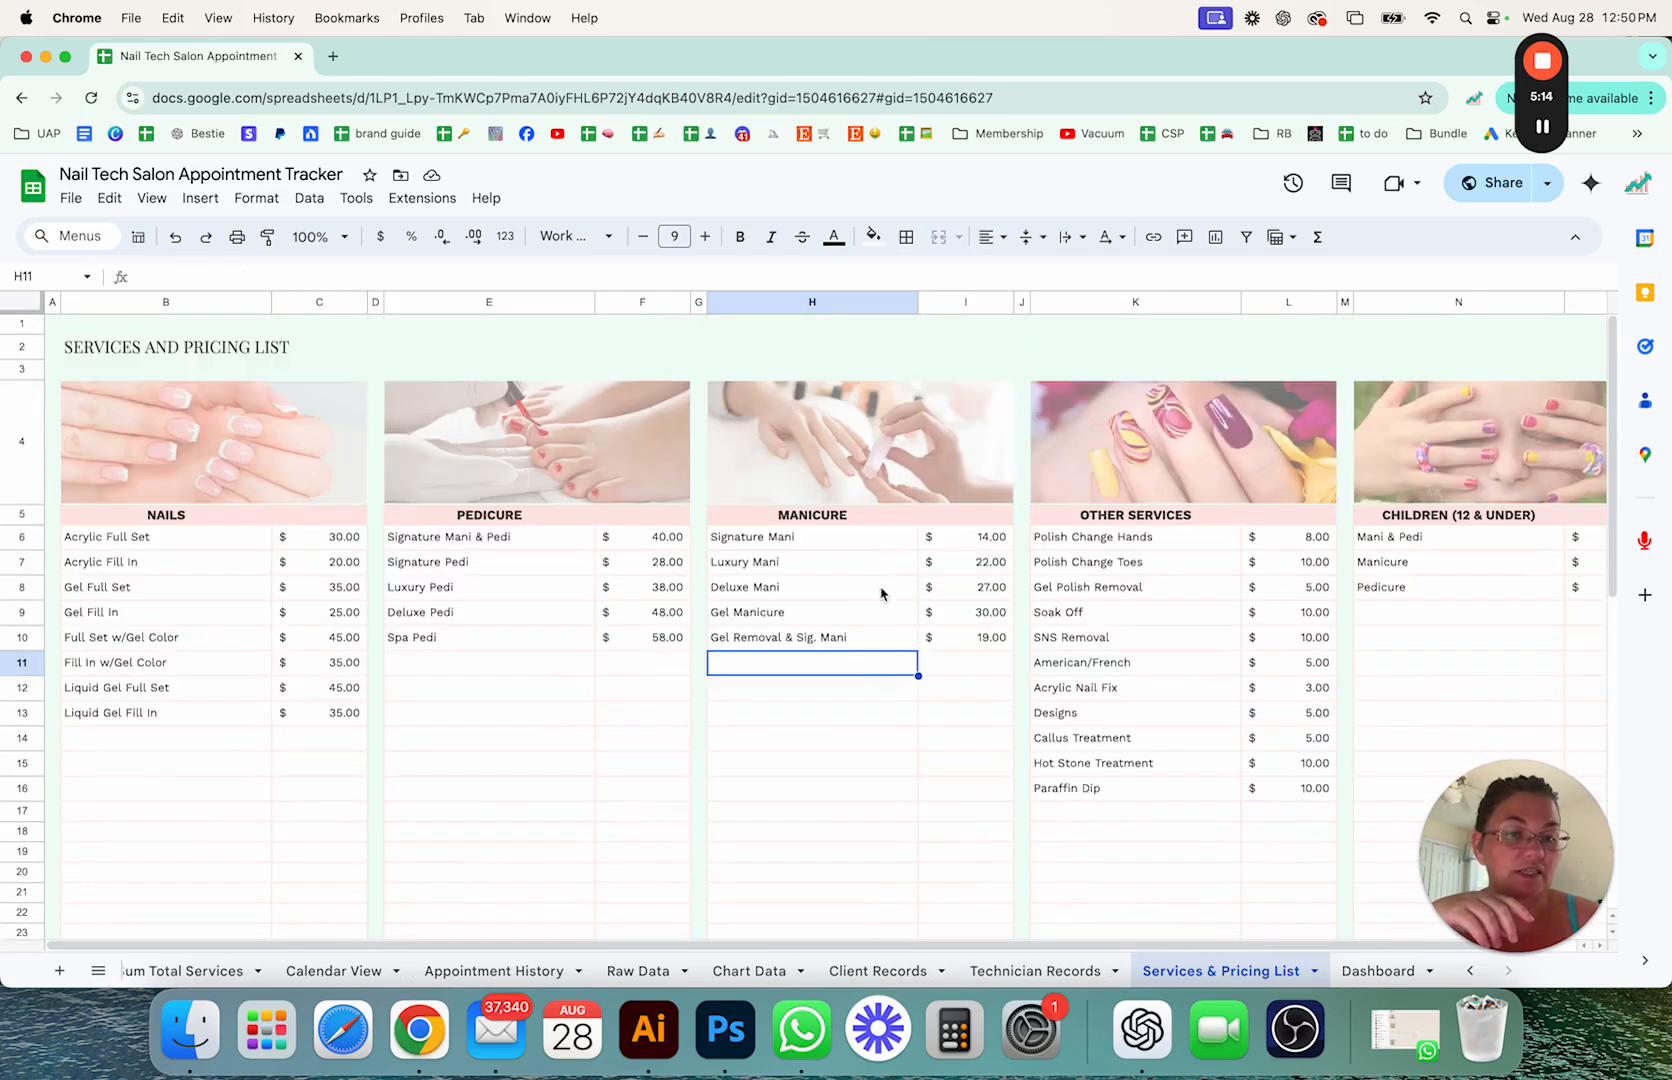
mouse_move(842, 632)
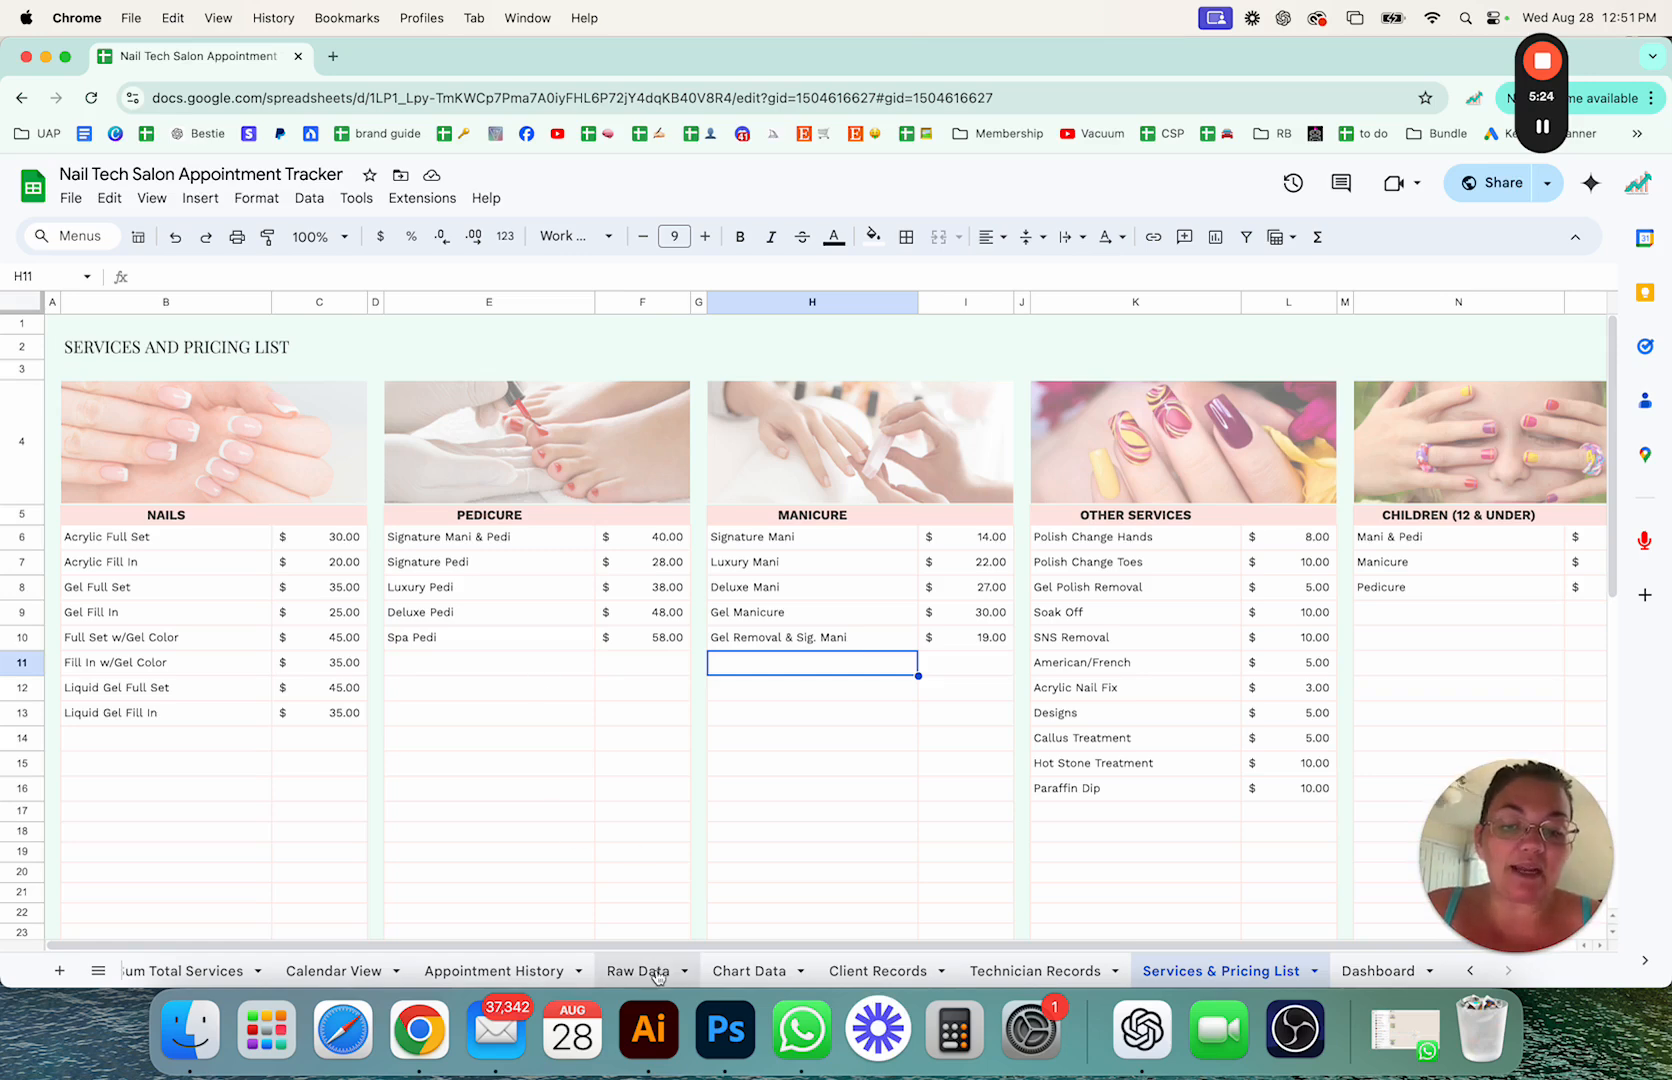
left_click(640, 972)
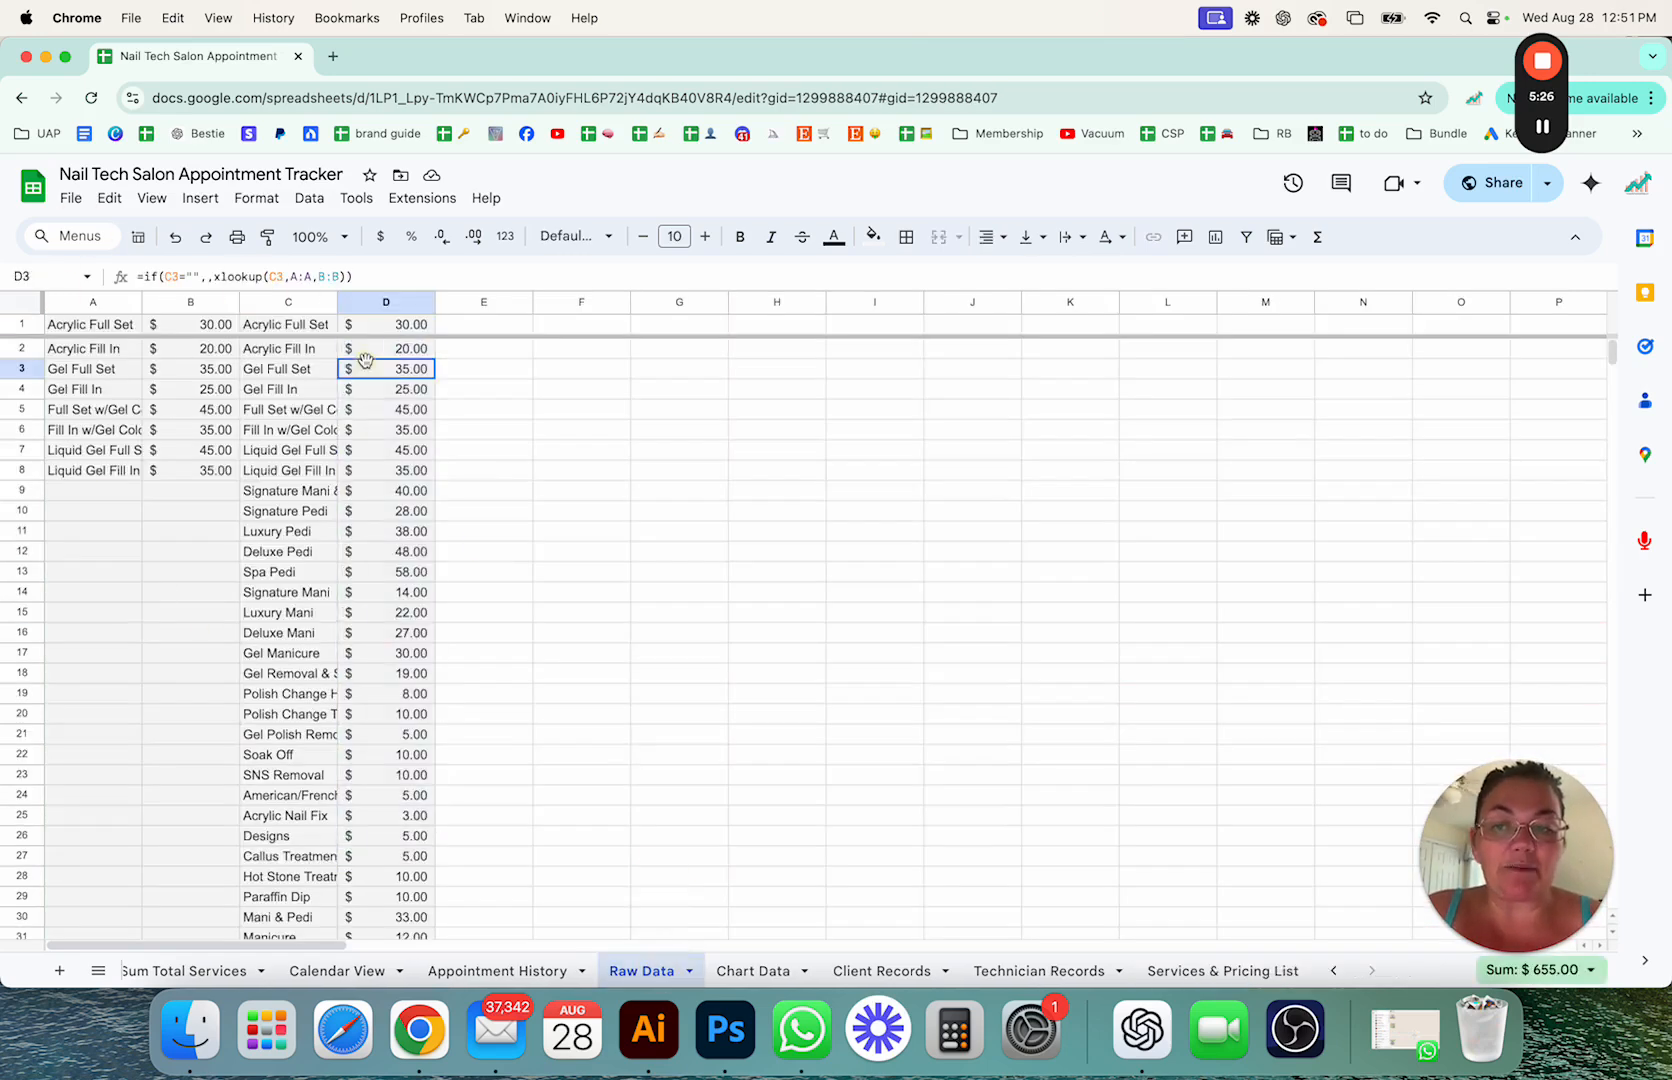
Step: Select the price lookup column D, then bring up the Sum Total Services helper sheet
left_click(386, 302)
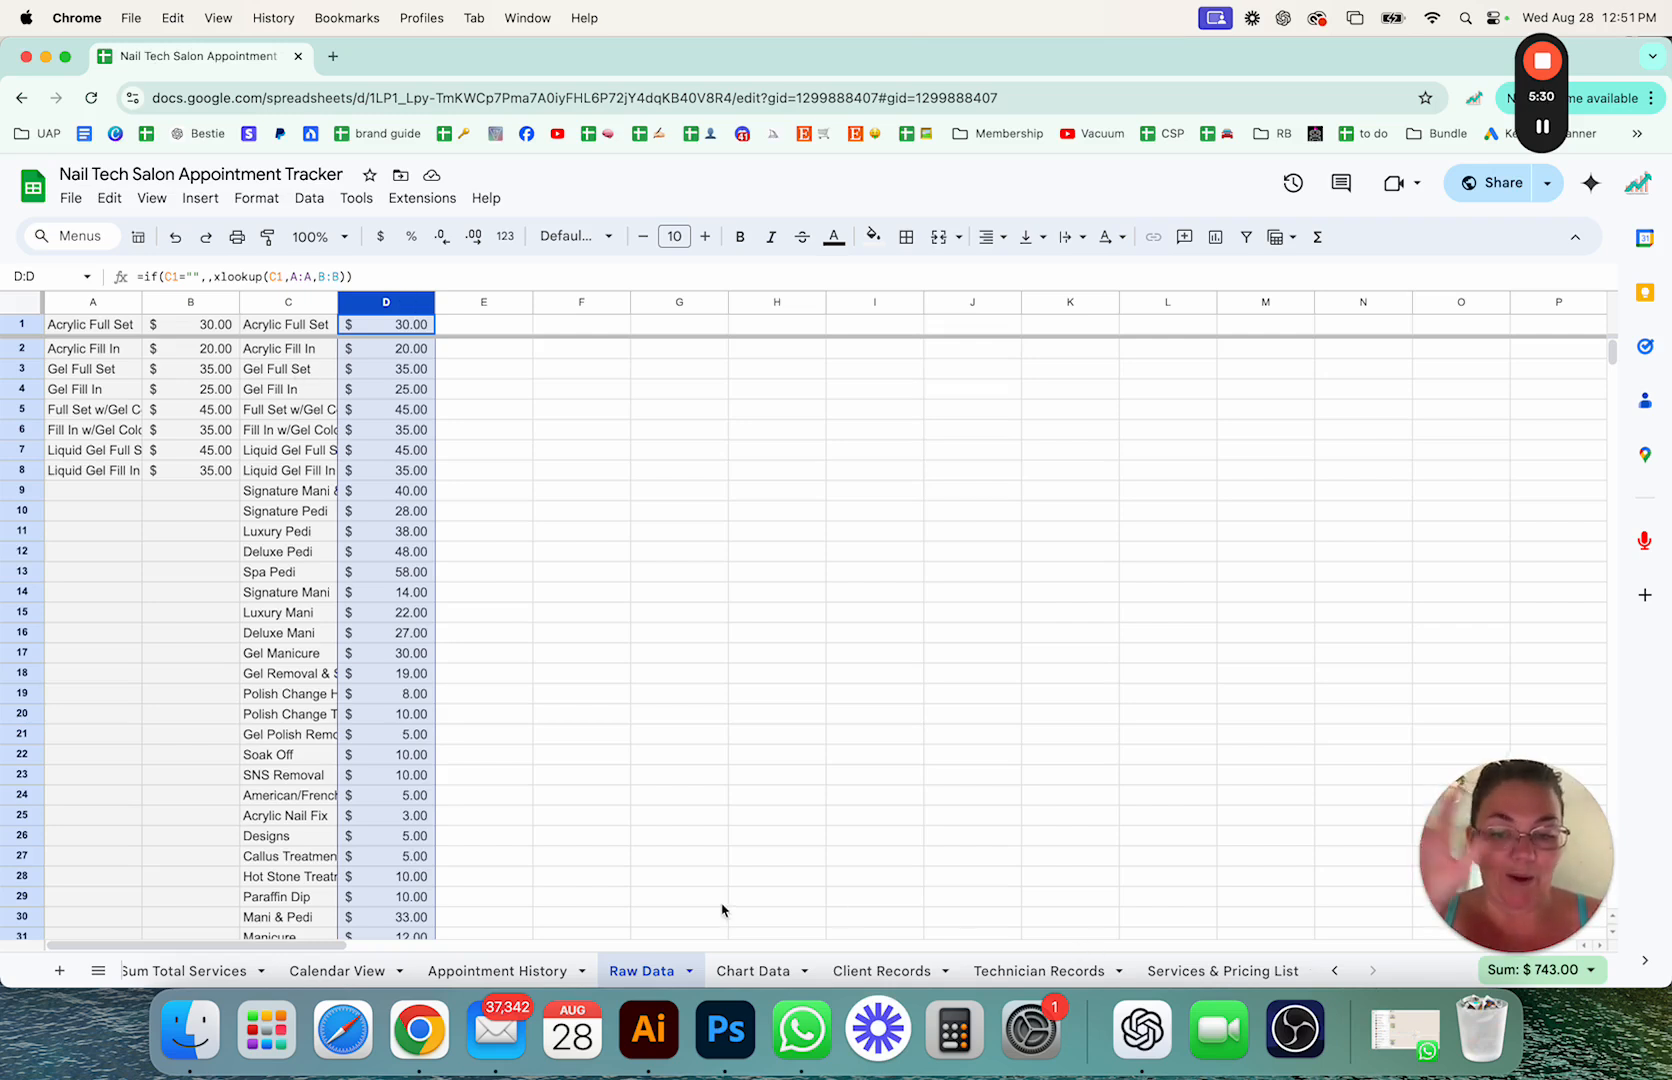
mouse_move(342, 1028)
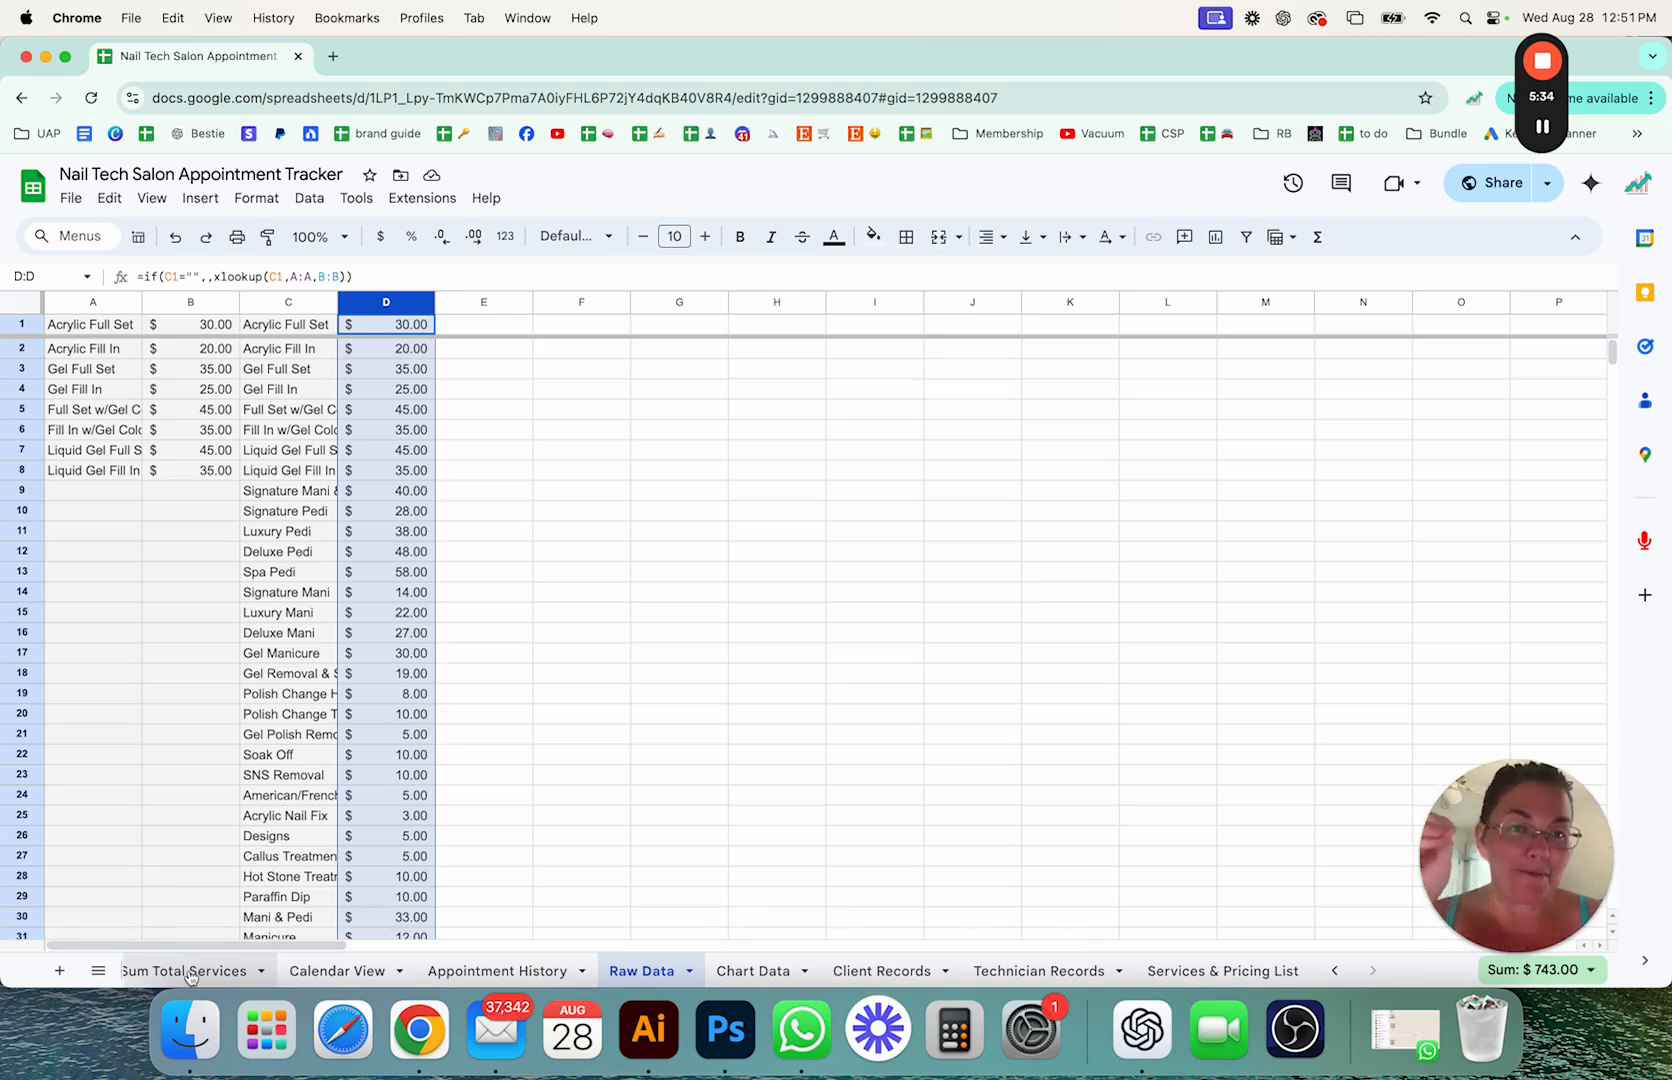
left_click(190, 970)
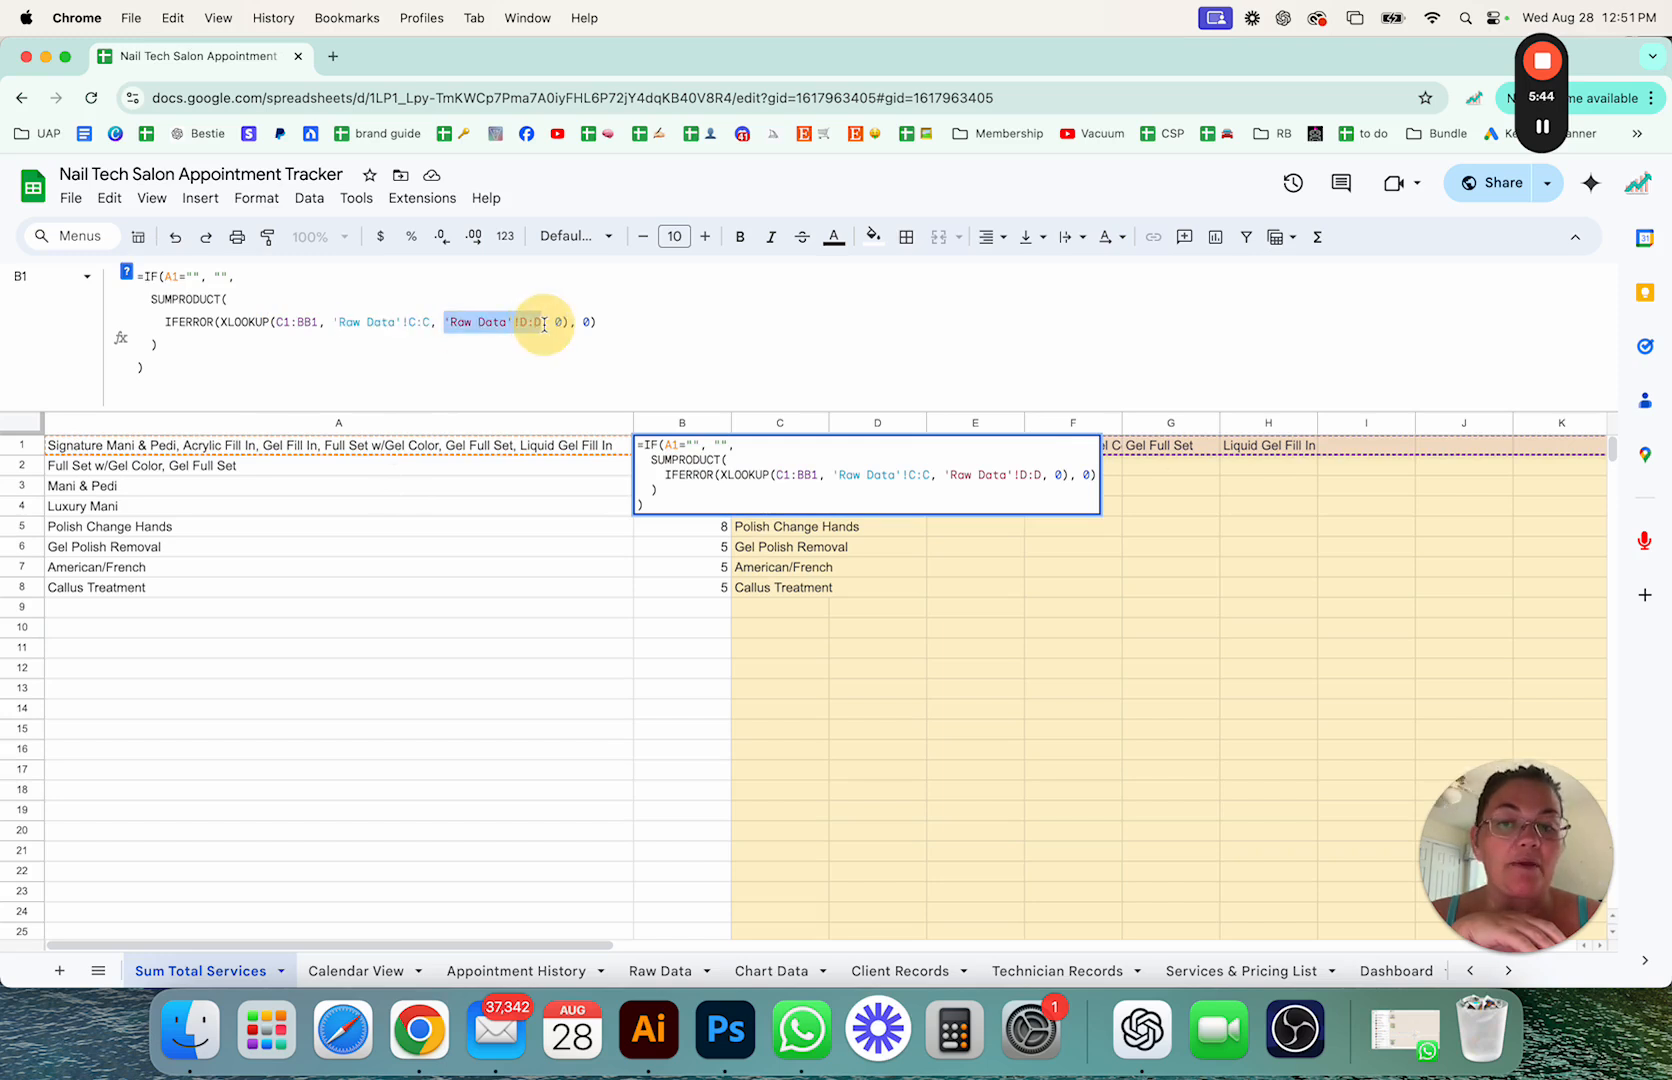
mouse_move(522, 322)
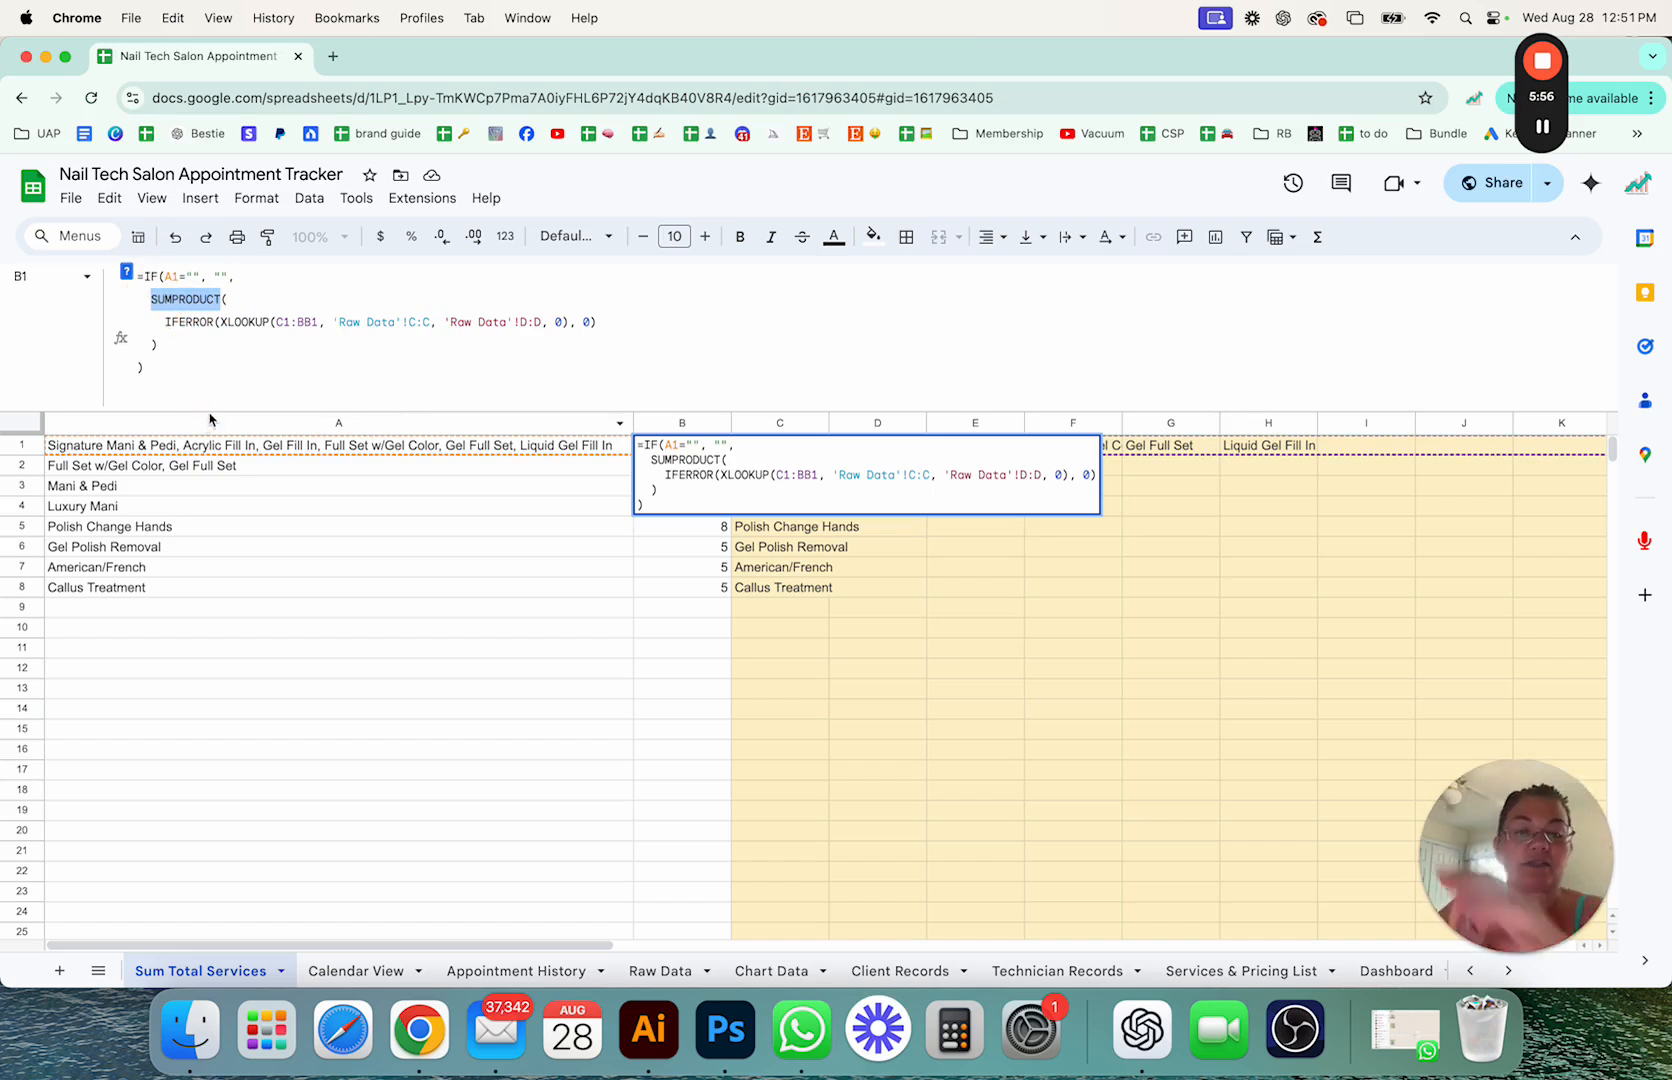
left_click(778, 444)
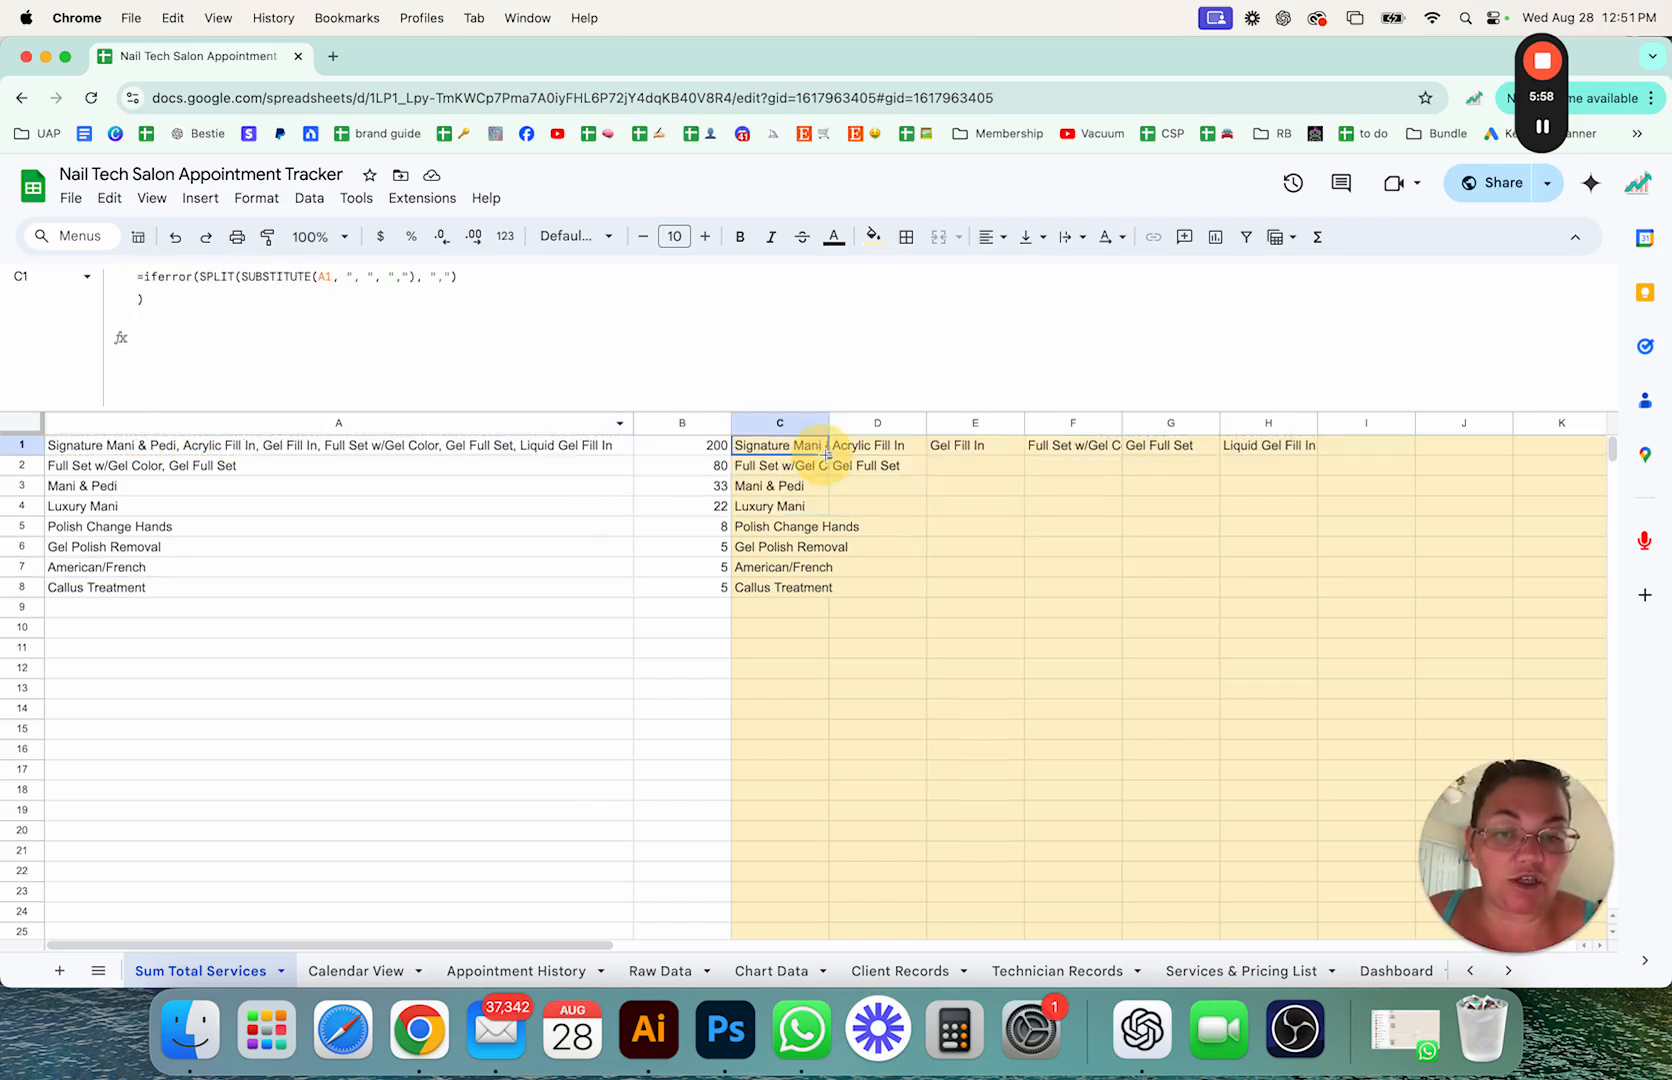
left_click(974, 446)
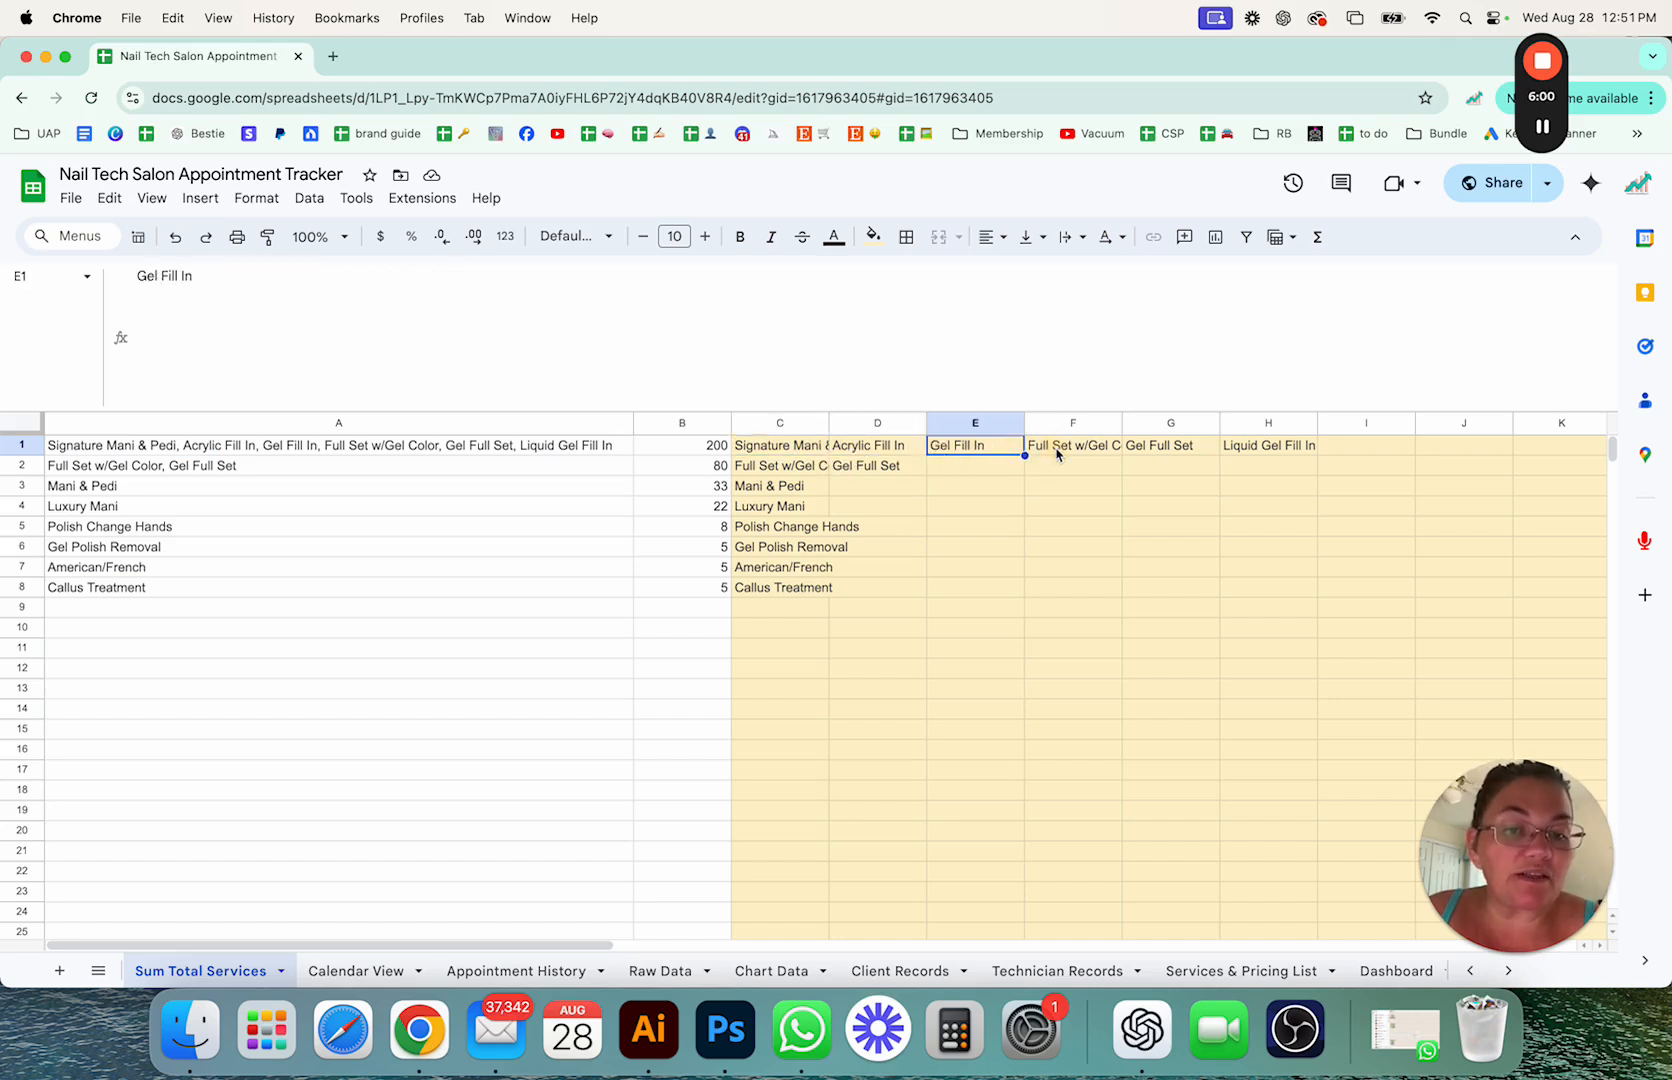
left_click(1268, 444)
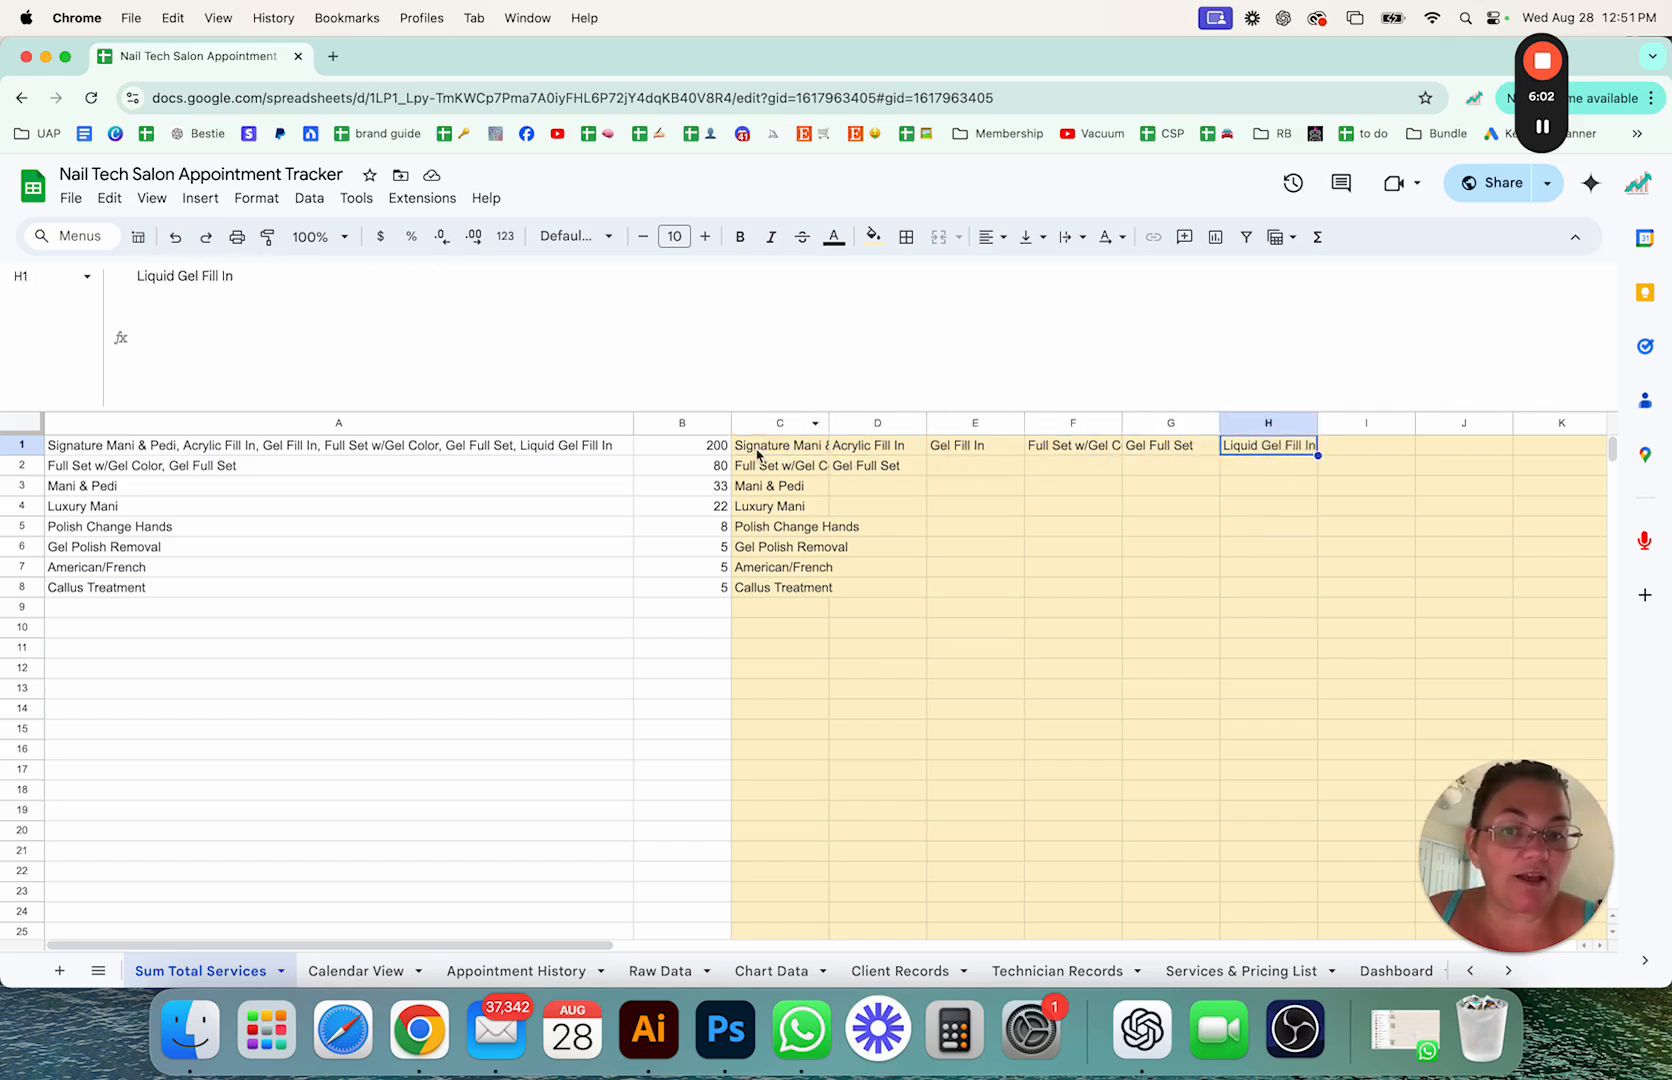
left_click(682, 444)
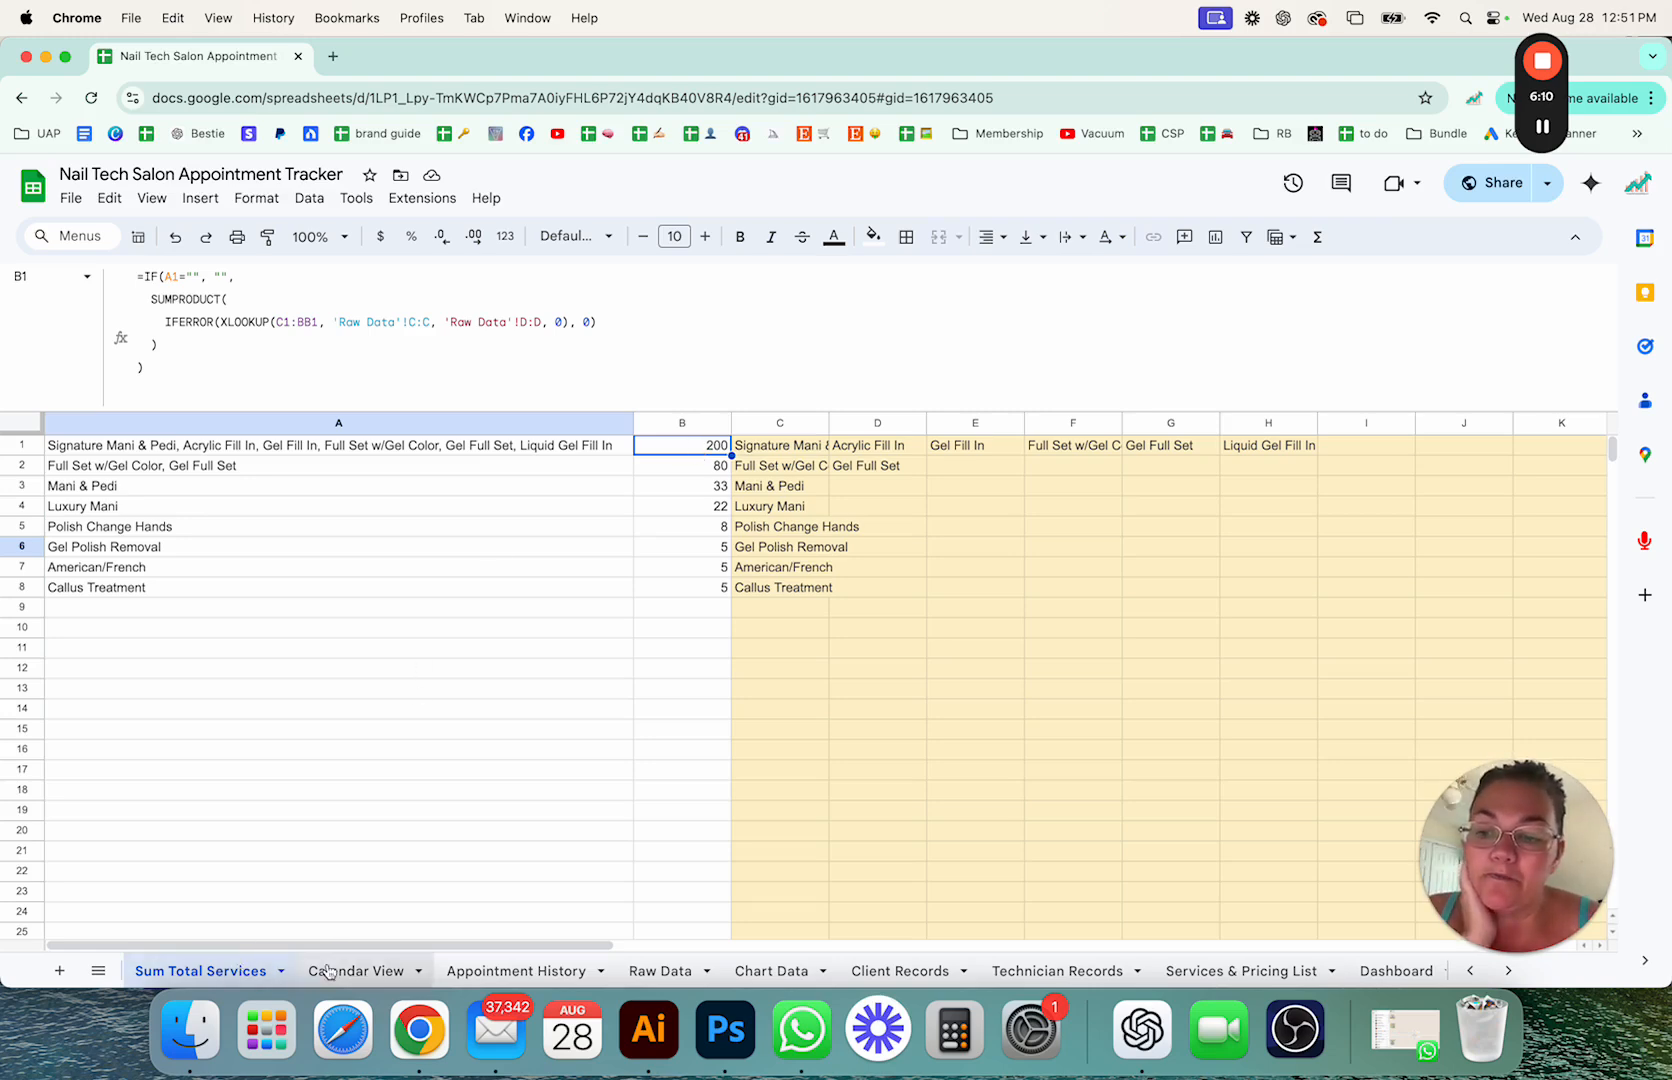
Step: Check the $120 total on the tracker and the pulled service name in A7 of the helper sheet
left_click(206, 970)
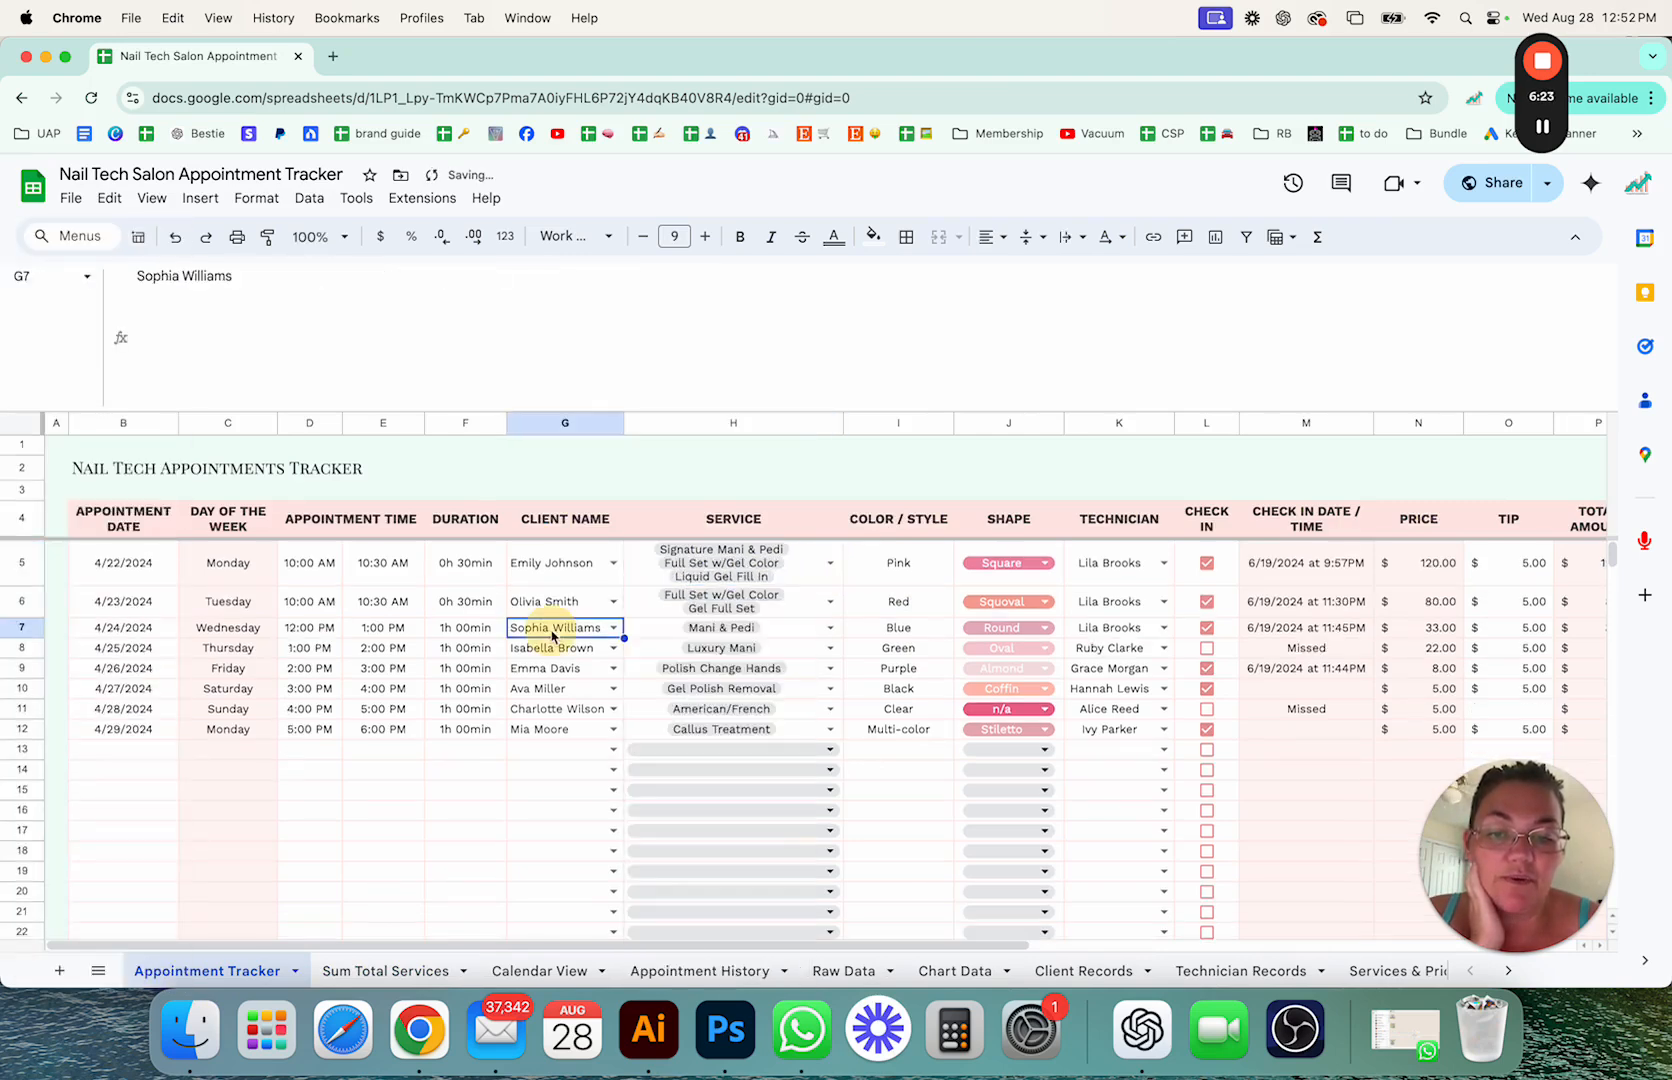
left_click(384, 972)
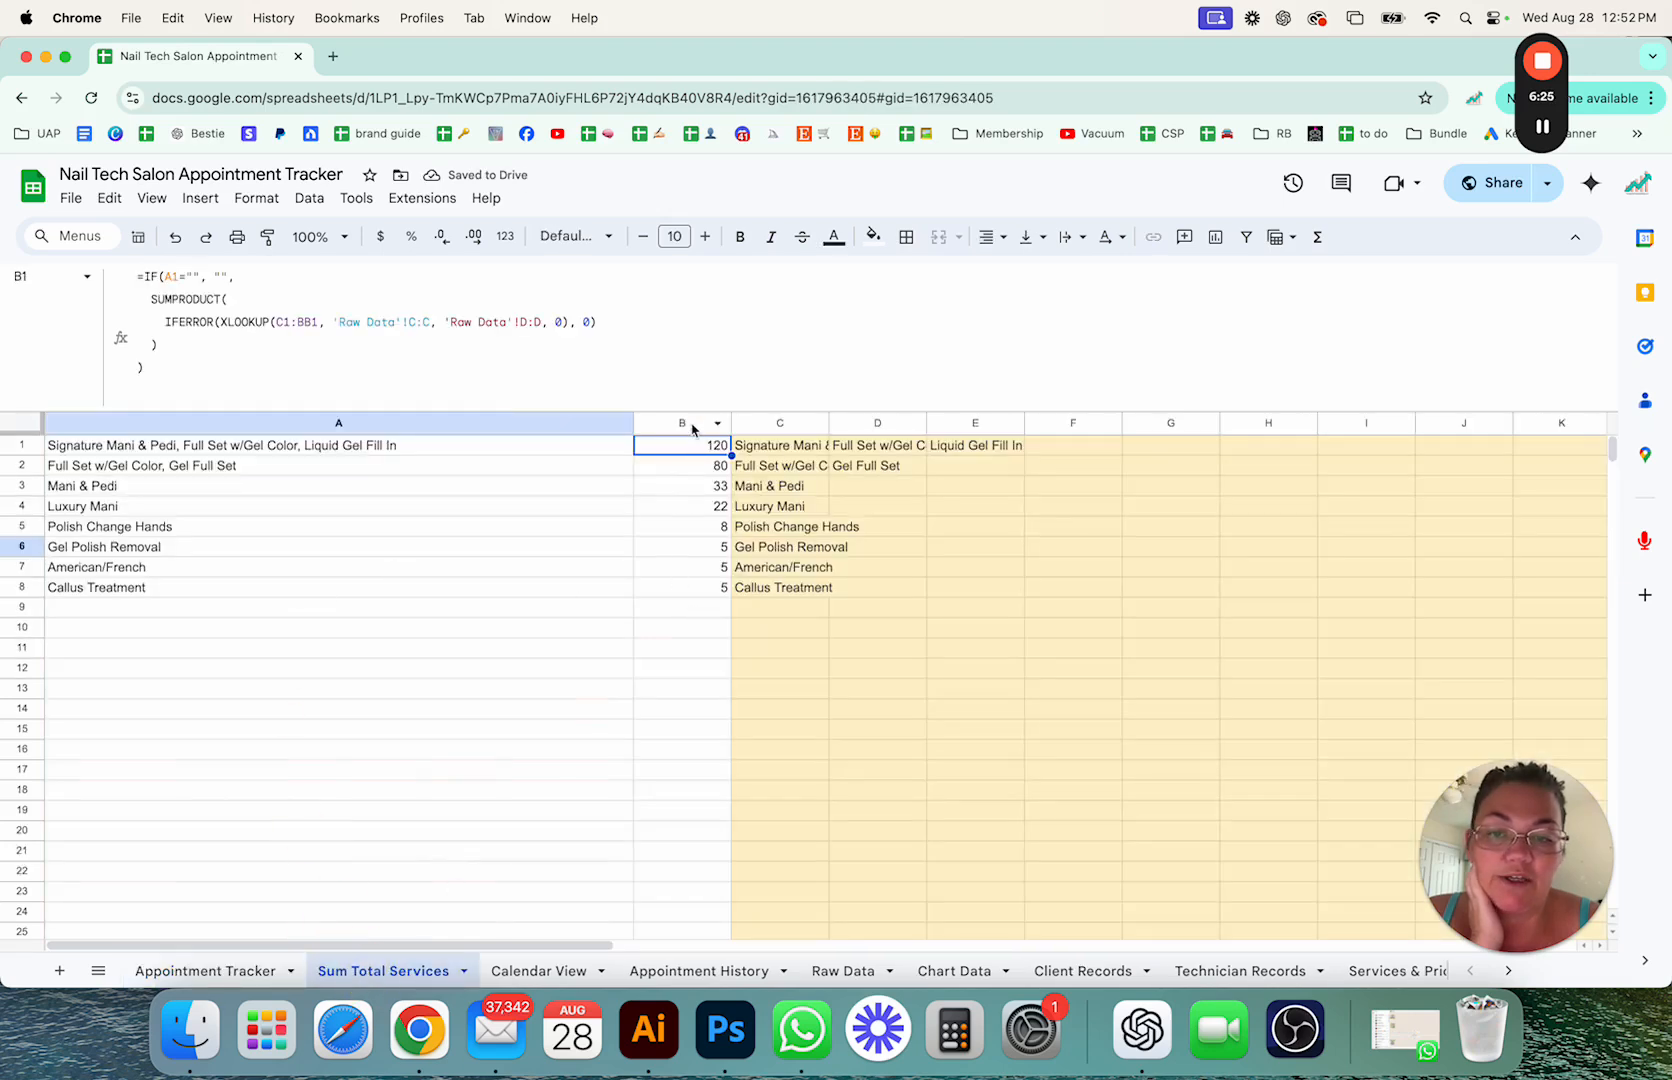
mouse_move(730, 422)
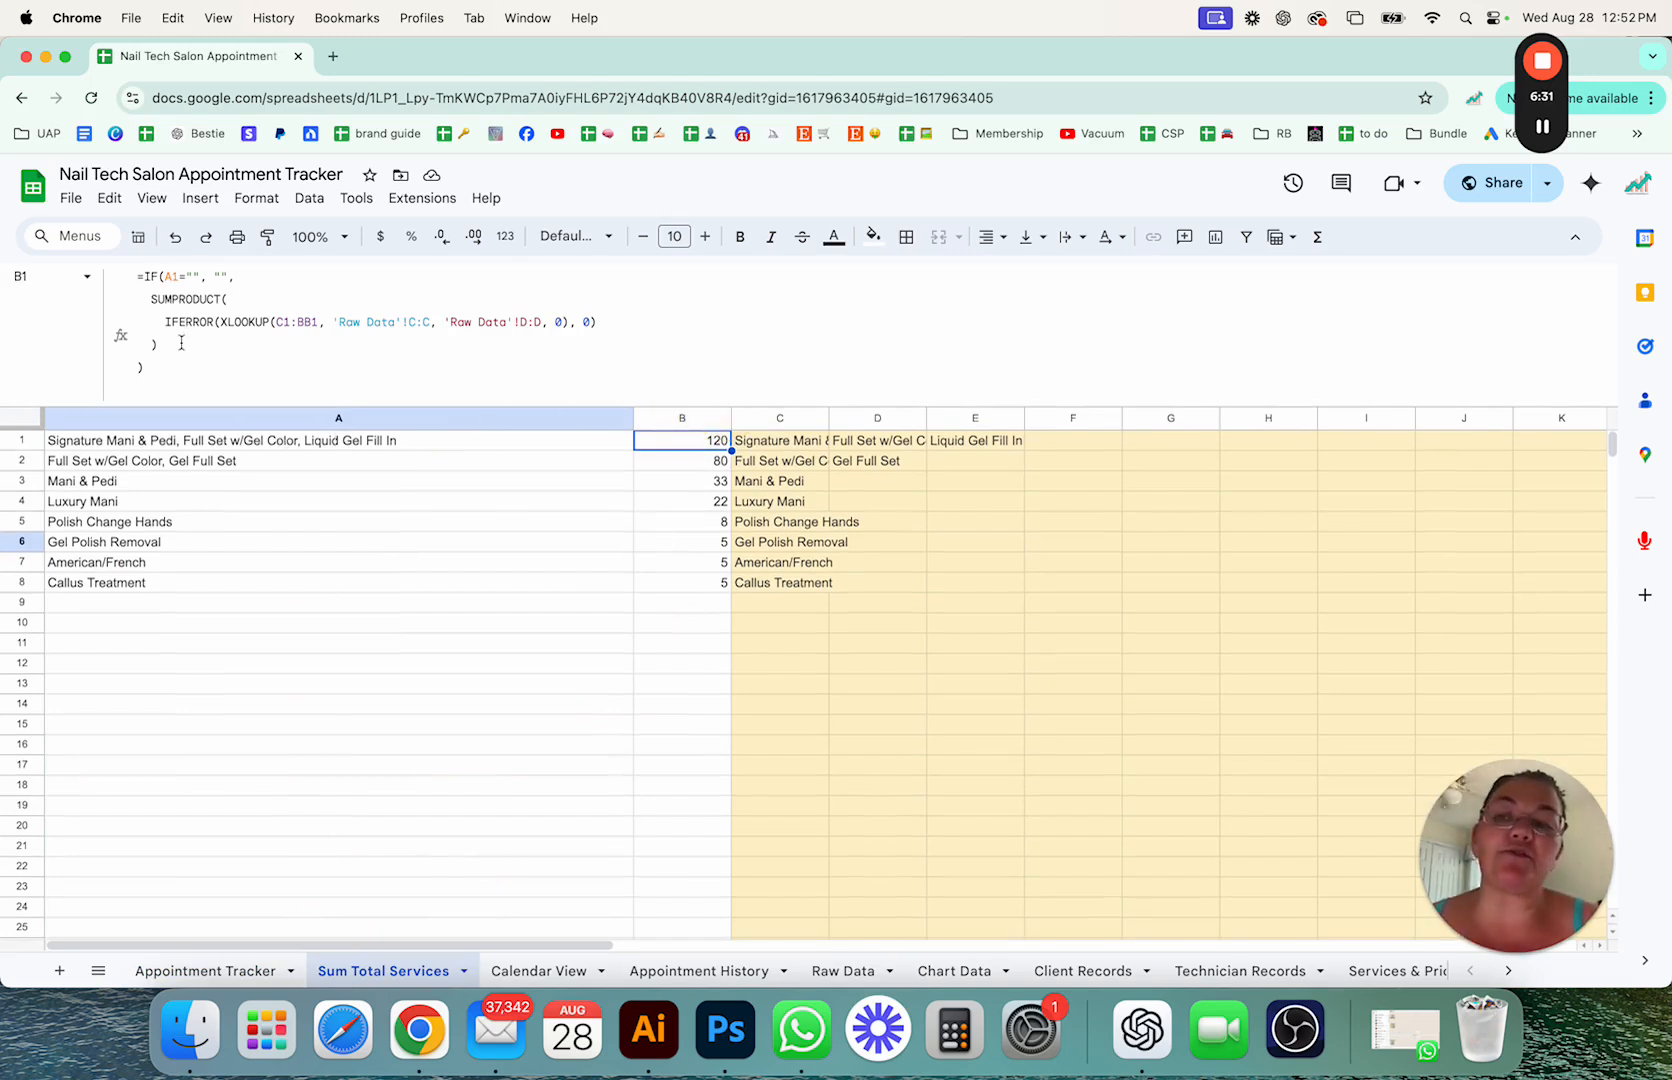
left_click(278, 562)
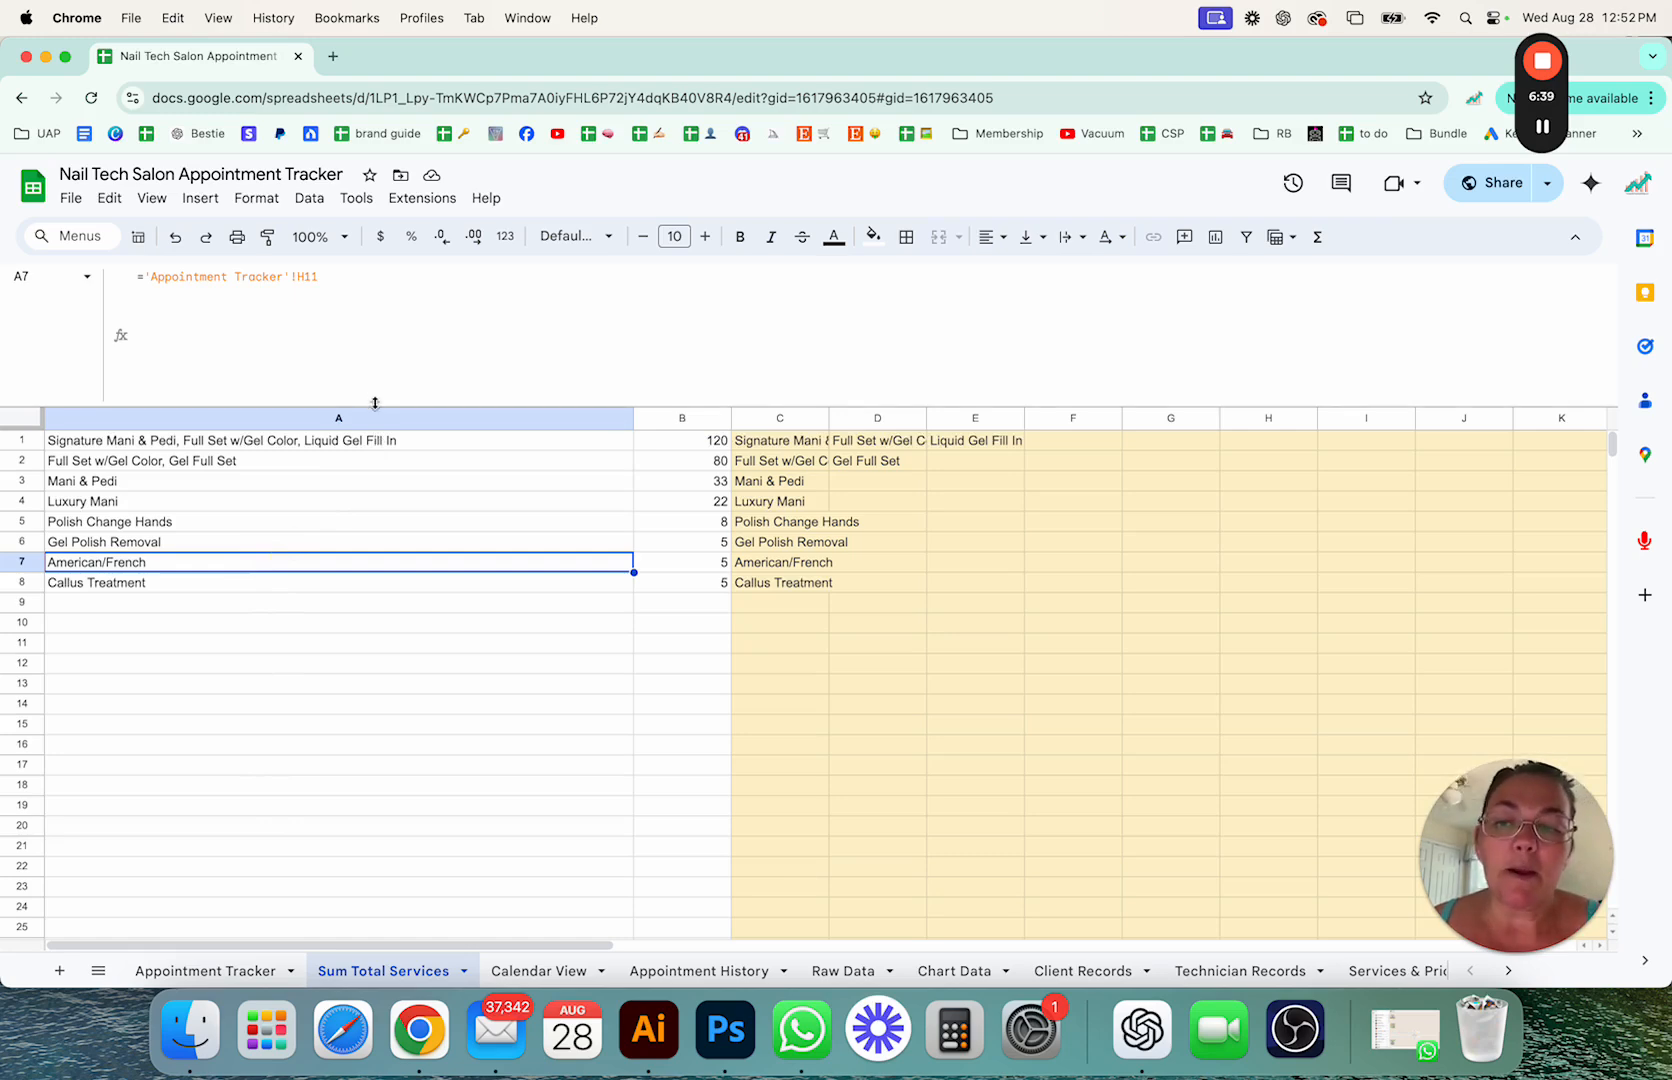
left_click(204, 970)
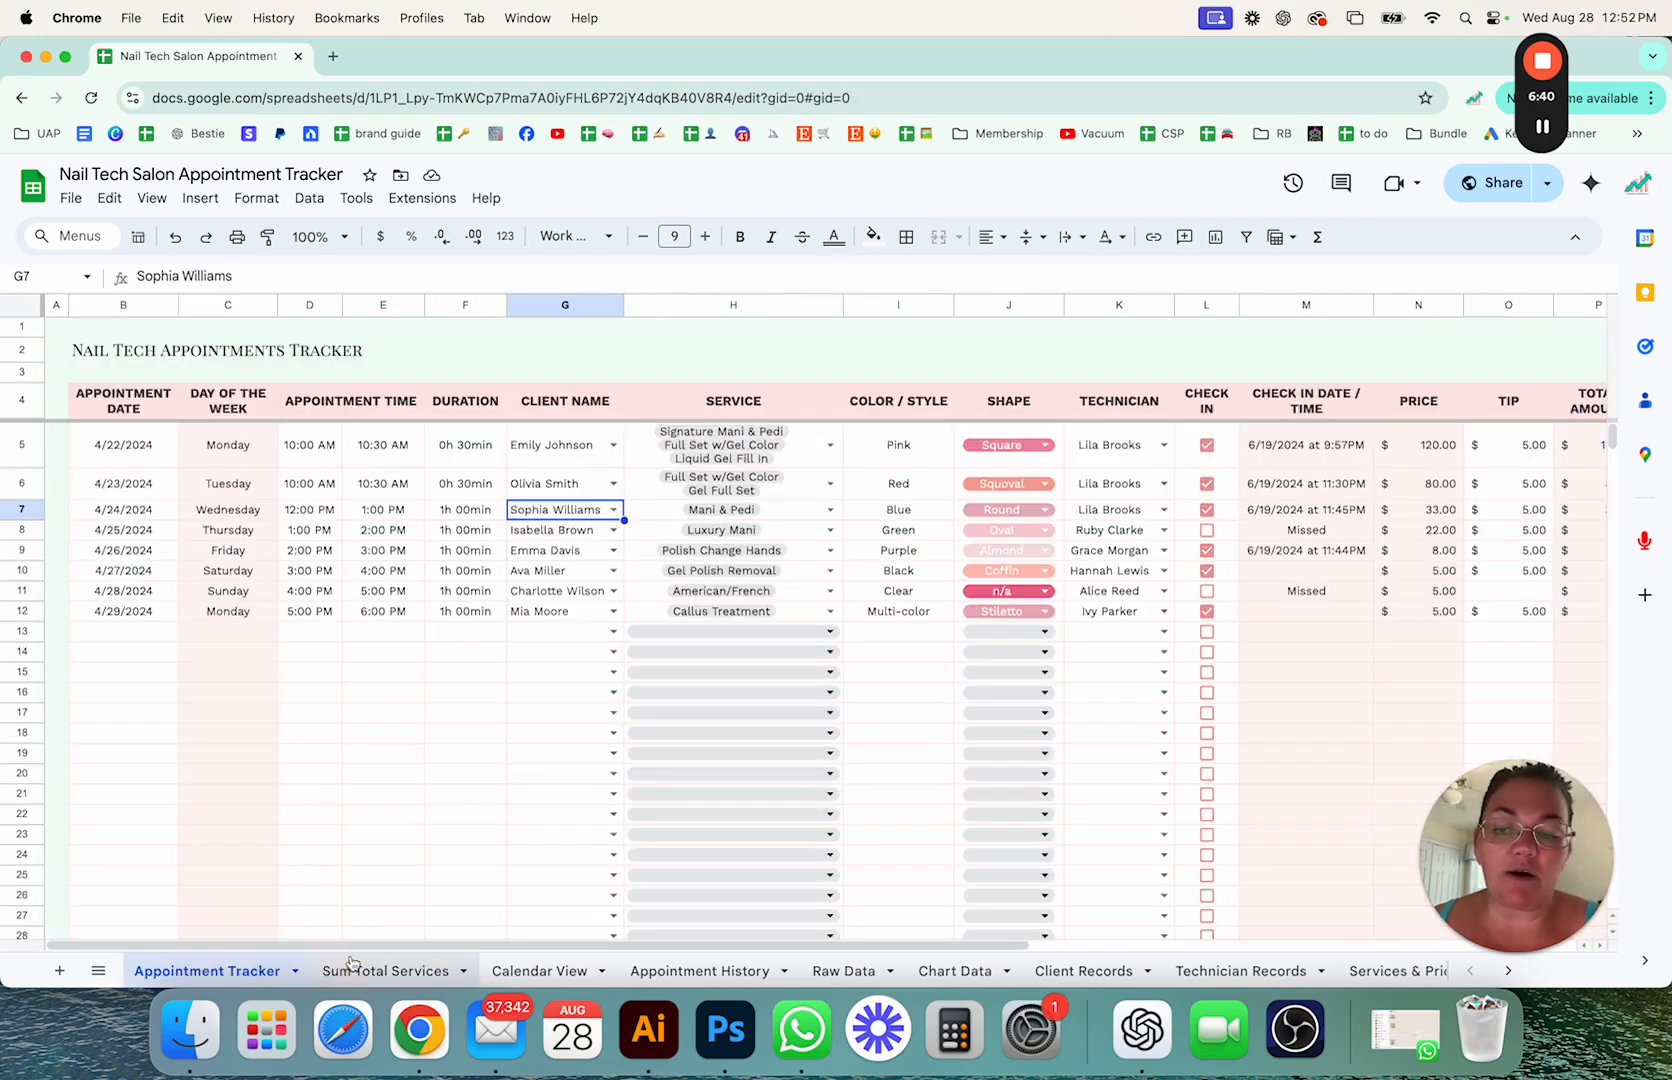
Step: Inspect P5's price-plus-$5-tip total formula, then reopen the first appointment's service choices
scroll("right", 3)
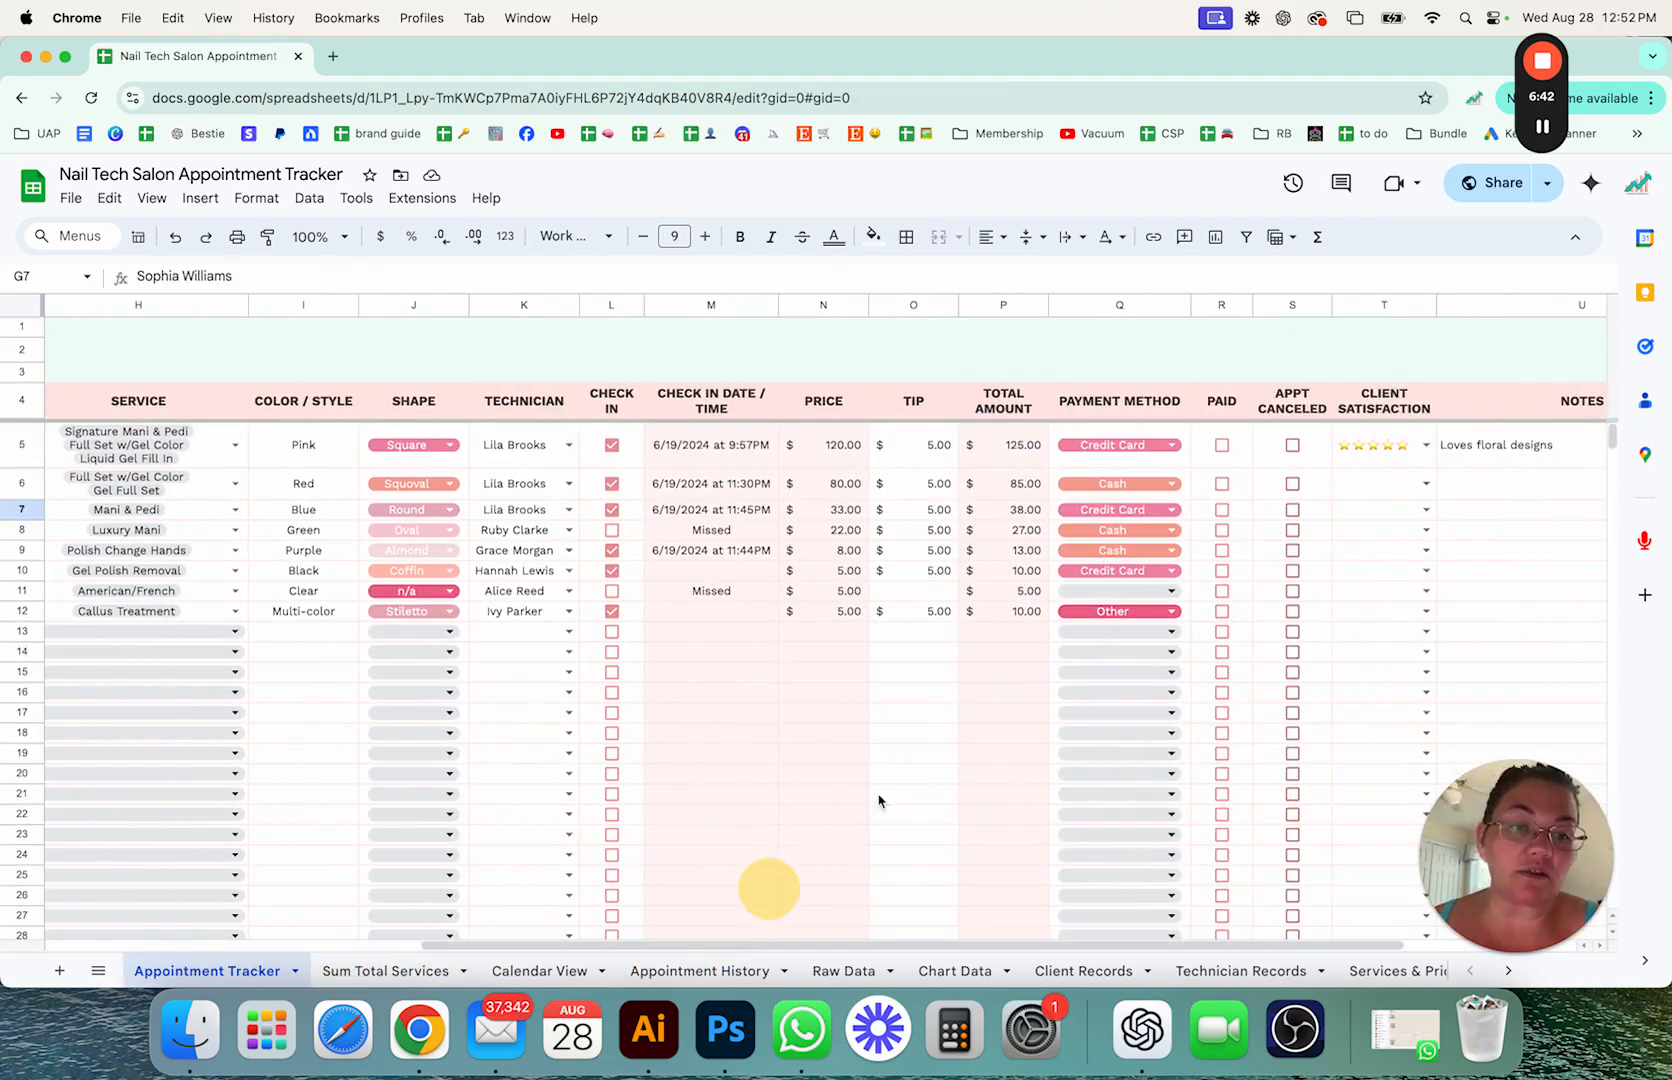
mouse_move(988, 450)
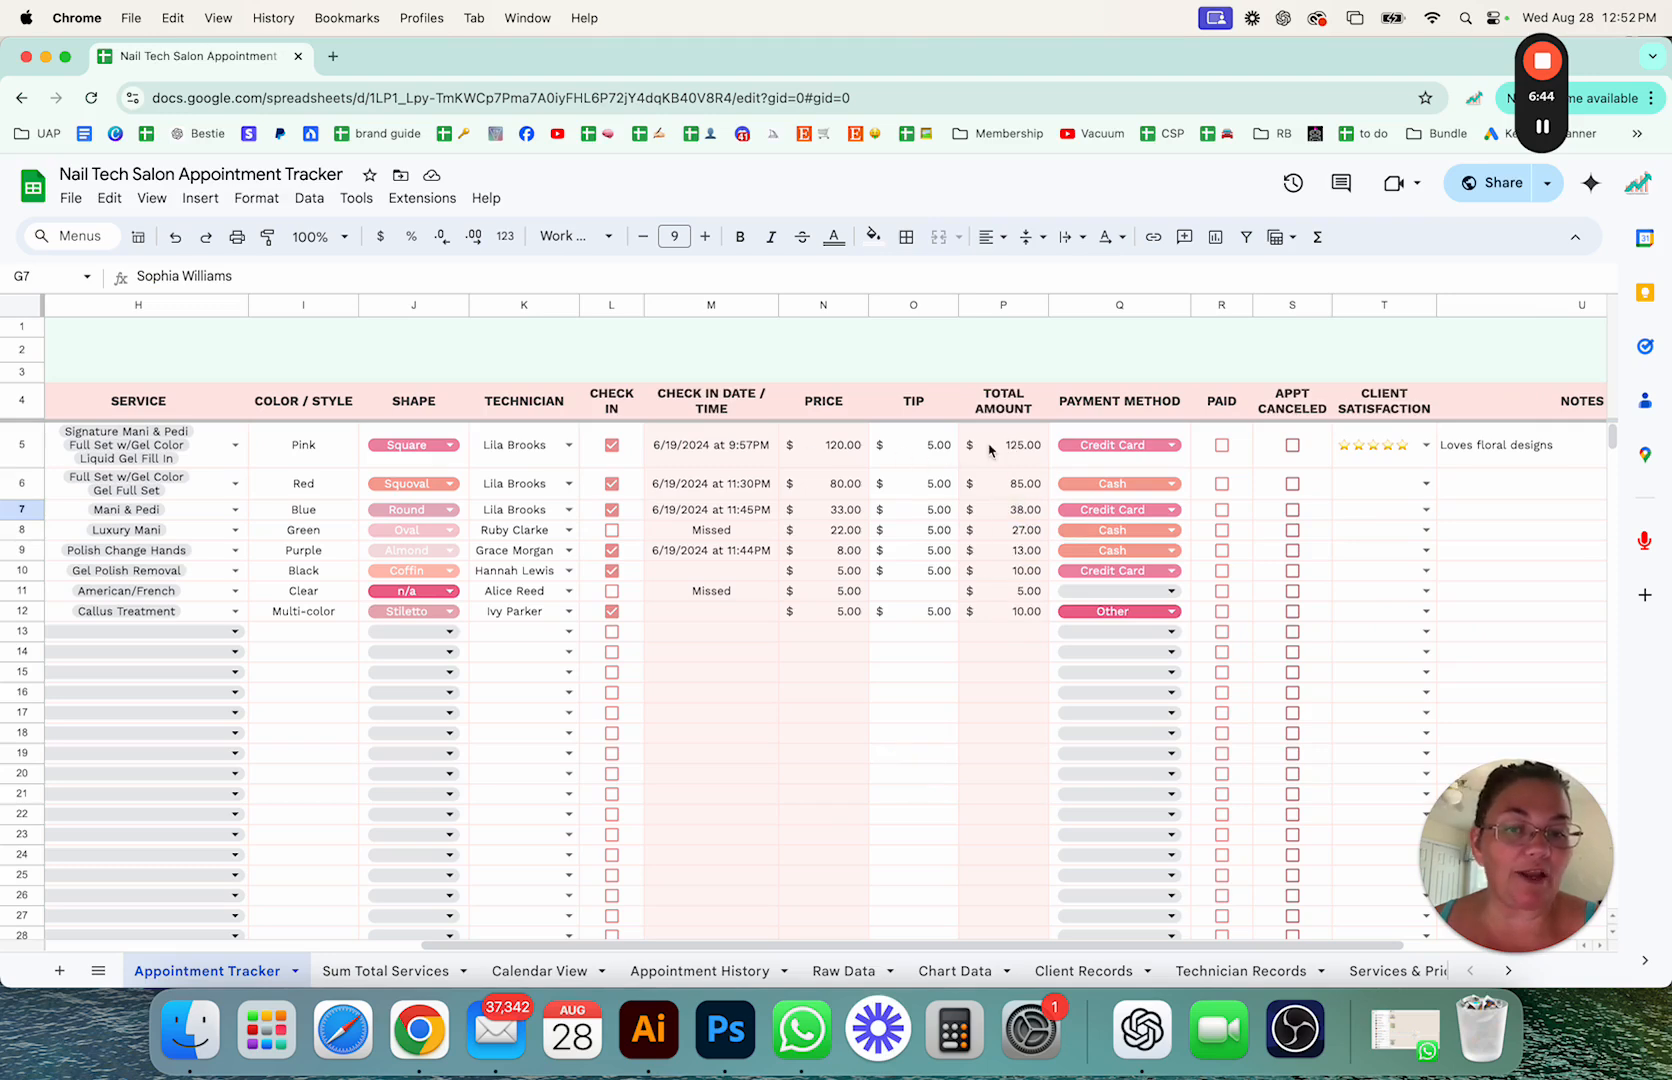
left_click(1002, 444)
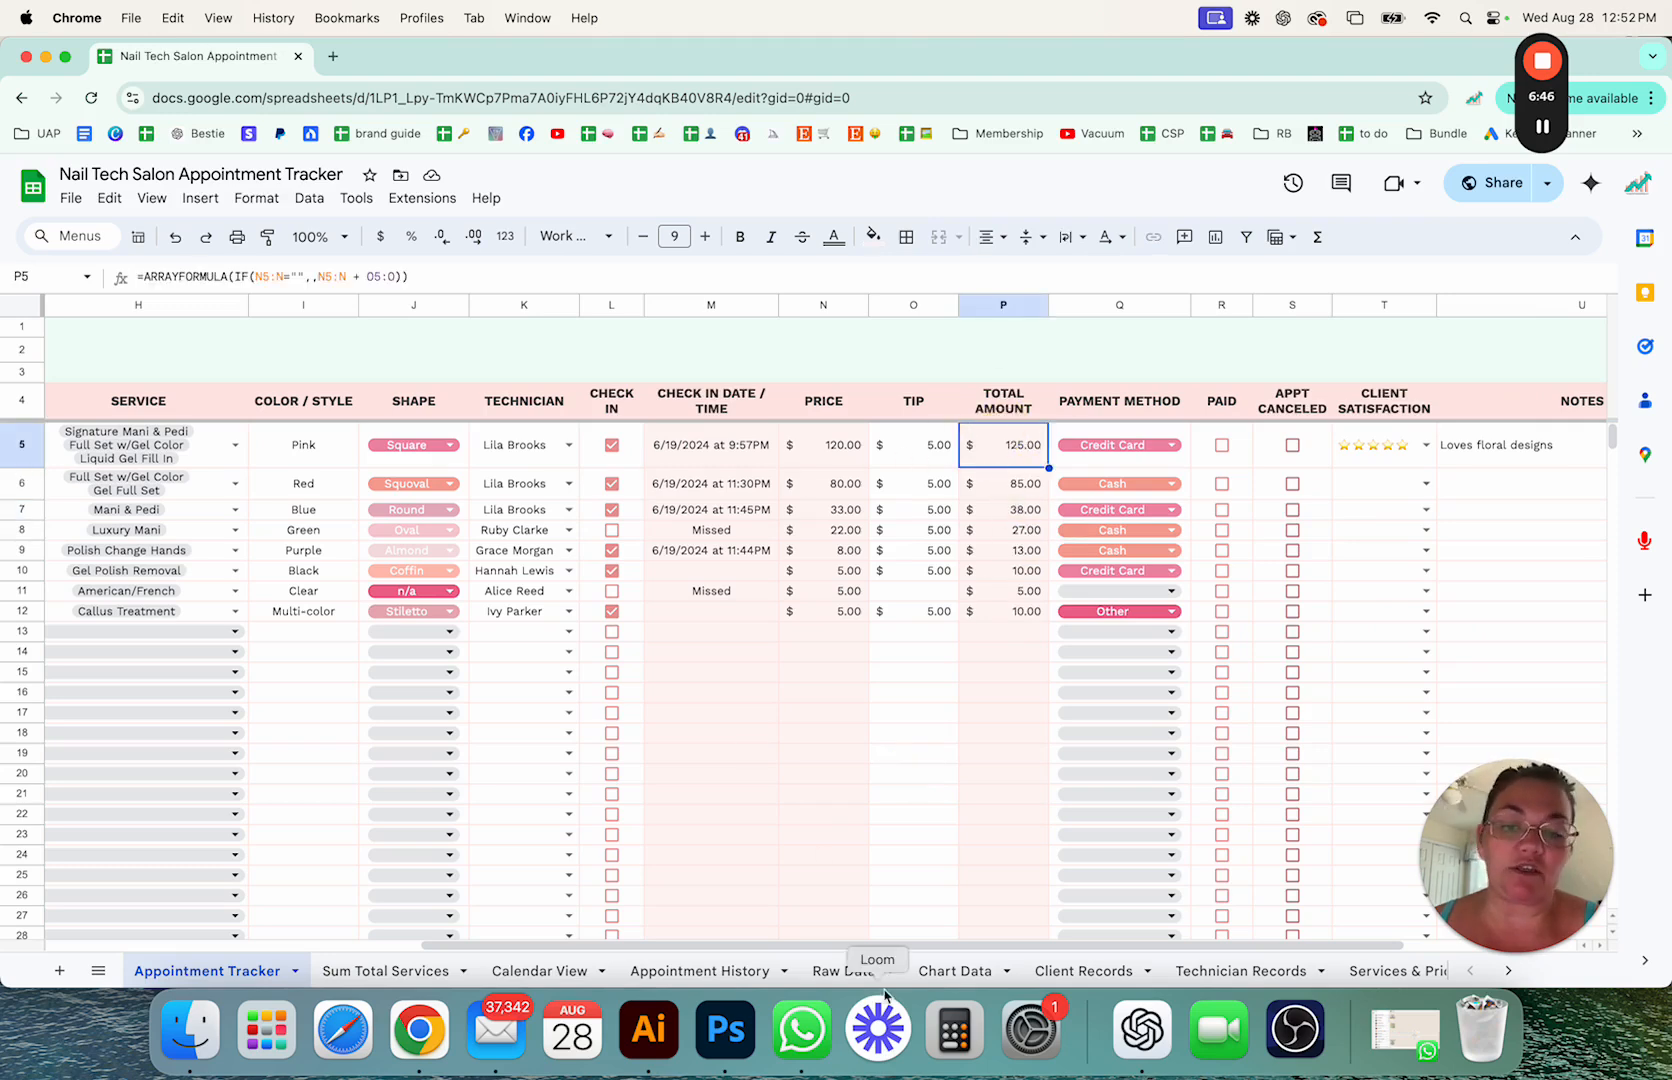
scroll("left", 3)
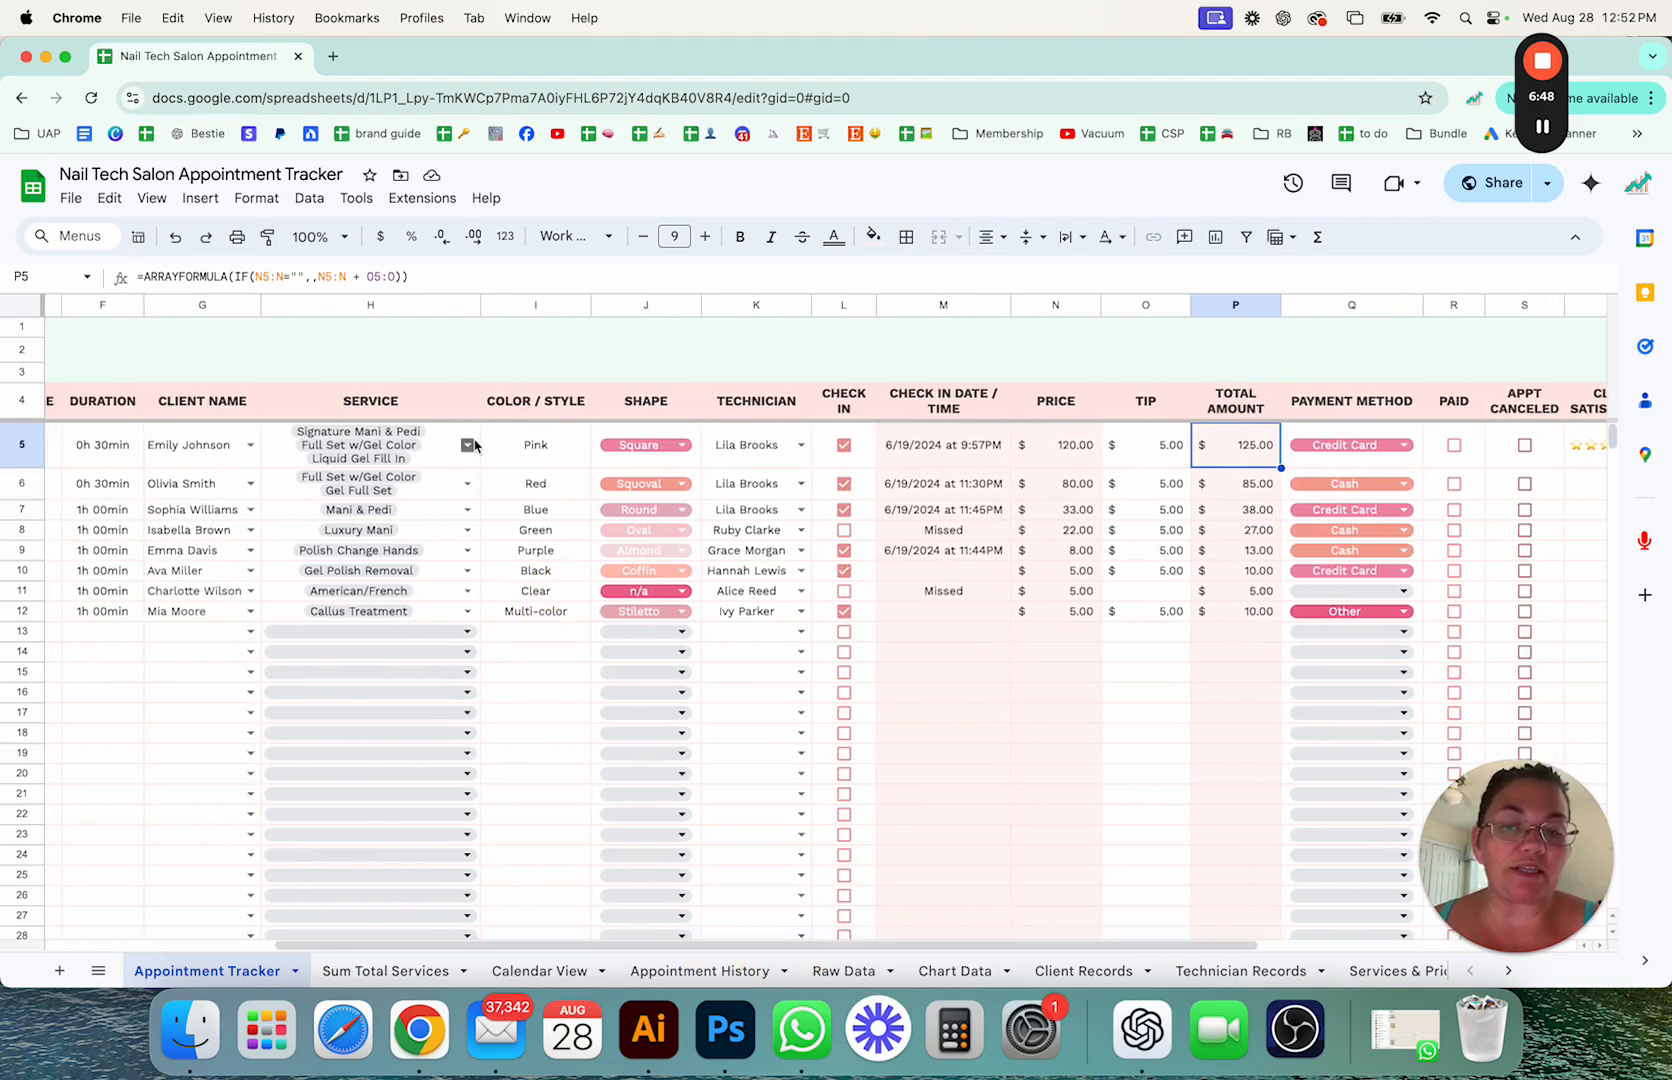
left_click(468, 444)
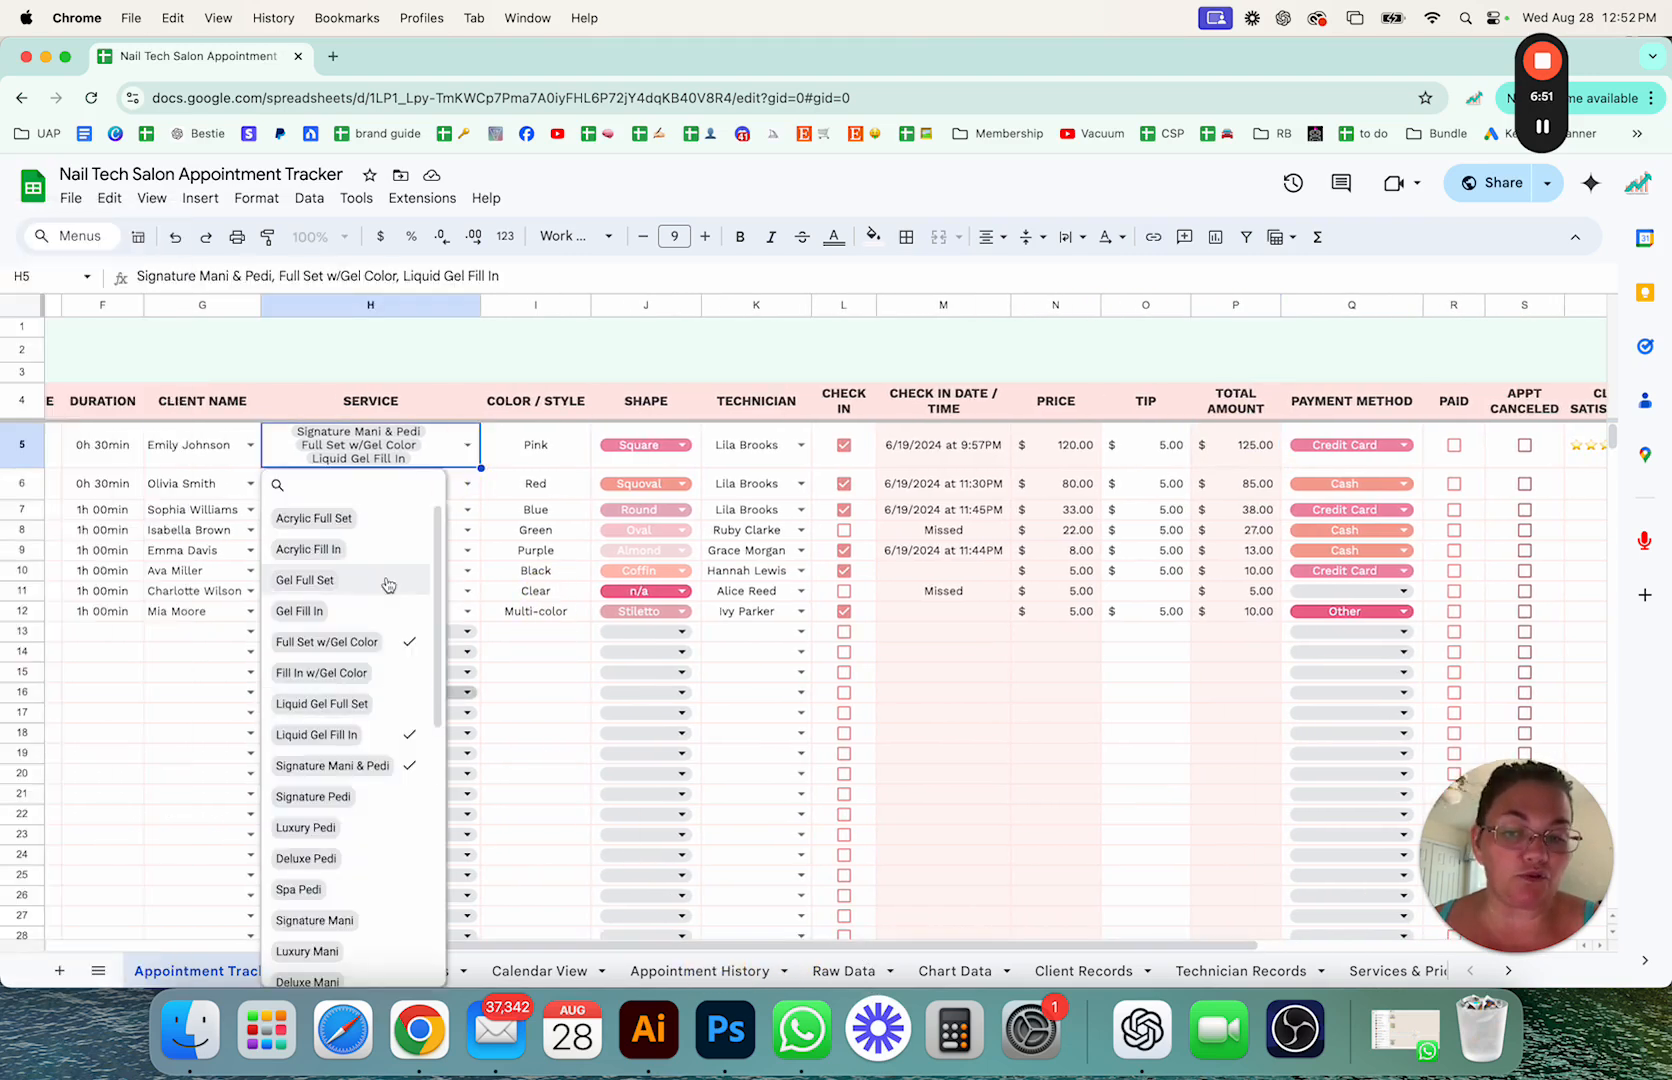
Step: Add Gel Full Set back to the first appointment ($155) and show the Dashboard sheet
left_click(304, 580)
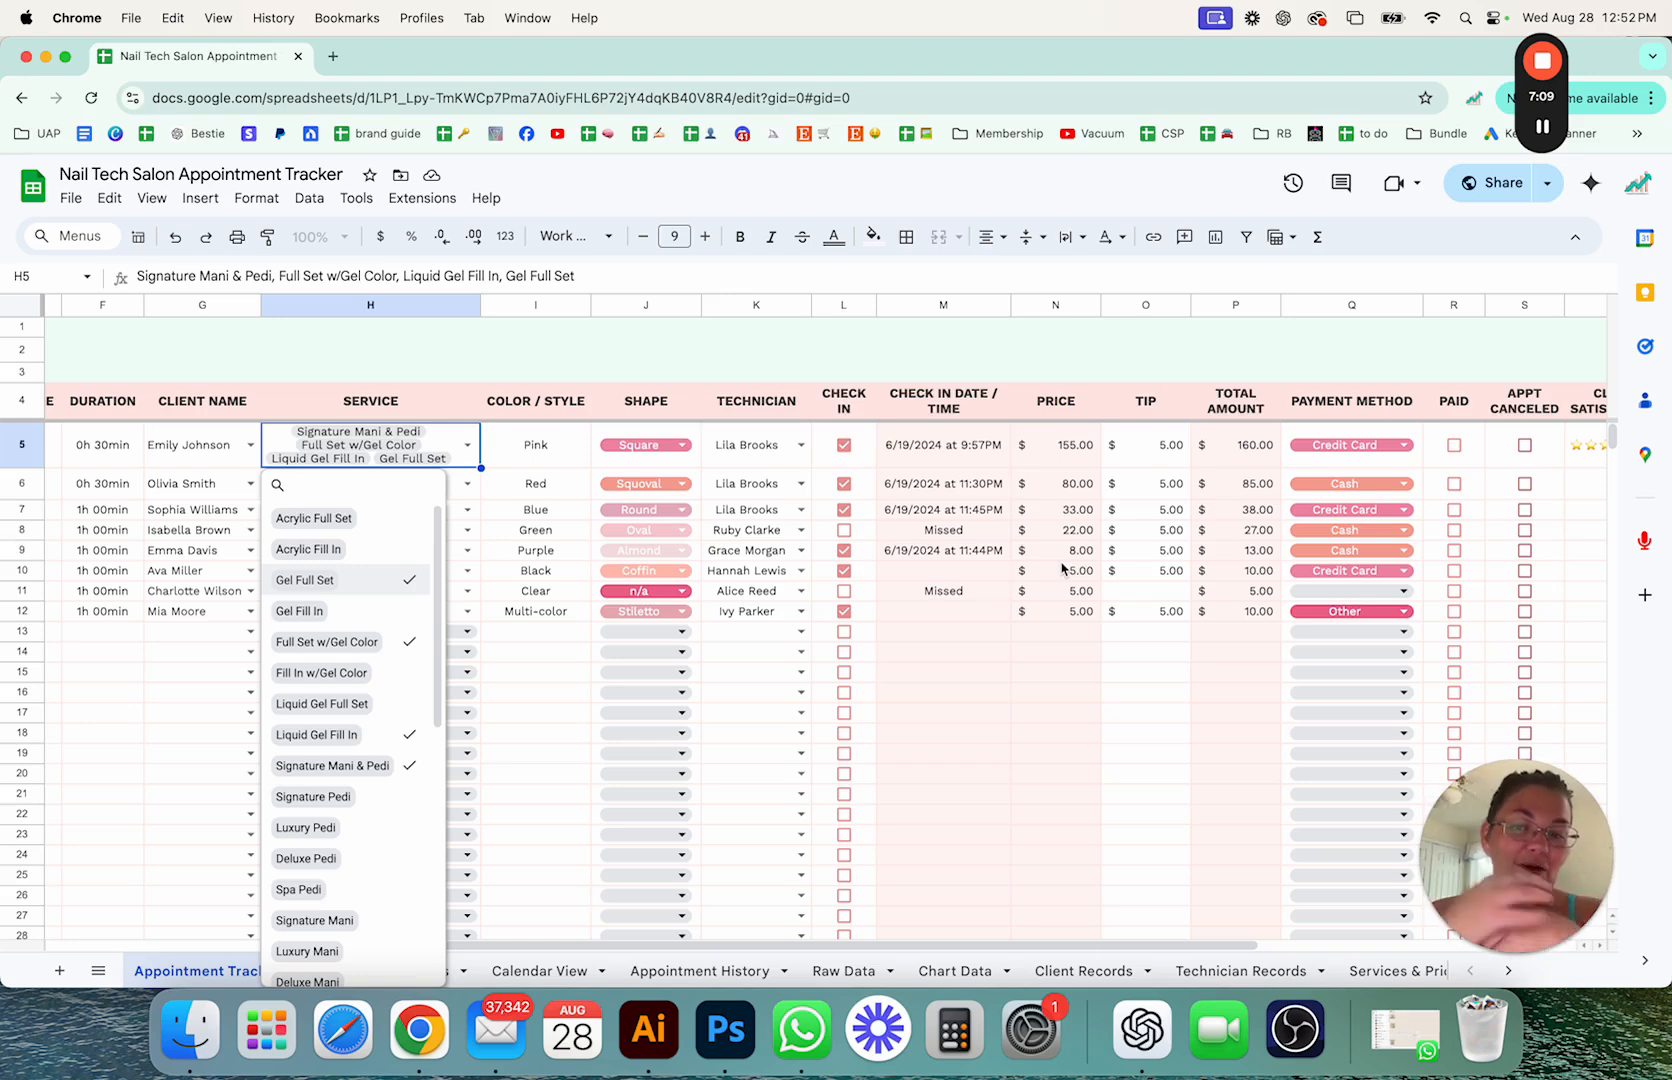
left_click(1376, 970)
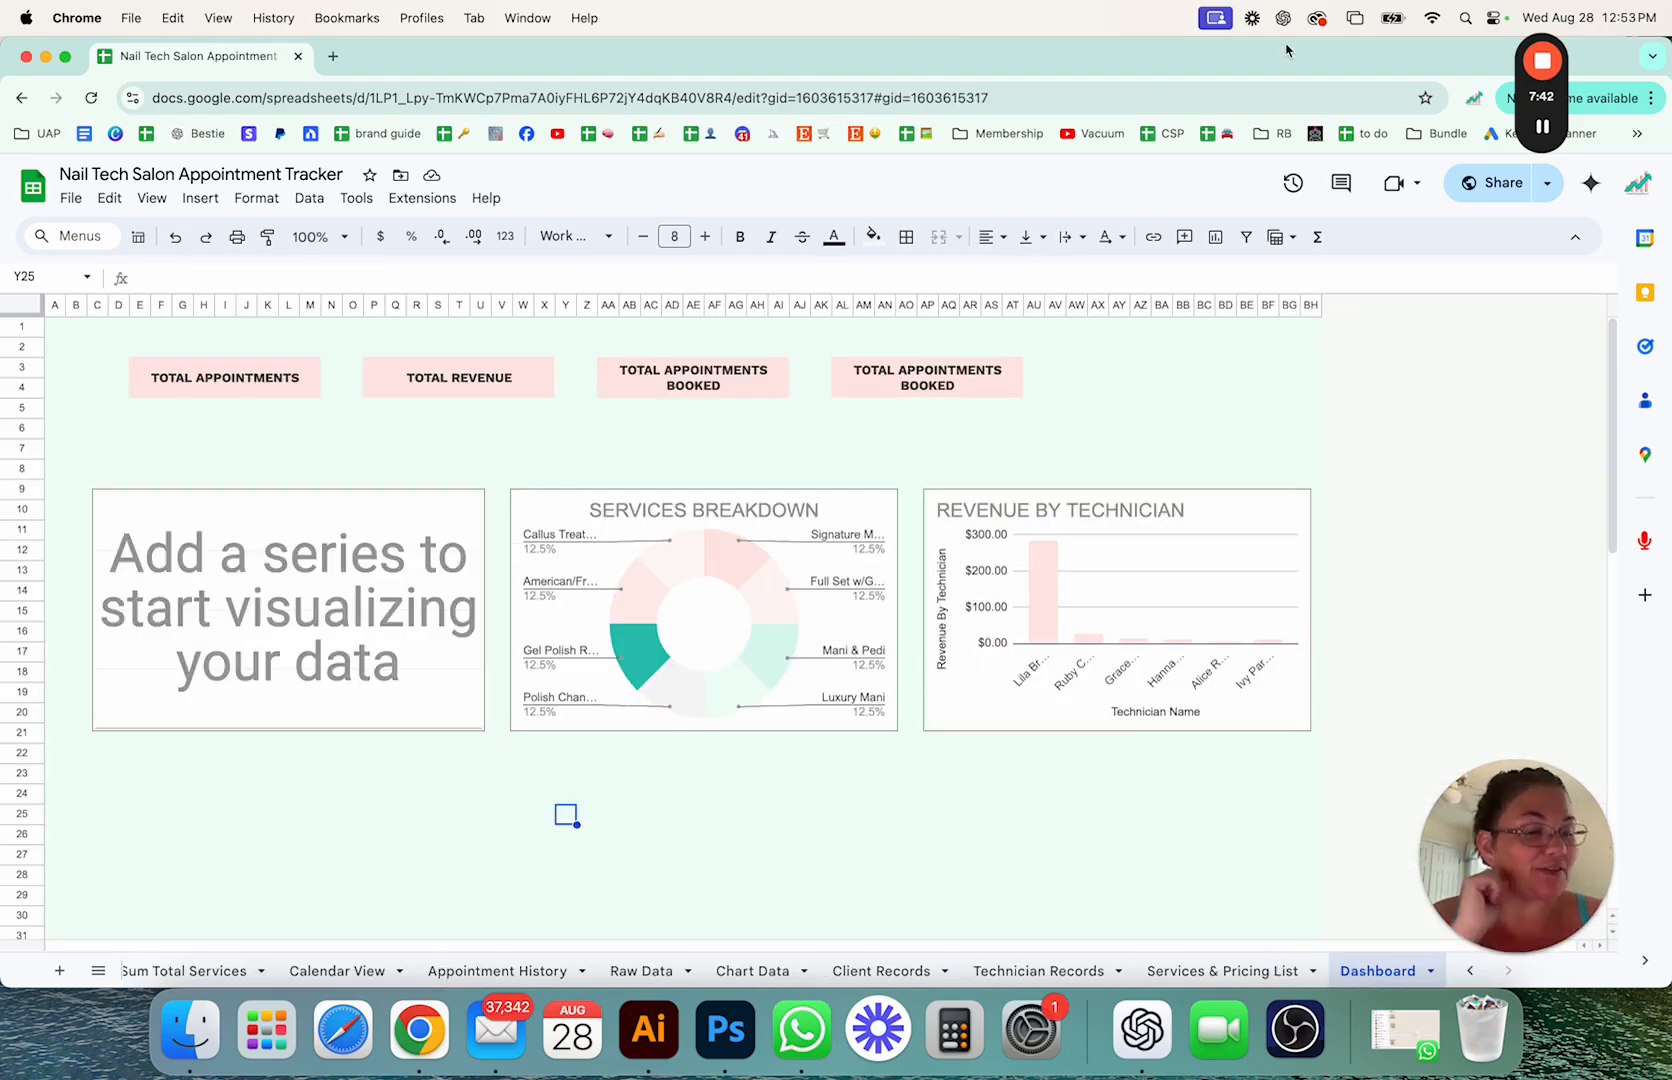